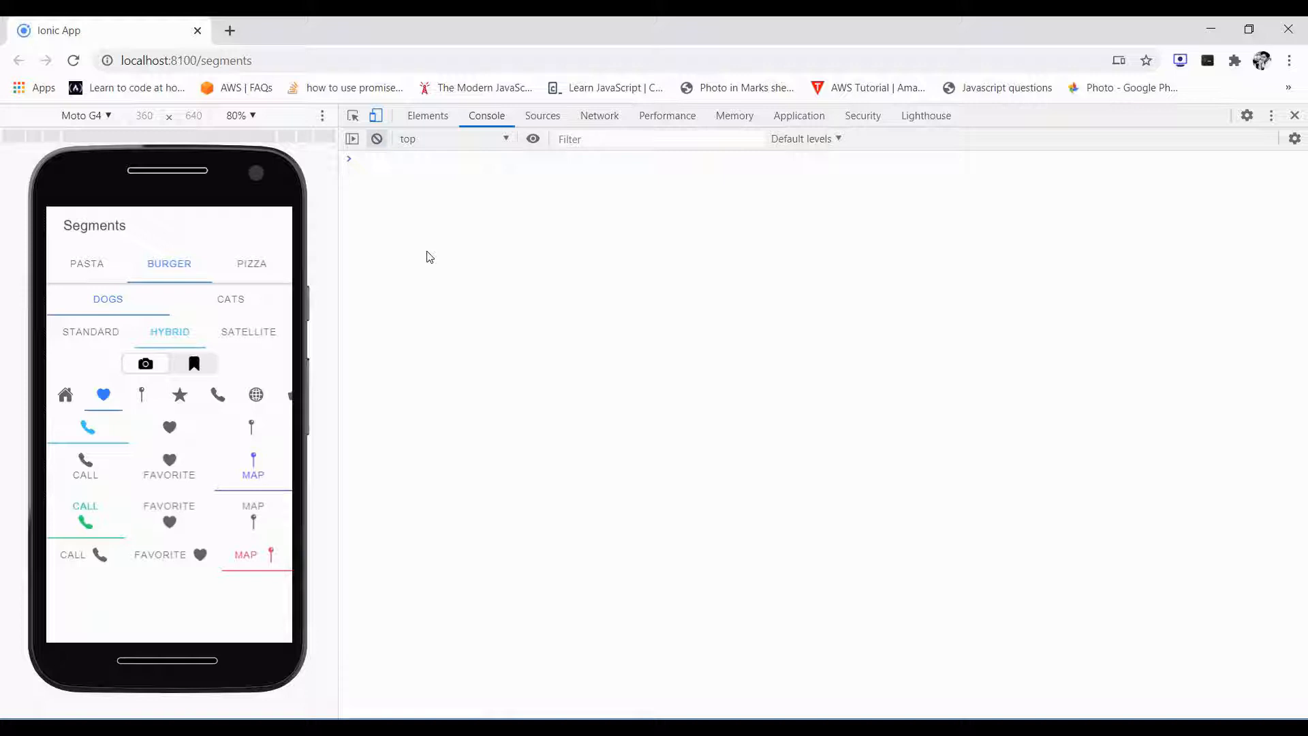
mouse_move(254, 273)
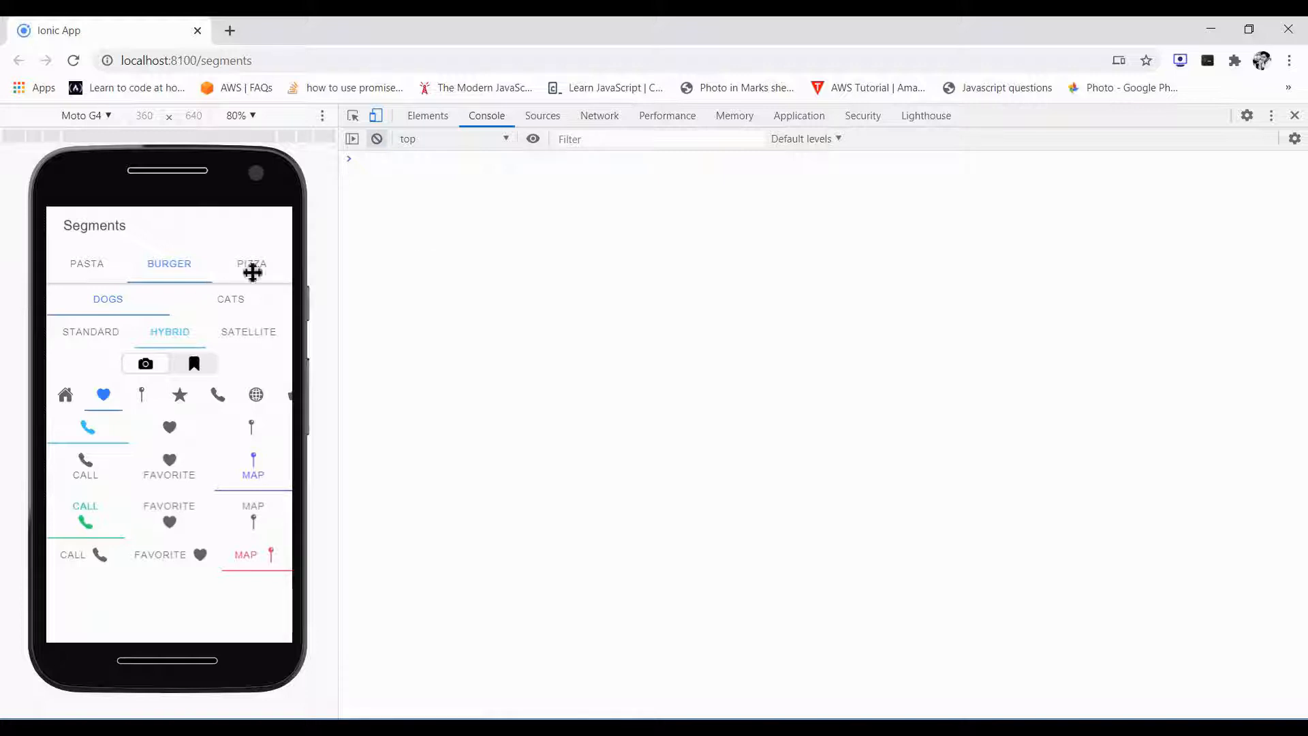
Step: Select Pizza in the food segment and confirm the console logs 'pizza'
click(251, 263)
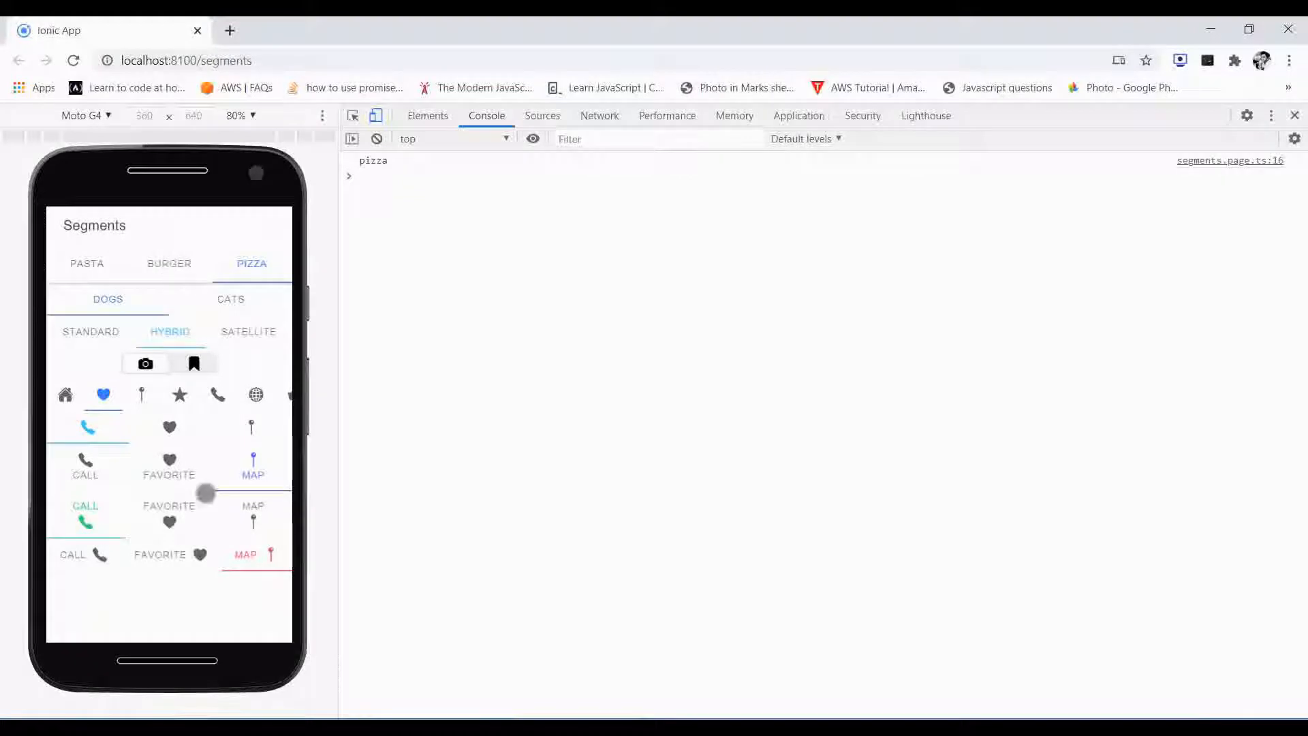
mouse_move(199, 341)
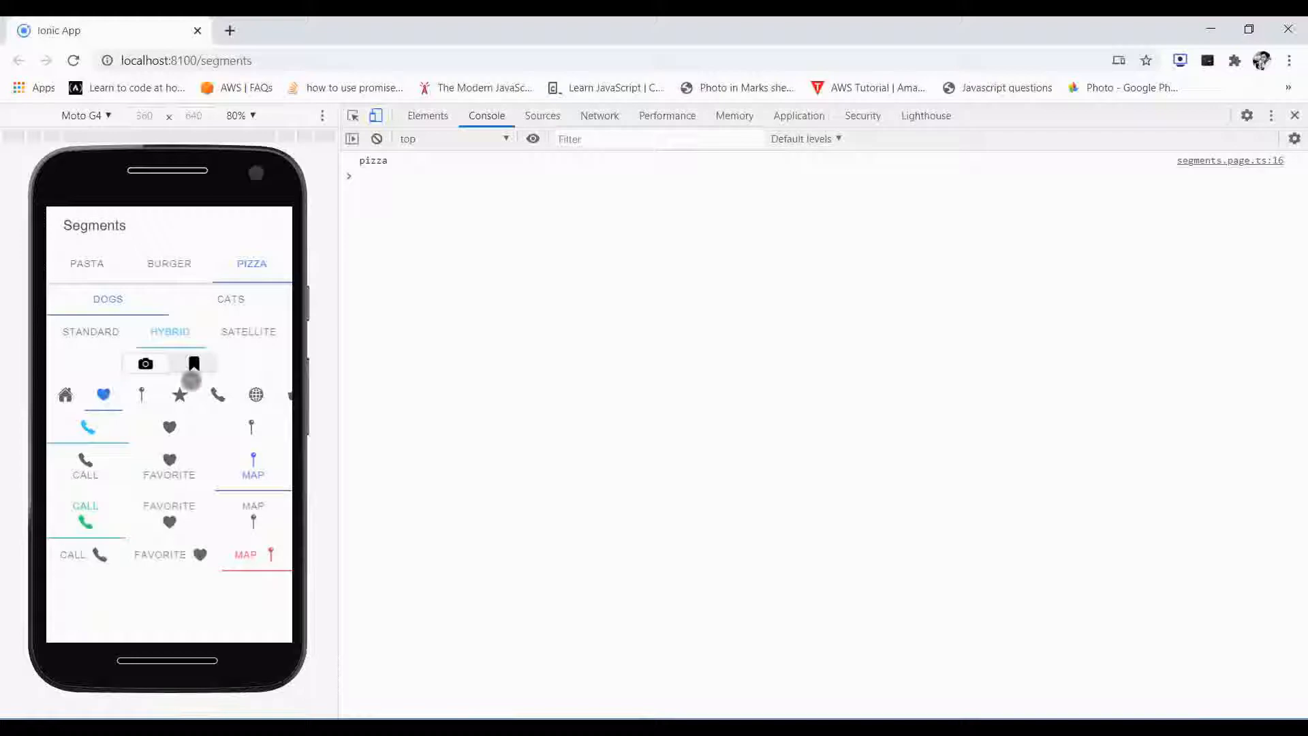
Step: Switch to the editor and close the PowerShell terminal panel
key(alt+tab)
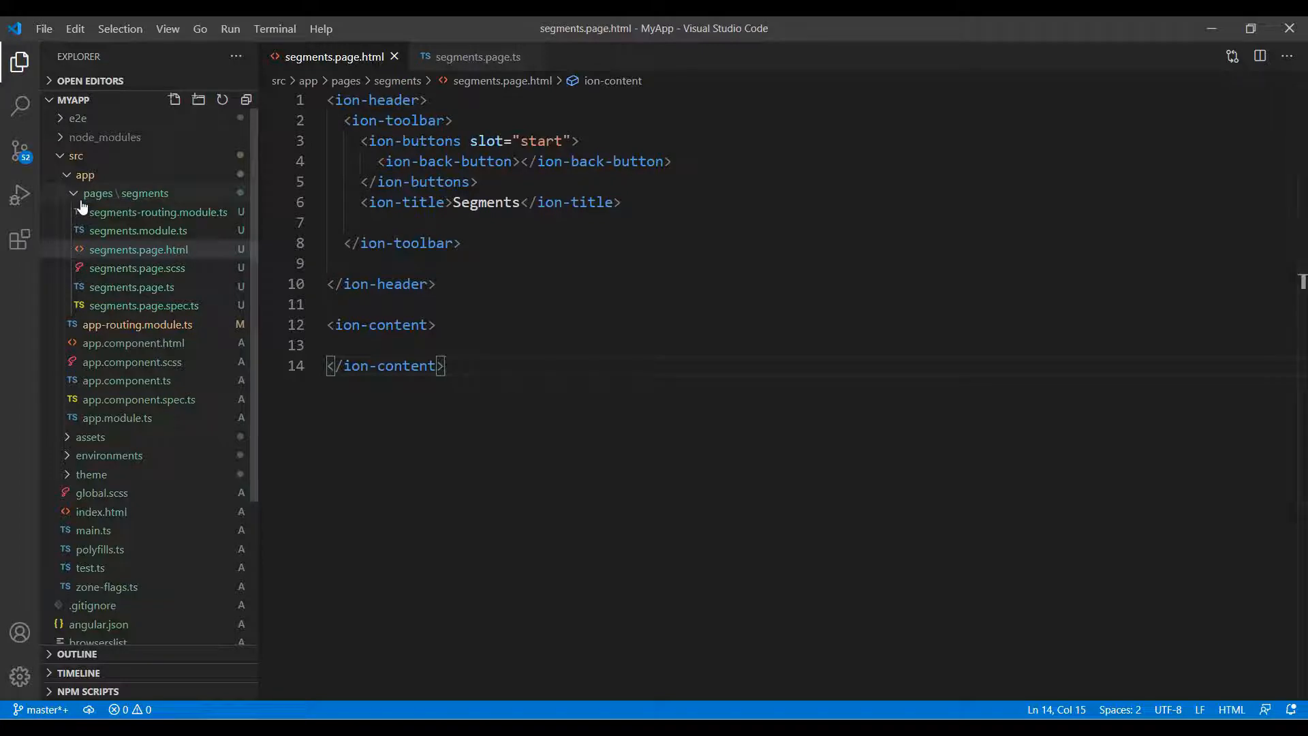
mouse_move(309, 294)
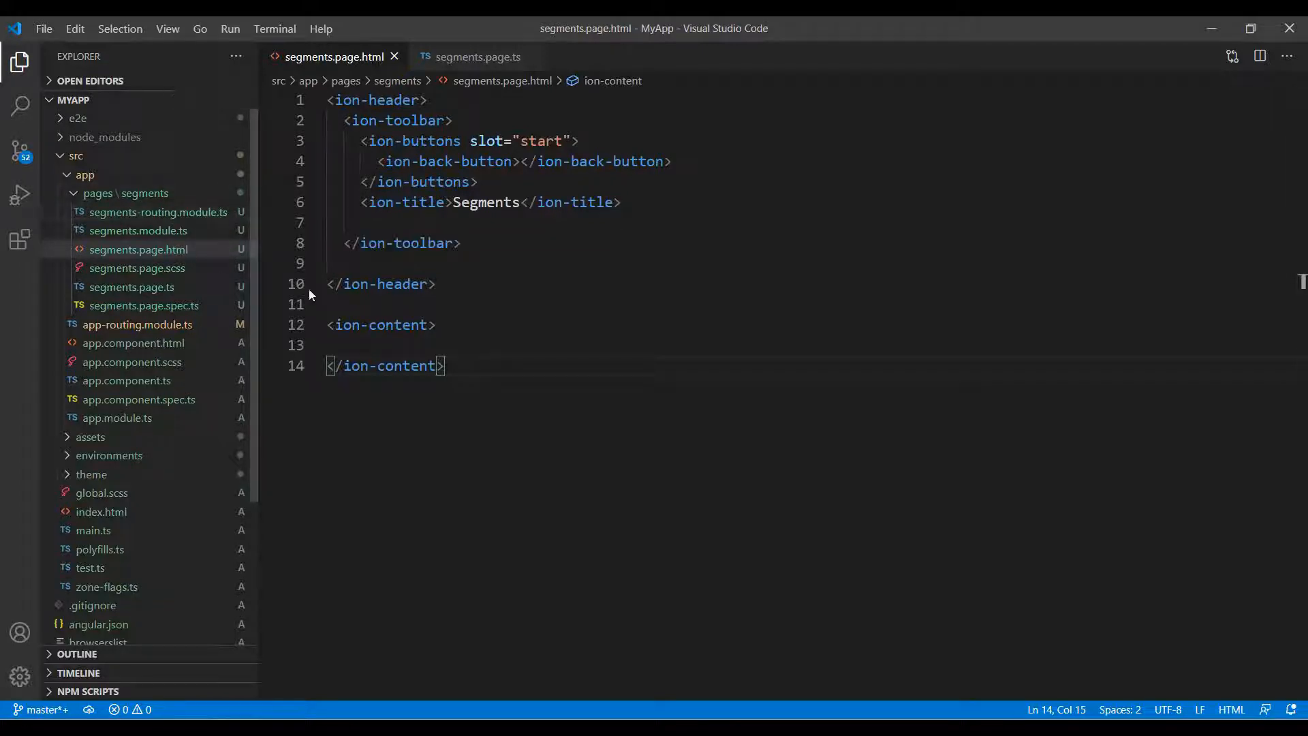
mouse_move(574, 412)
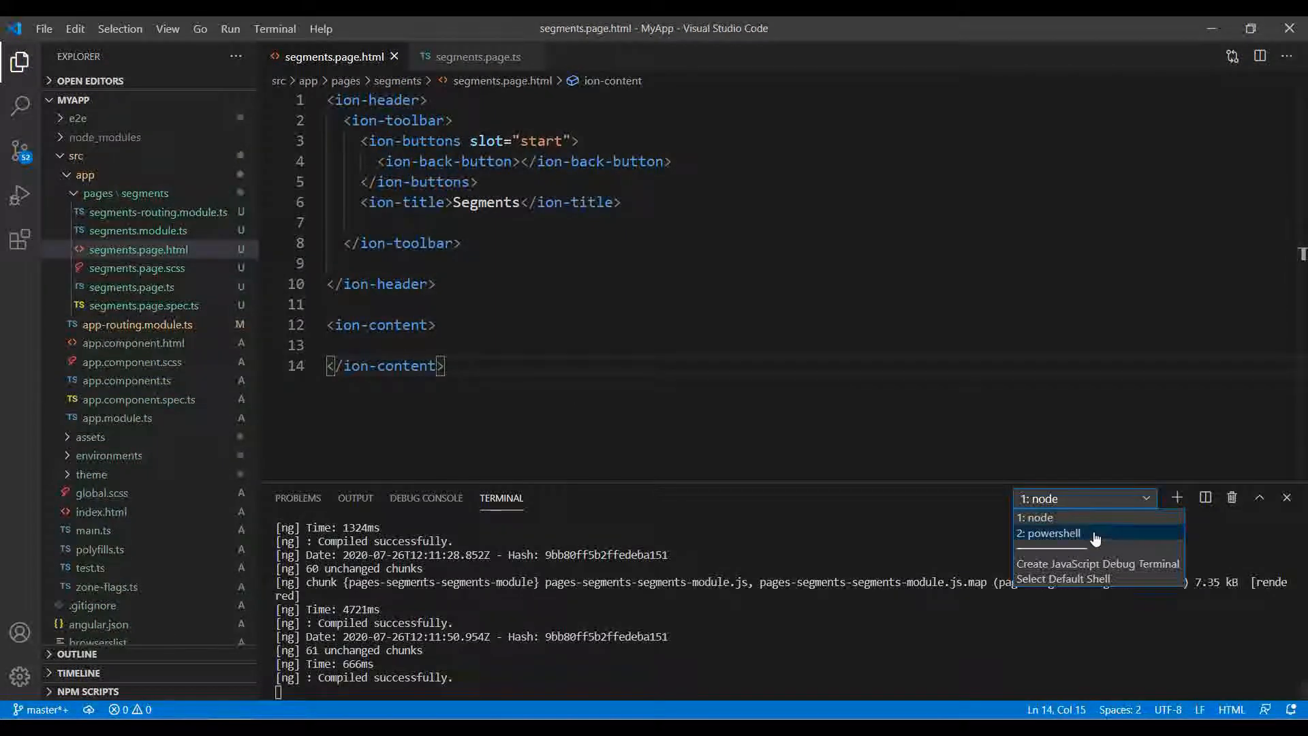
click(1051, 533)
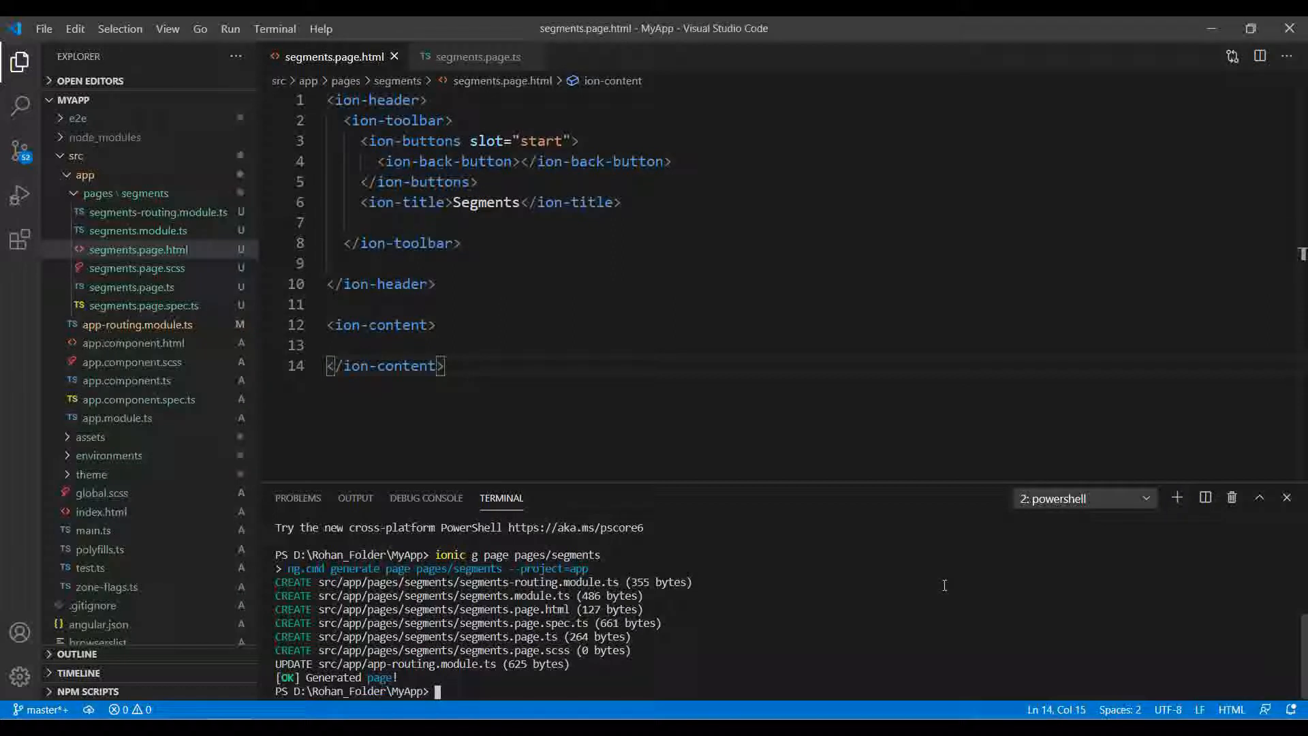
mouse_move(1289, 449)
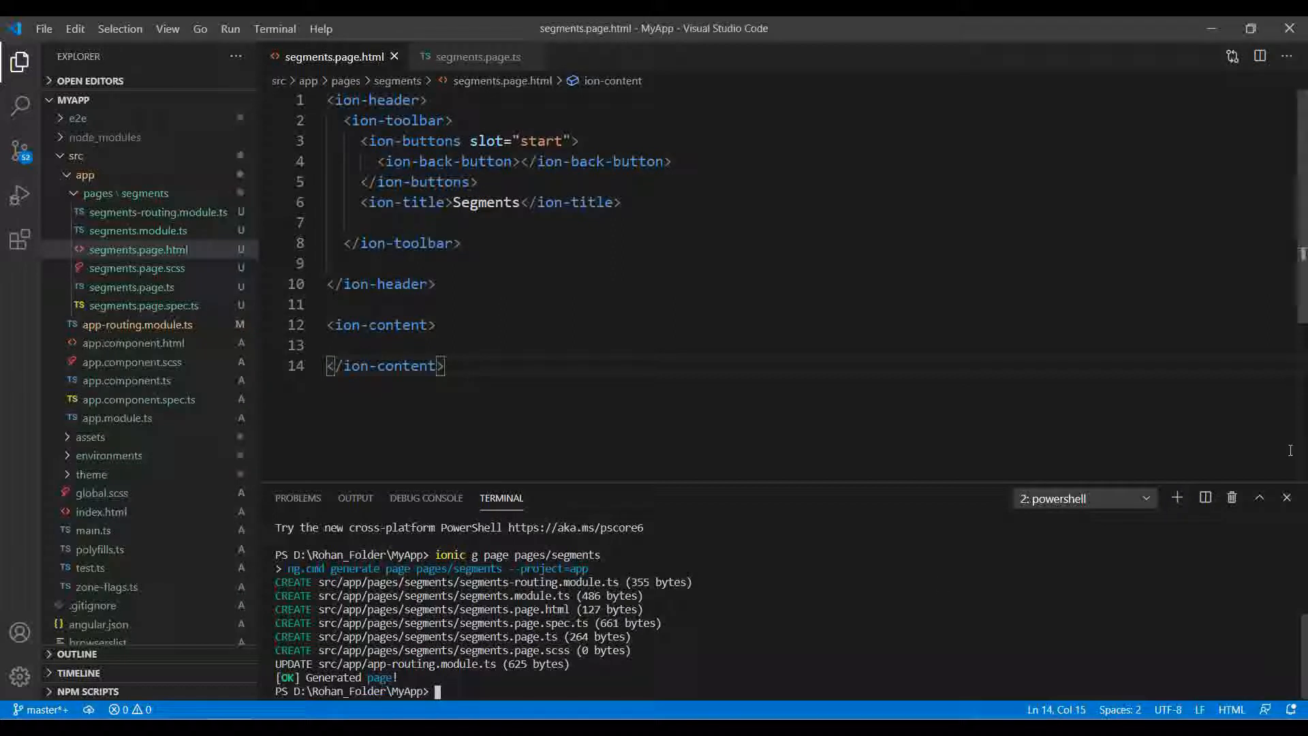
click(1288, 497)
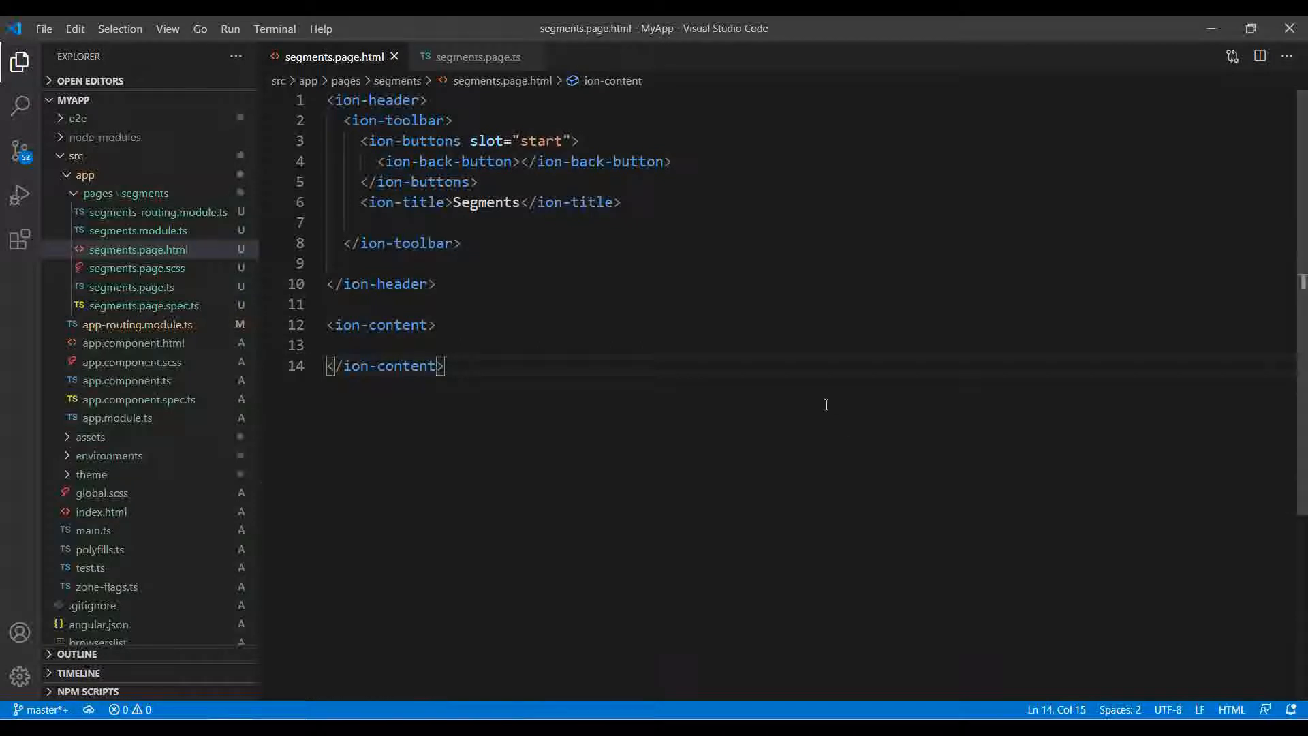
Step: Insert the i-seg snippet inside ion-content: an ion-segment with Pizza/Pasta buttons calling segmentChanged
click(377, 345)
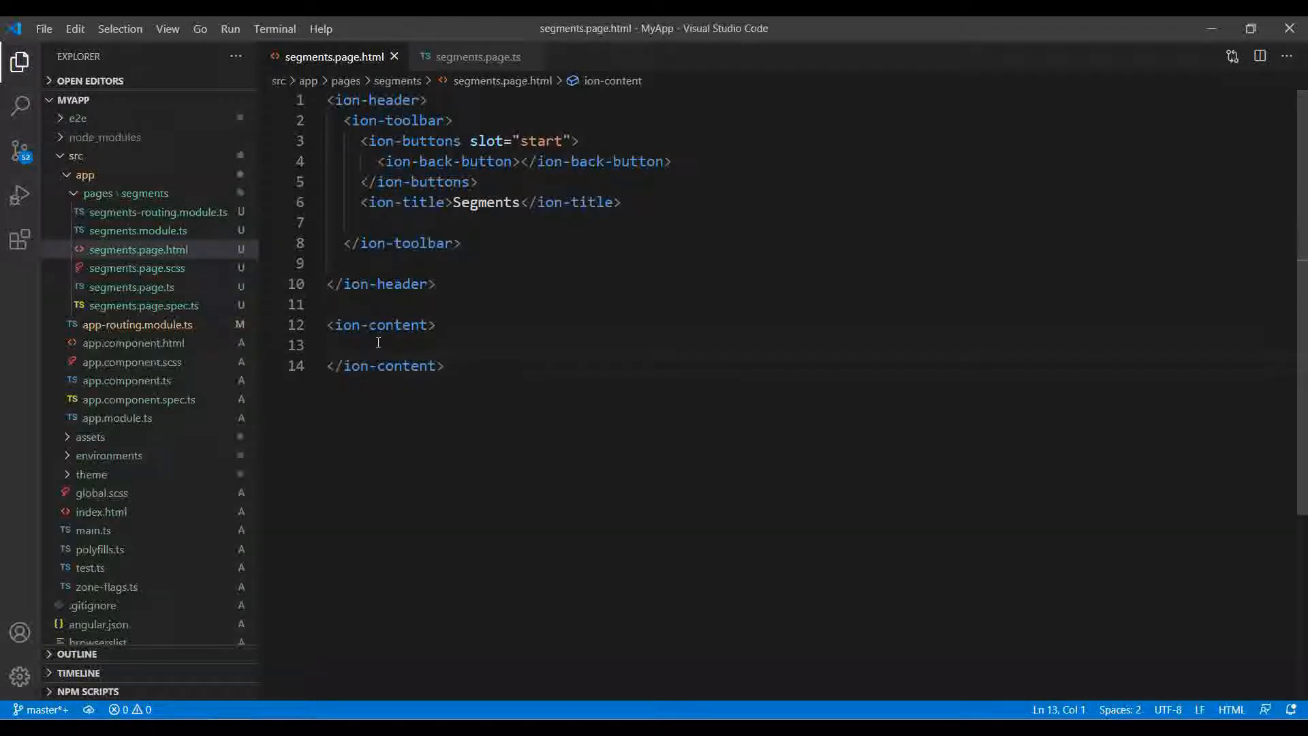
key(Enter)
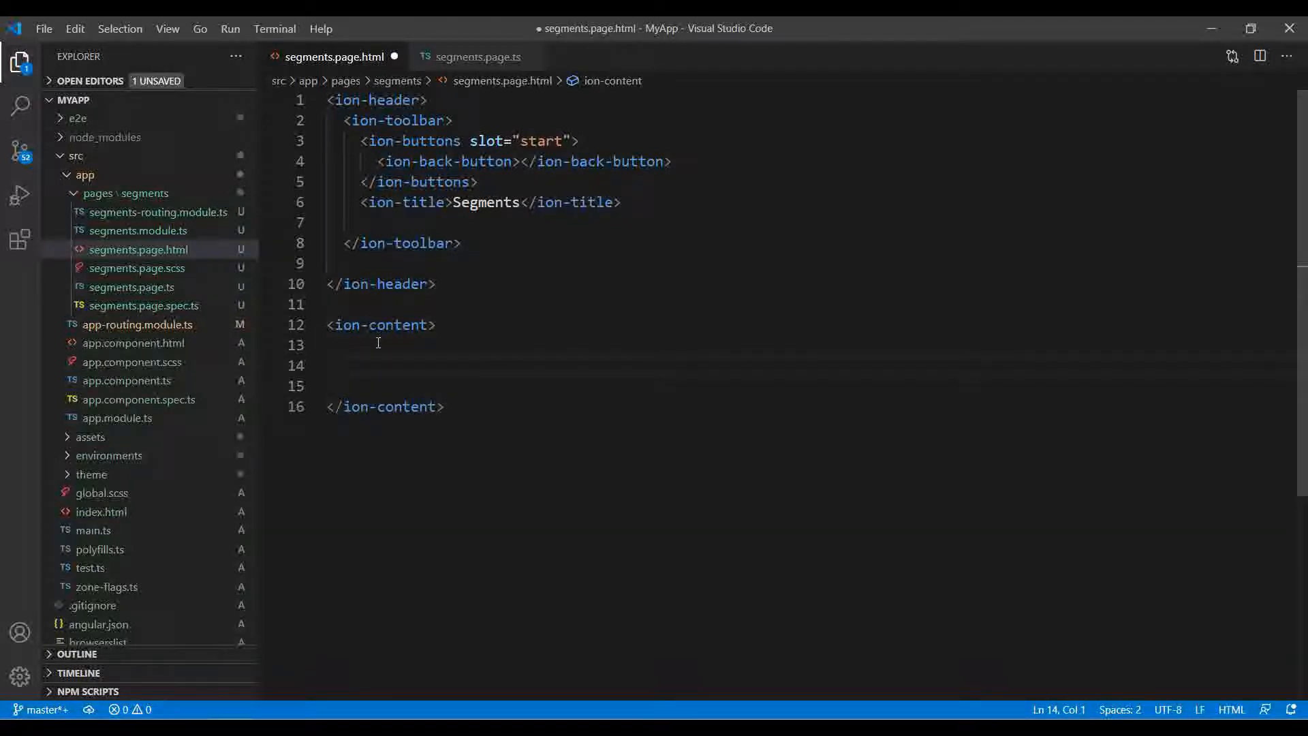
text(i-segment value="pizza" (ionChange)="segmentChanged($event)">)
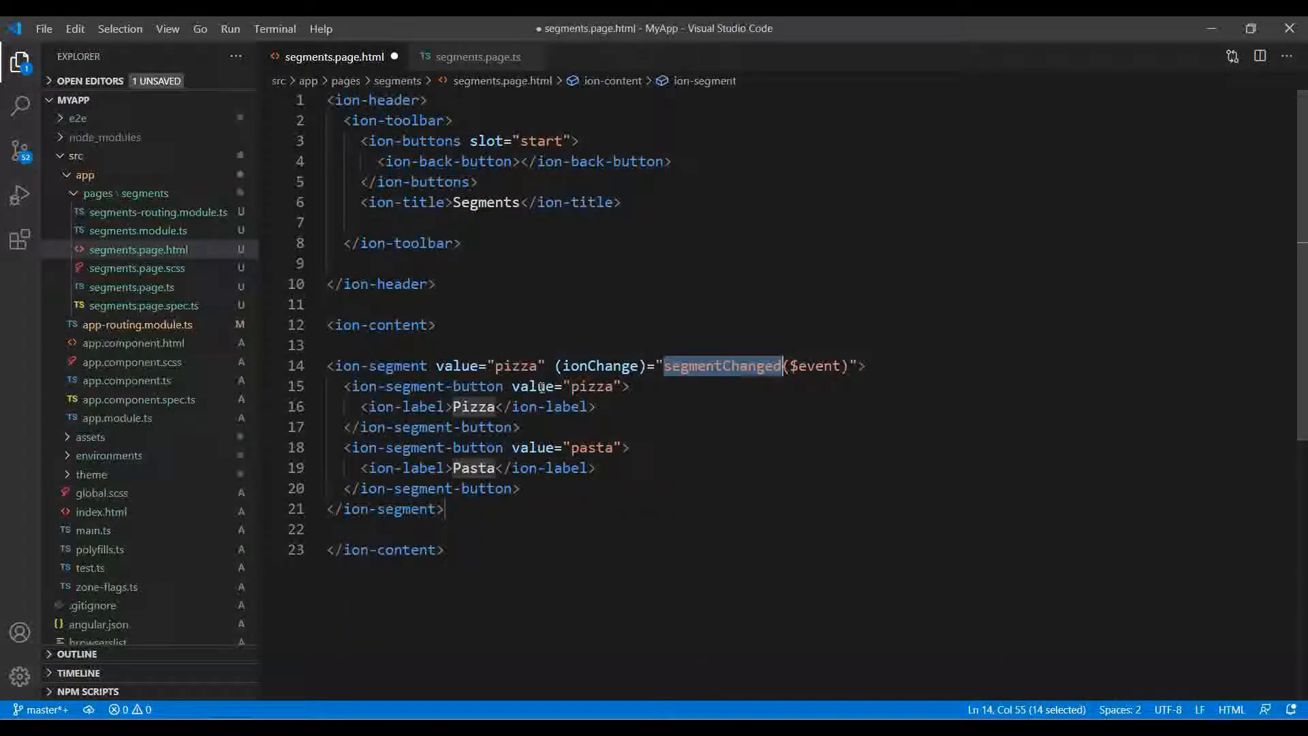
click(500, 406)
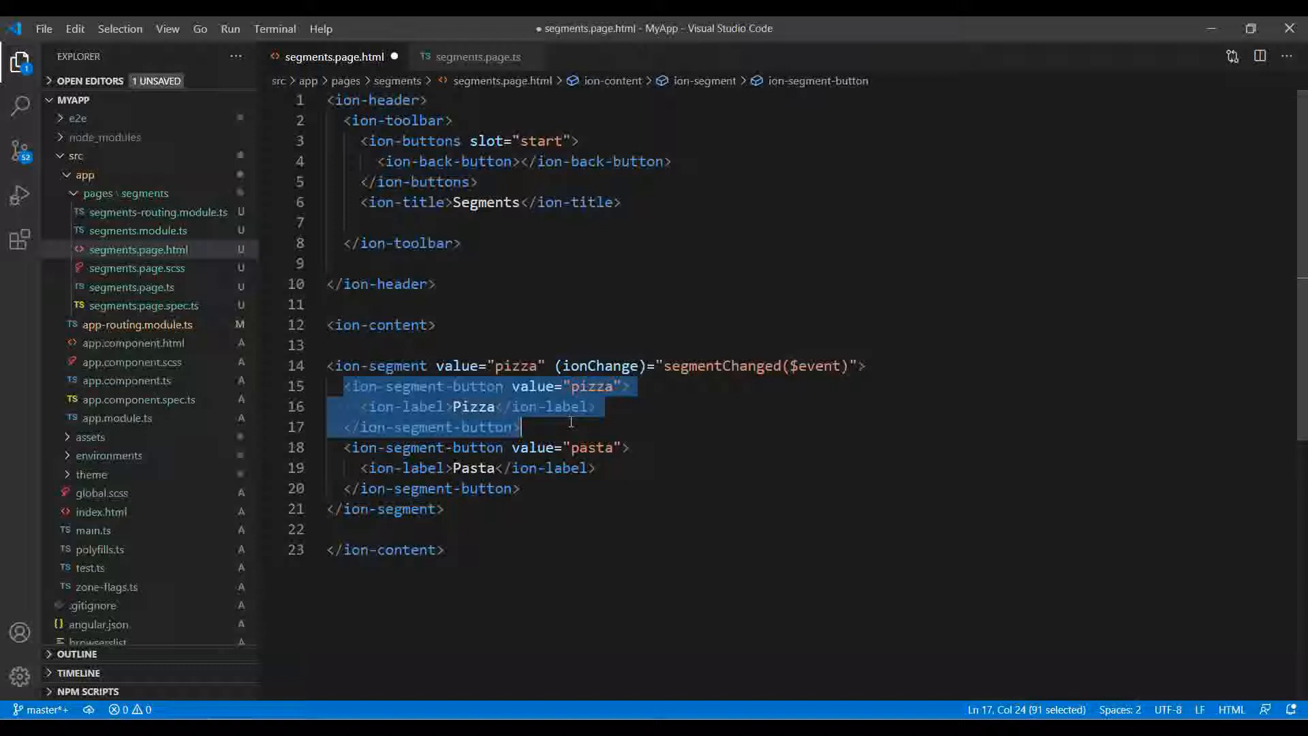
click(628, 447)
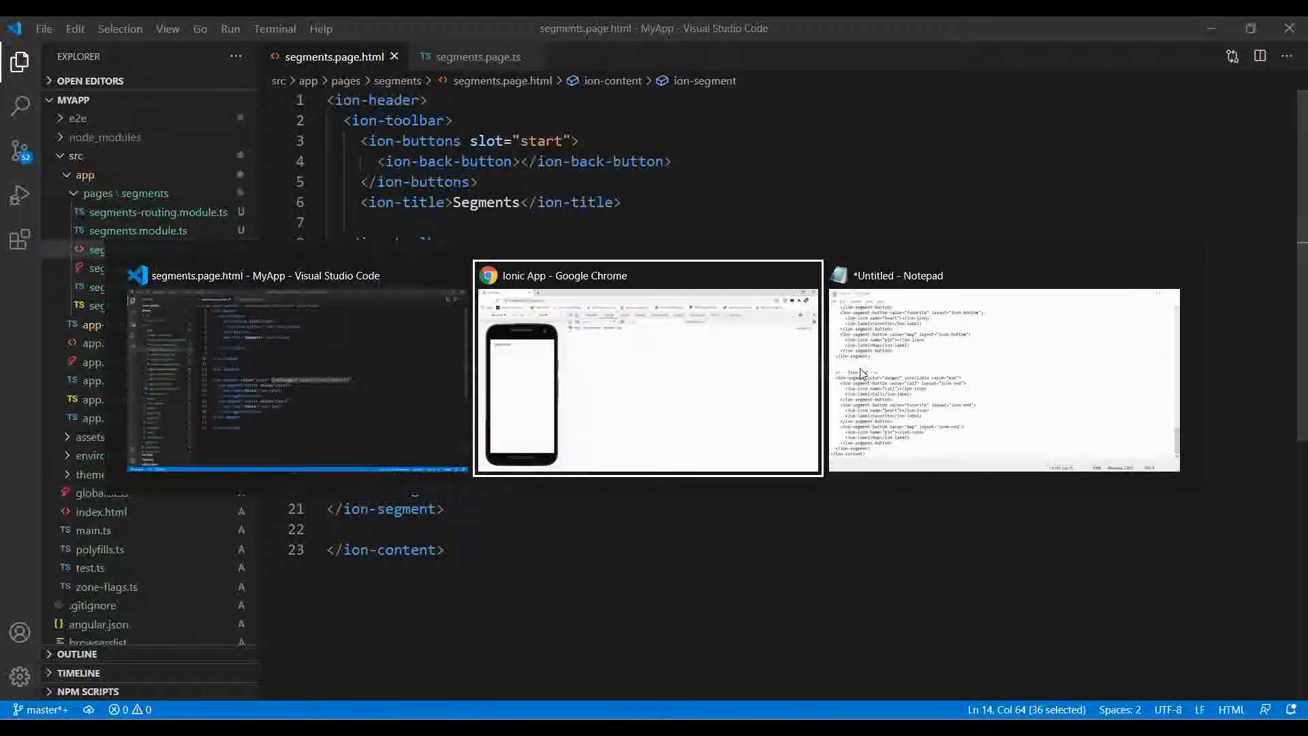
Step: Toggle Pasta in the preview and view the segmentChanged handler in segments.page.ts
click(647, 370)
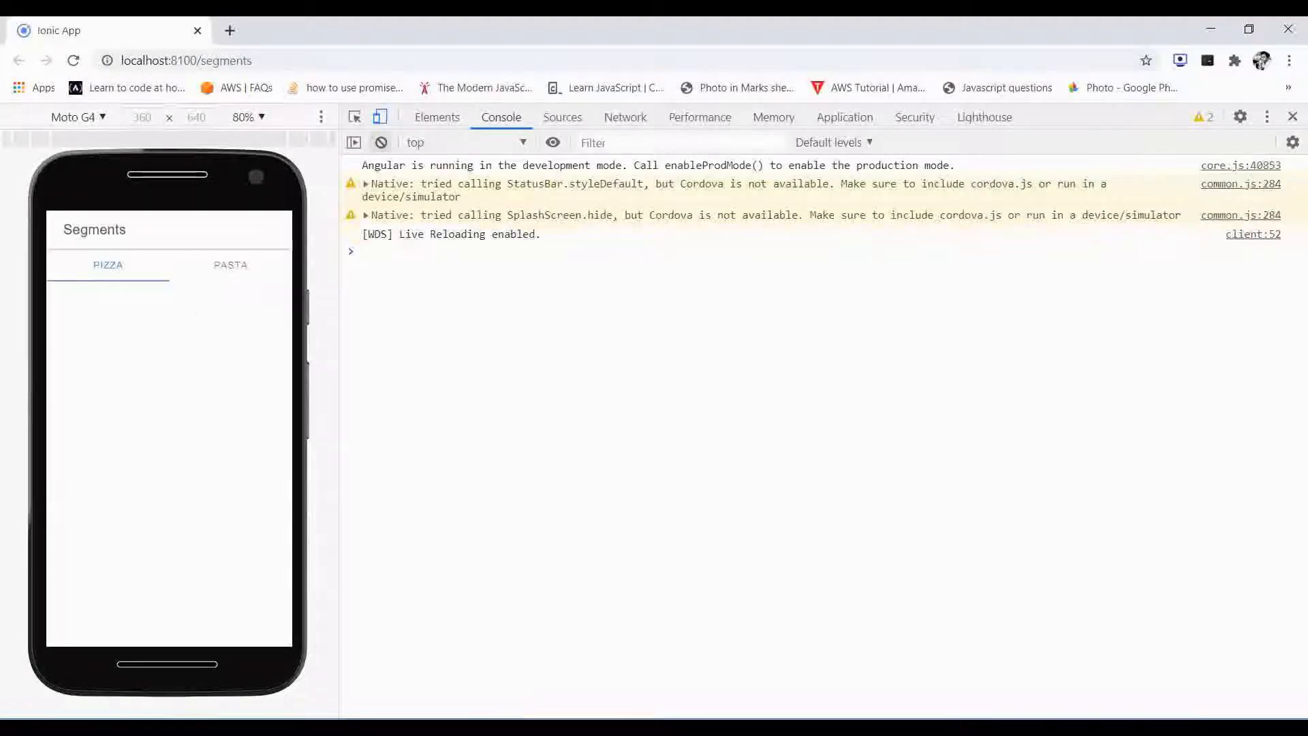
click(229, 264)
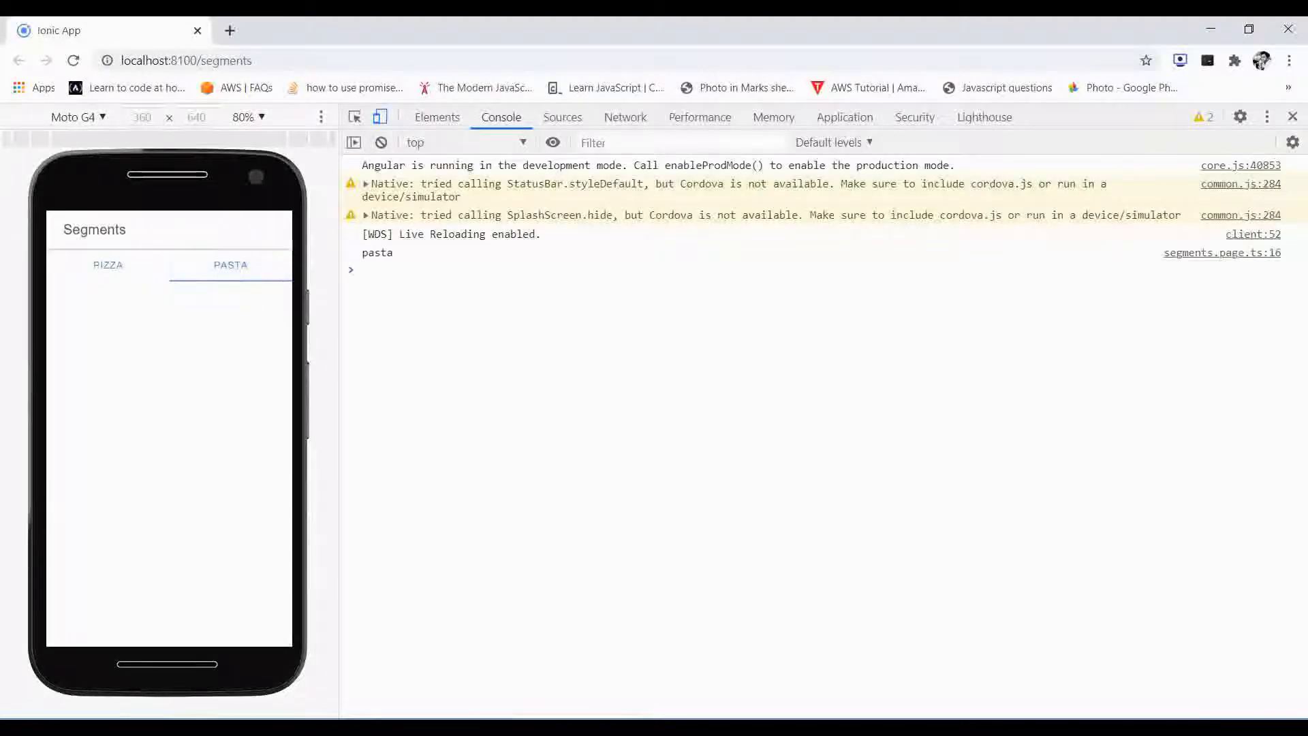
click(108, 265)
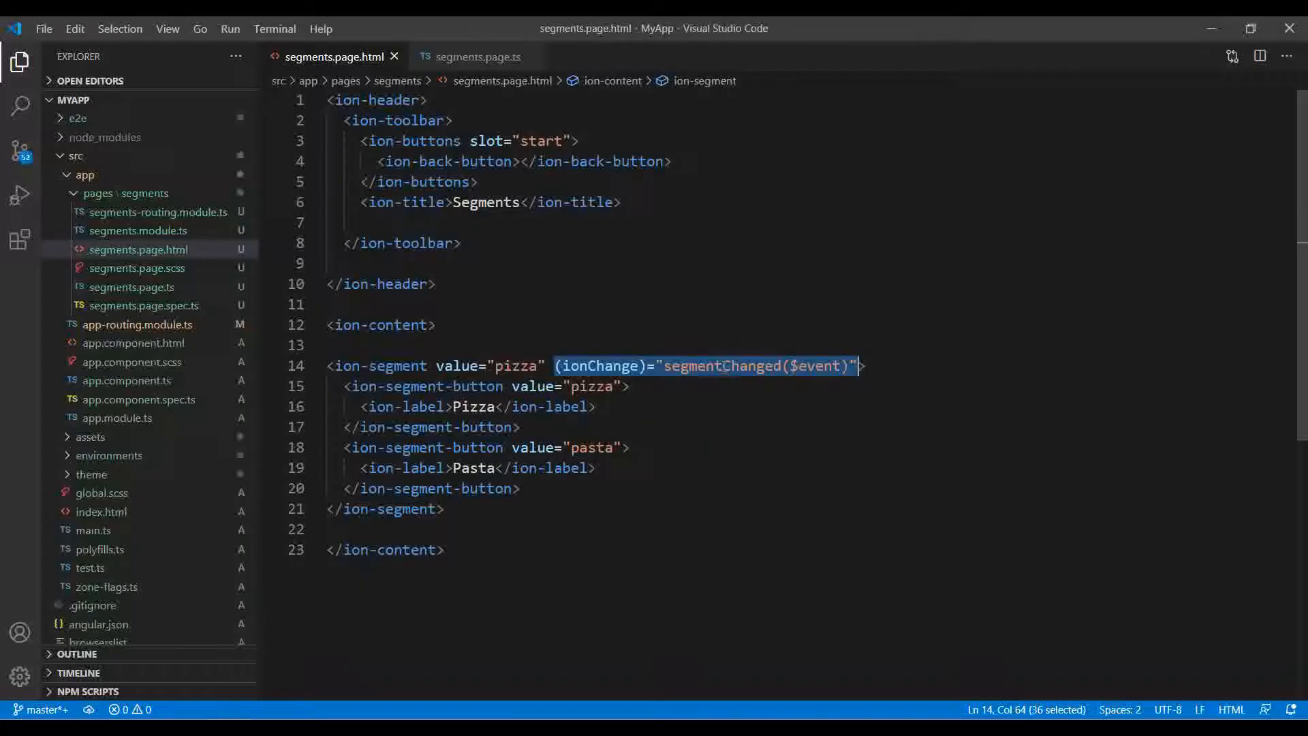
double_click(720, 366)
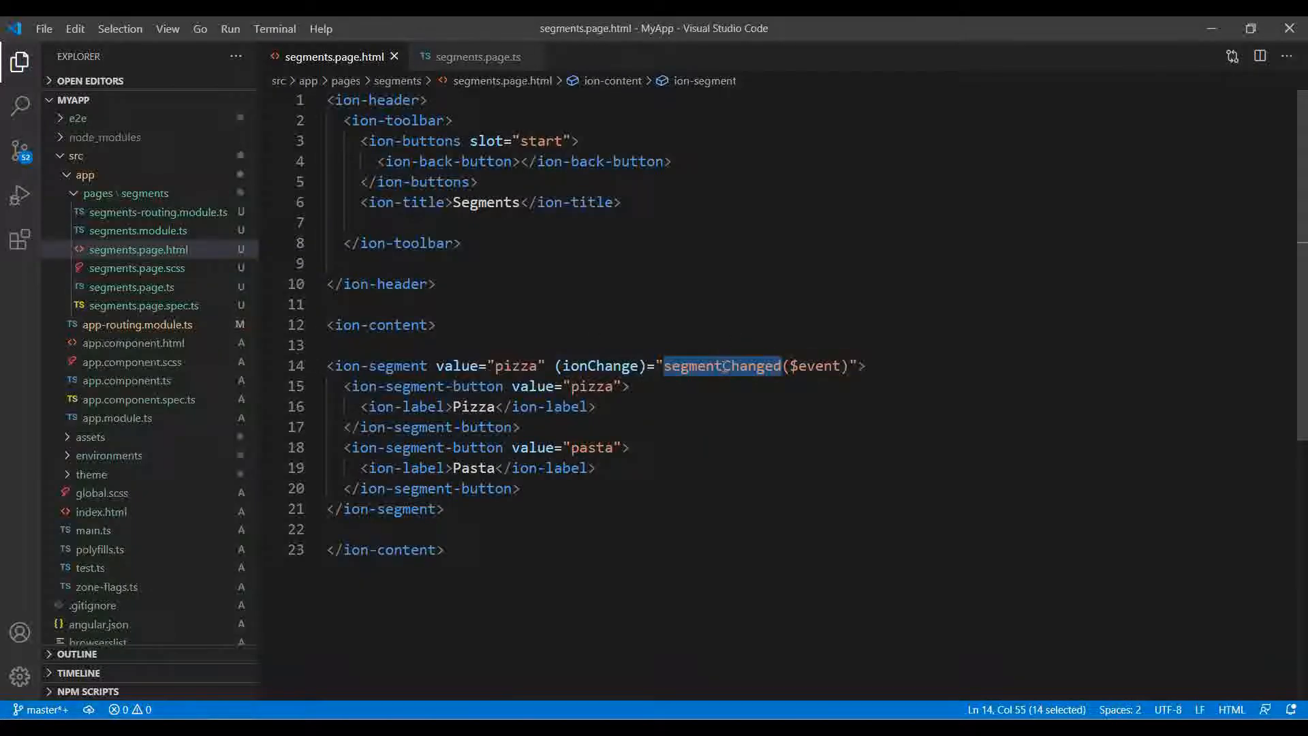
click(473, 56)
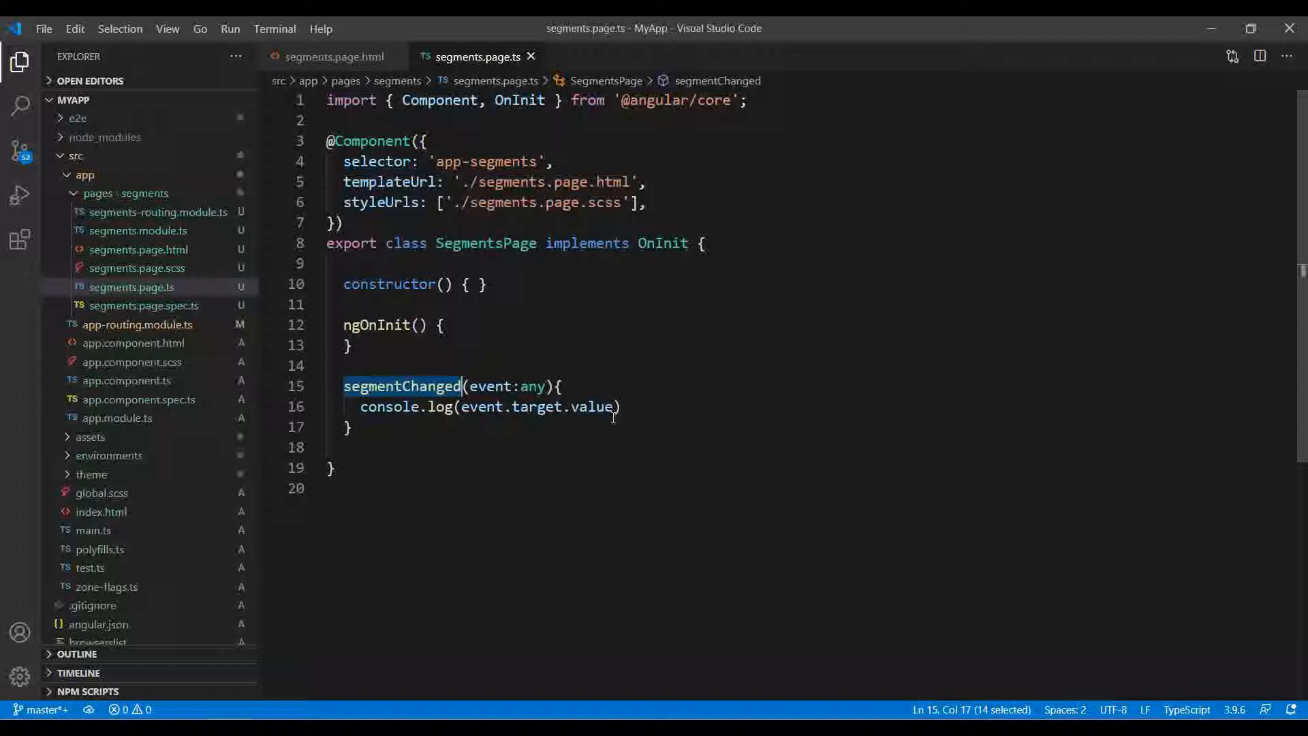
mouse_move(528, 386)
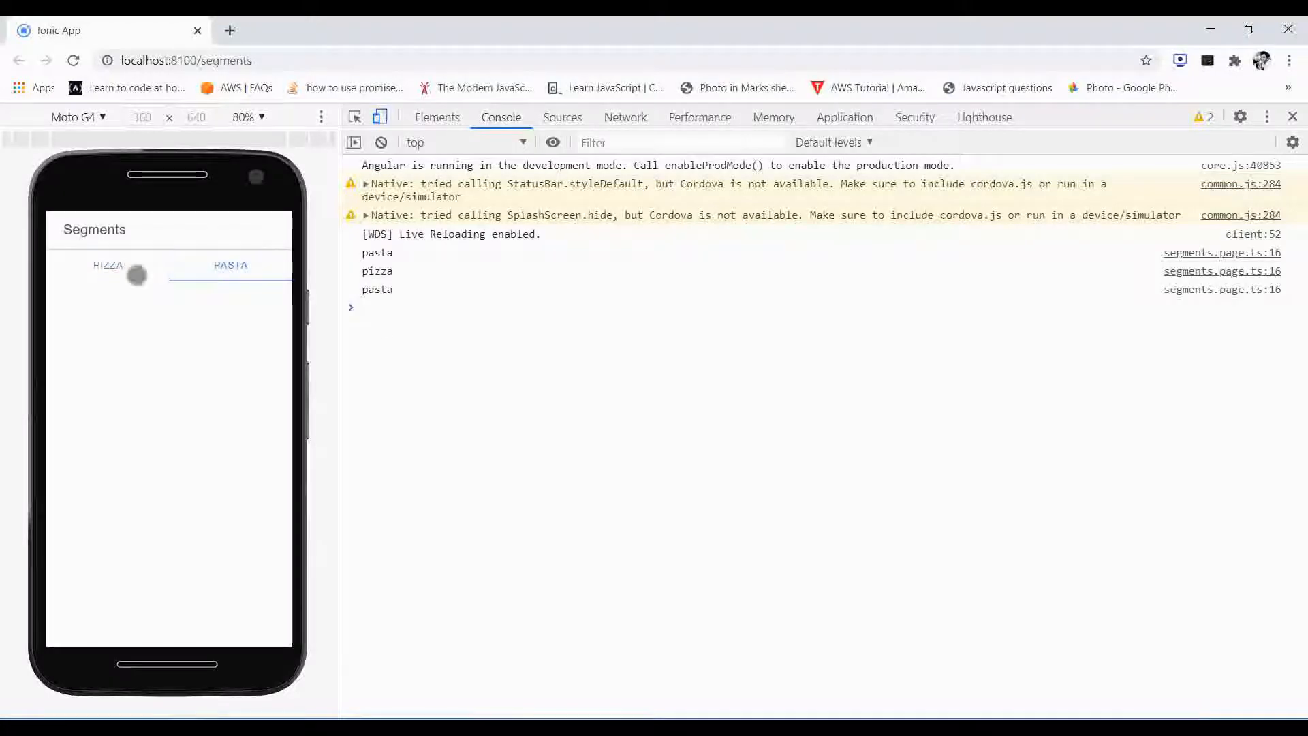
Step: Select Pizza then Pasta in the preview so the console logs each value
click(108, 265)
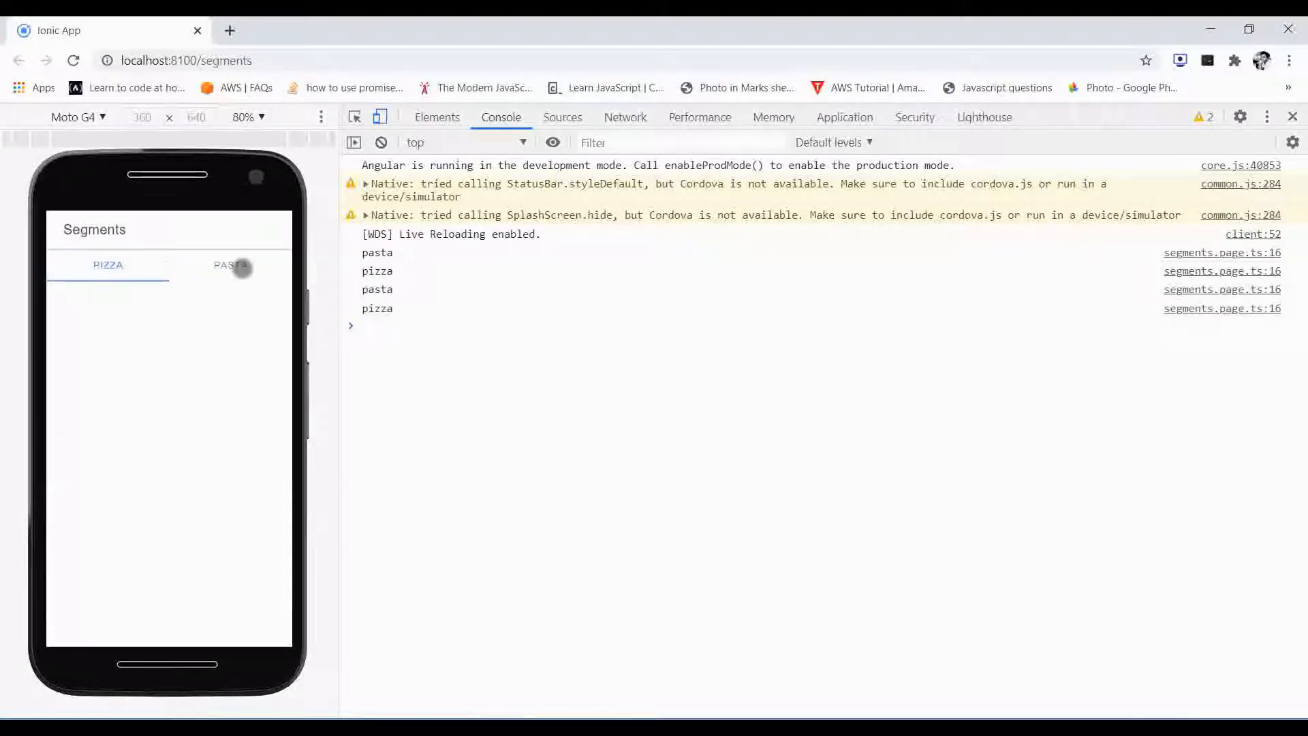
click(231, 265)
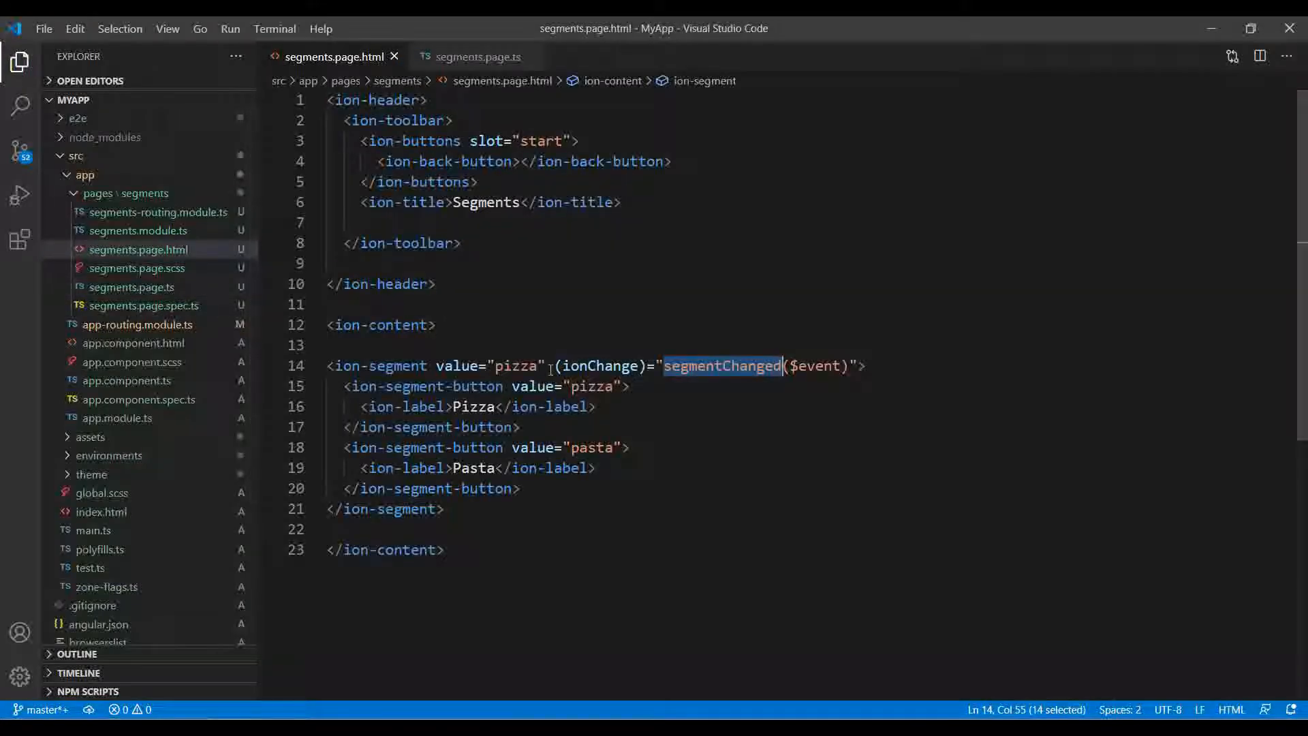
Step: Add mode="ios" to the ion-segment, then remove it again
text(mode)
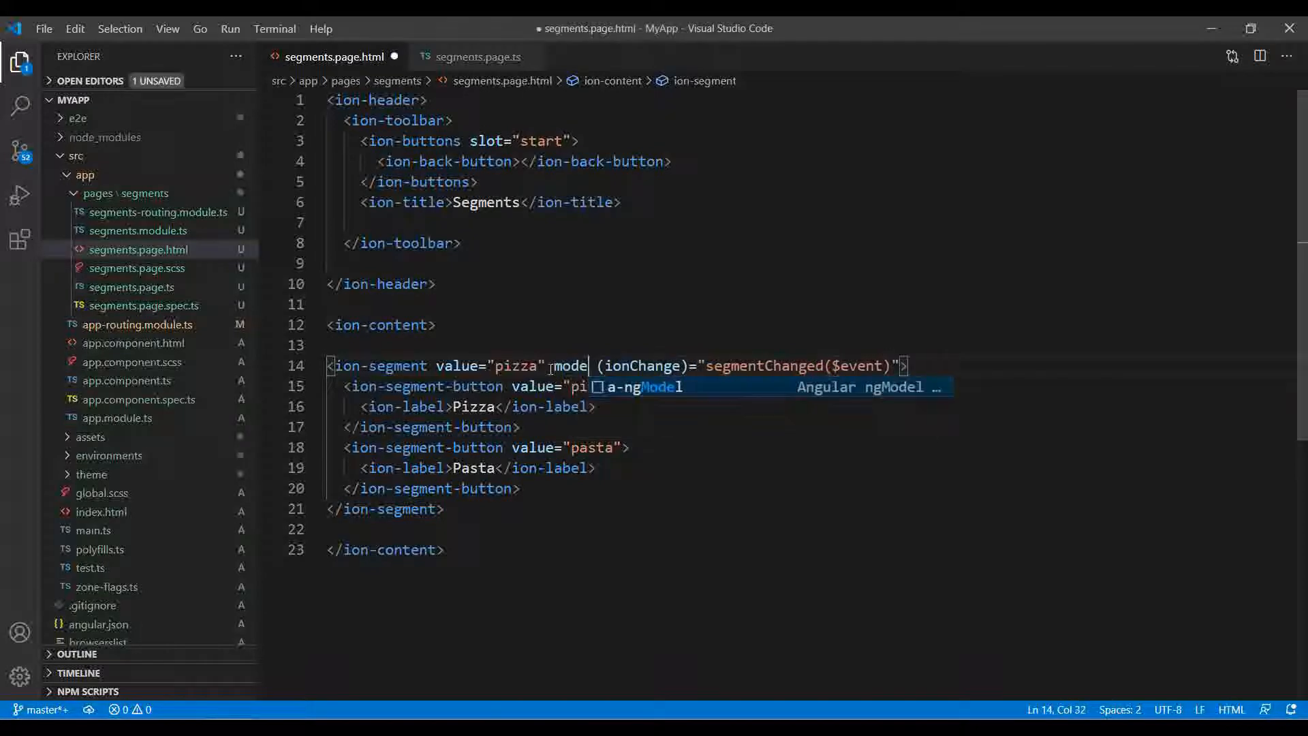
text(="ios")
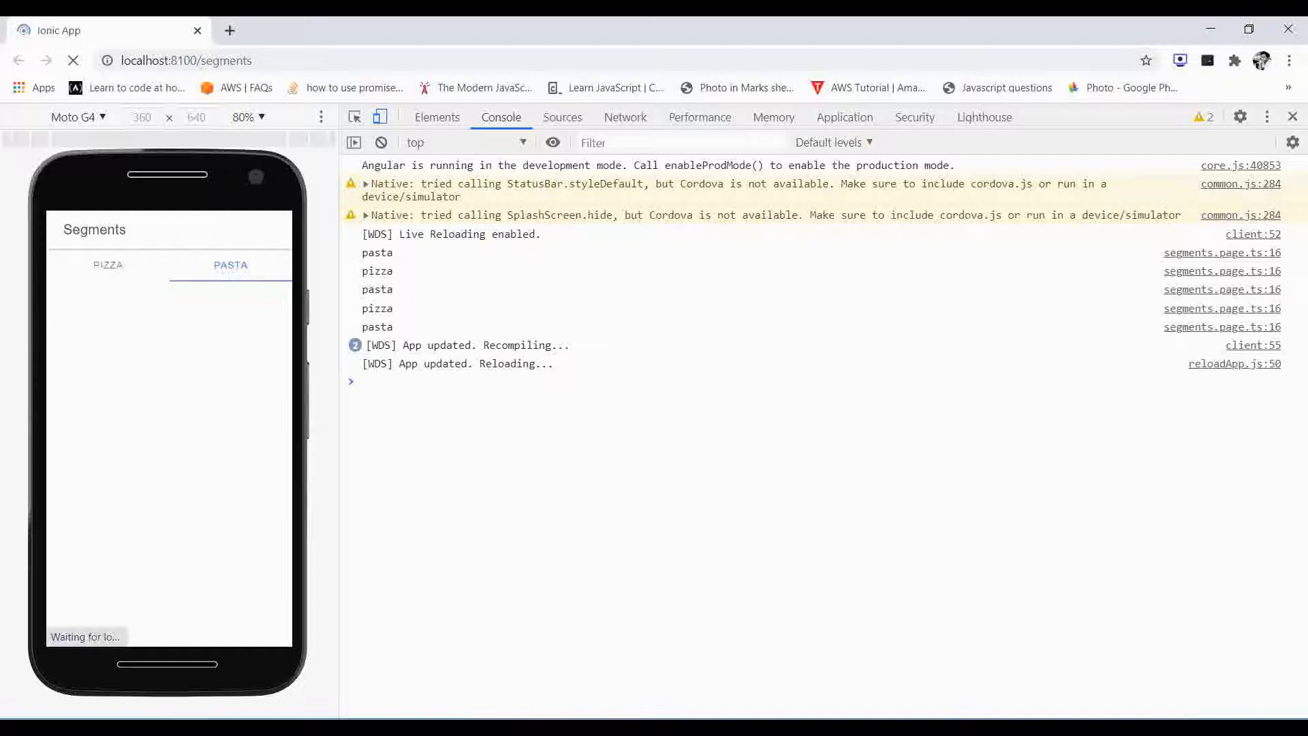
click(382, 142)
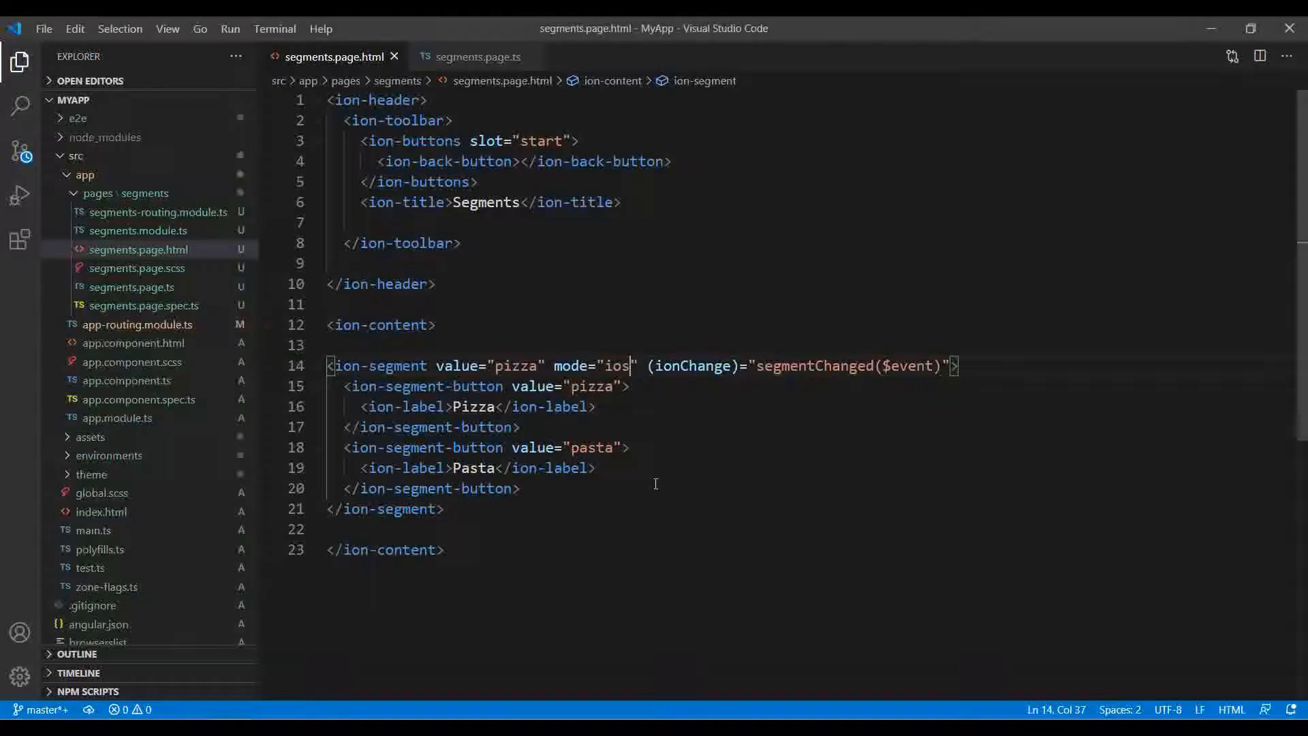
key(Backspace)
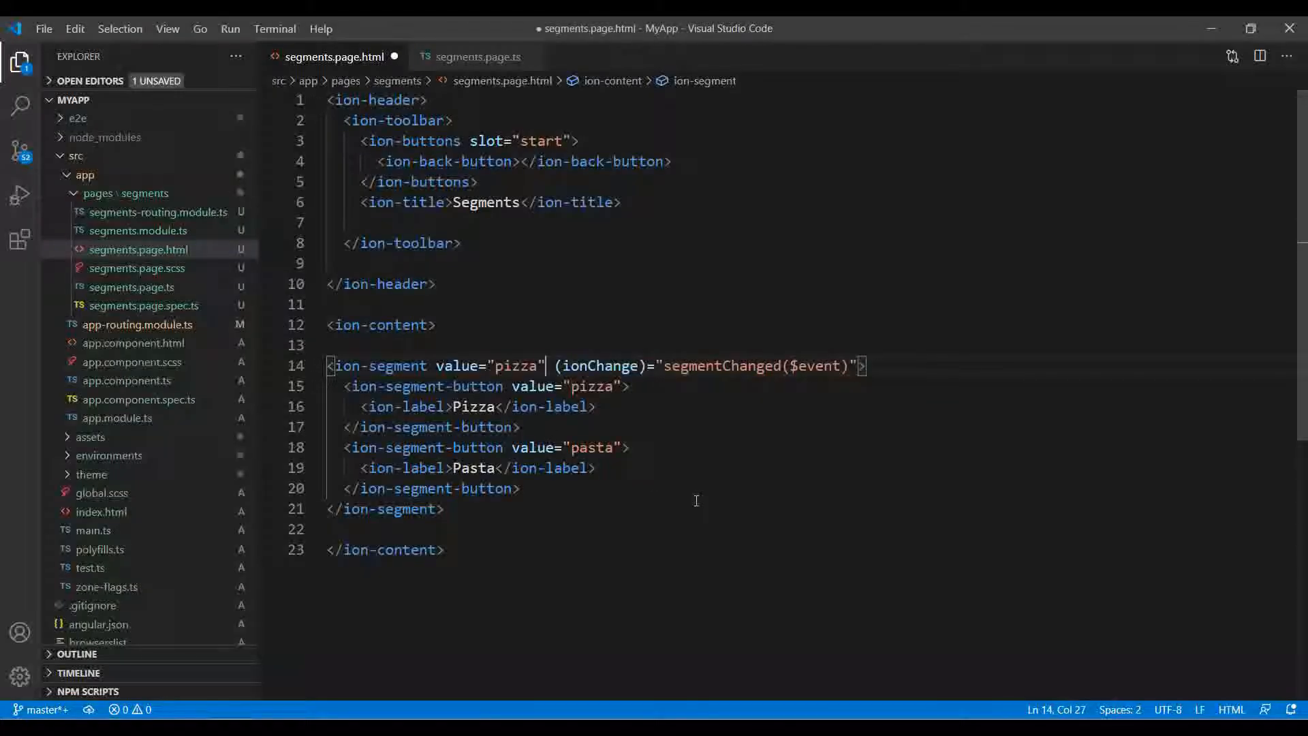
Step: Move the Pizza/Pasta segment block from ion-content into the header ion-toolbar
click(447, 508)
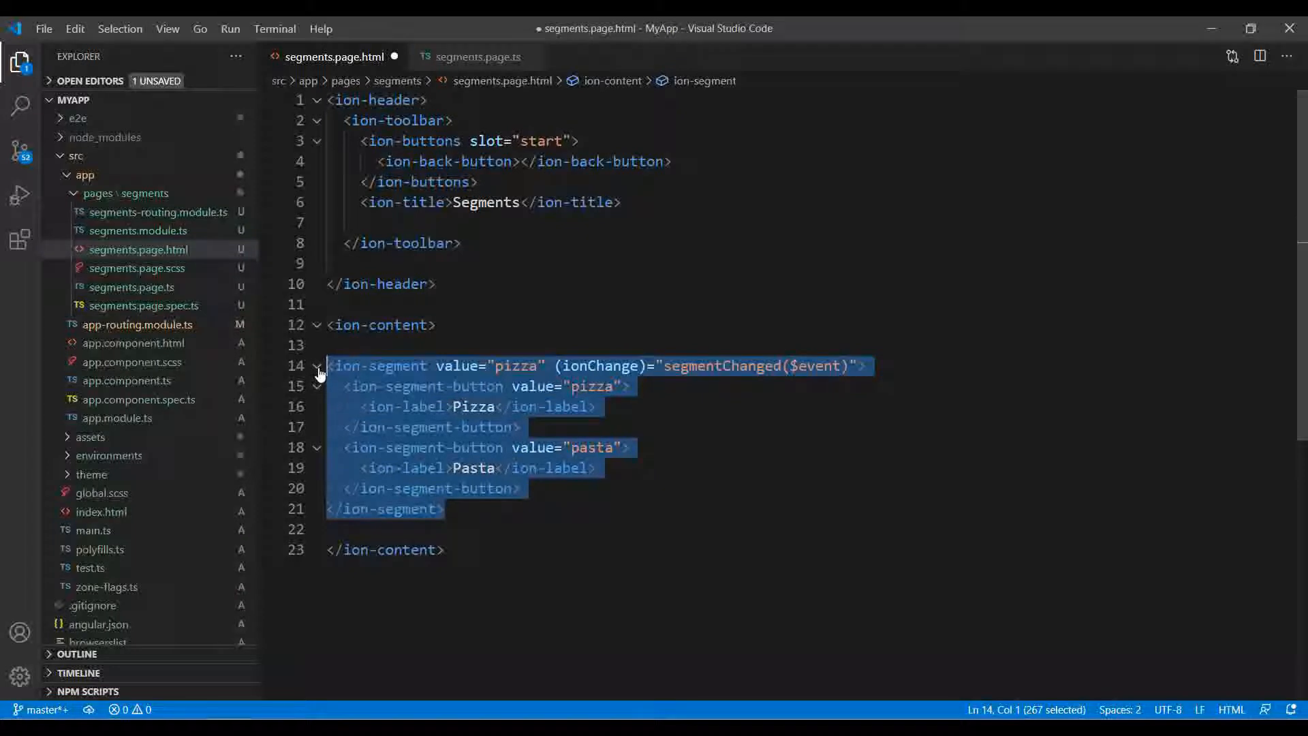
key(ctrl+s)
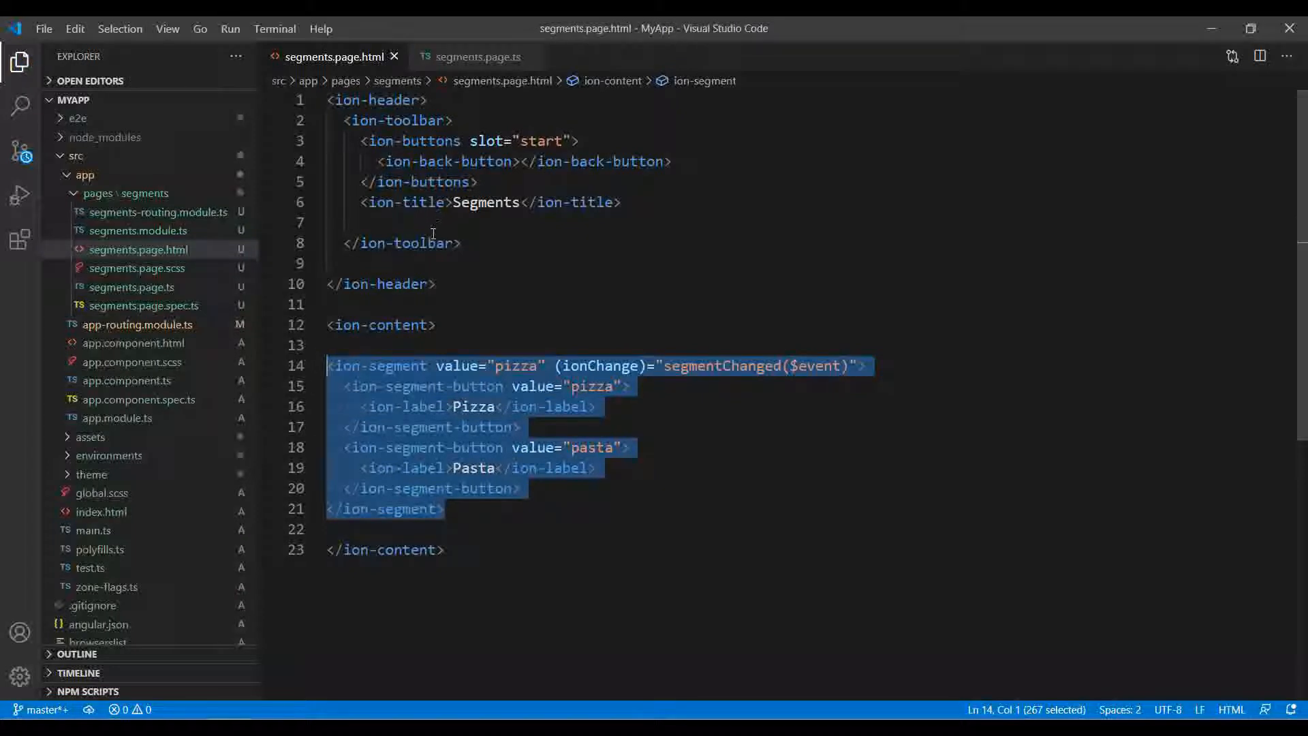
click(406, 222)
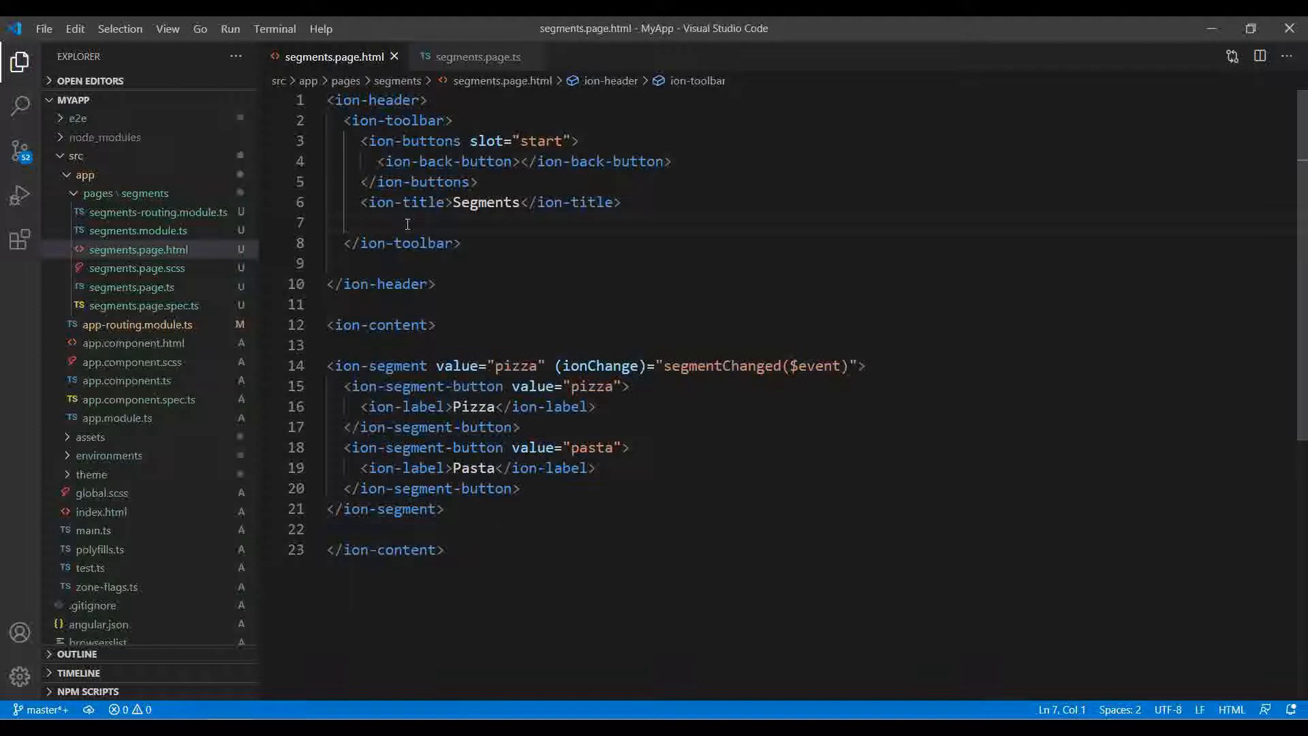
key(Enter)
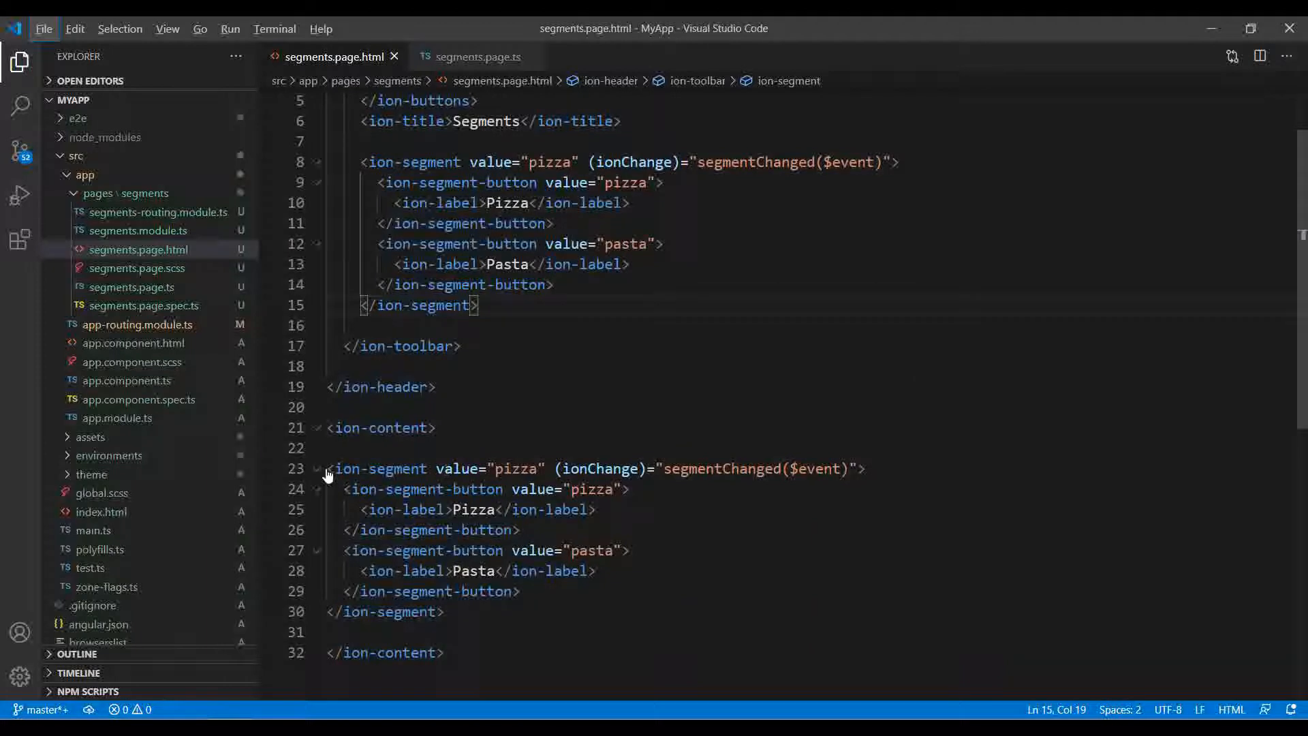
click(315, 467)
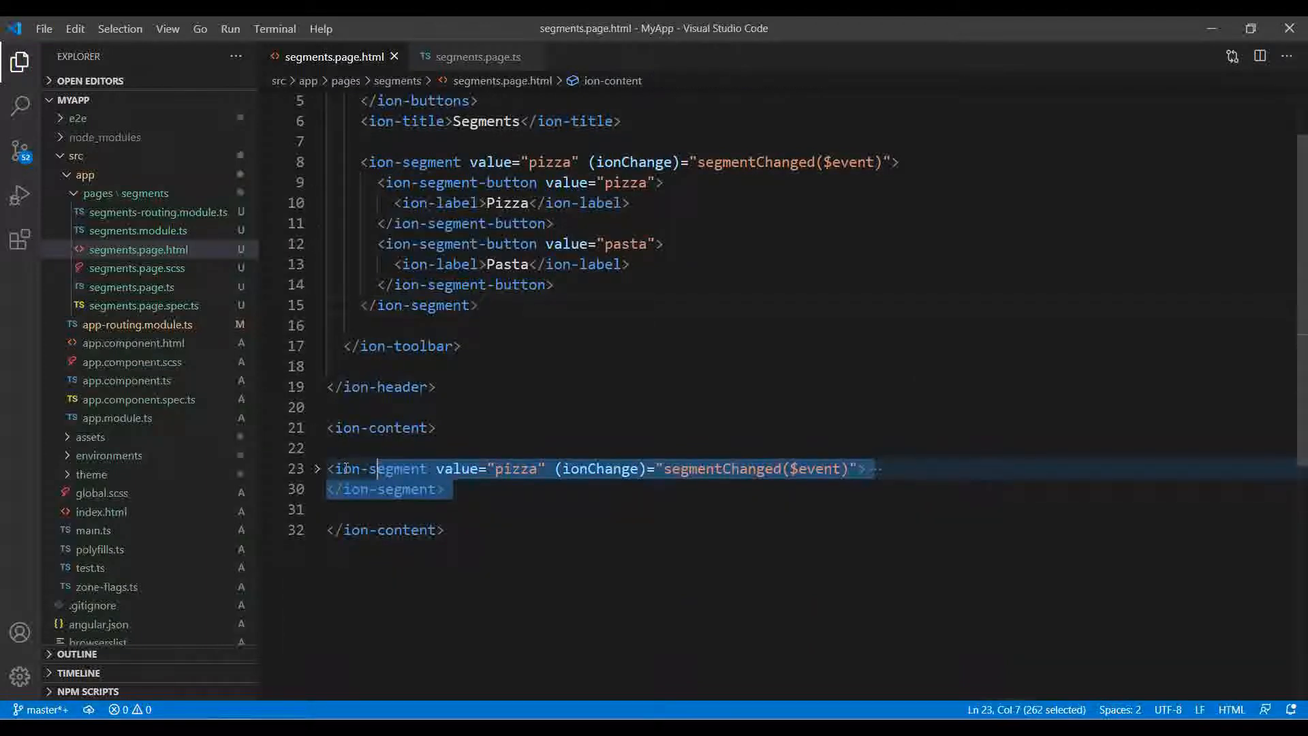
key(Delete)
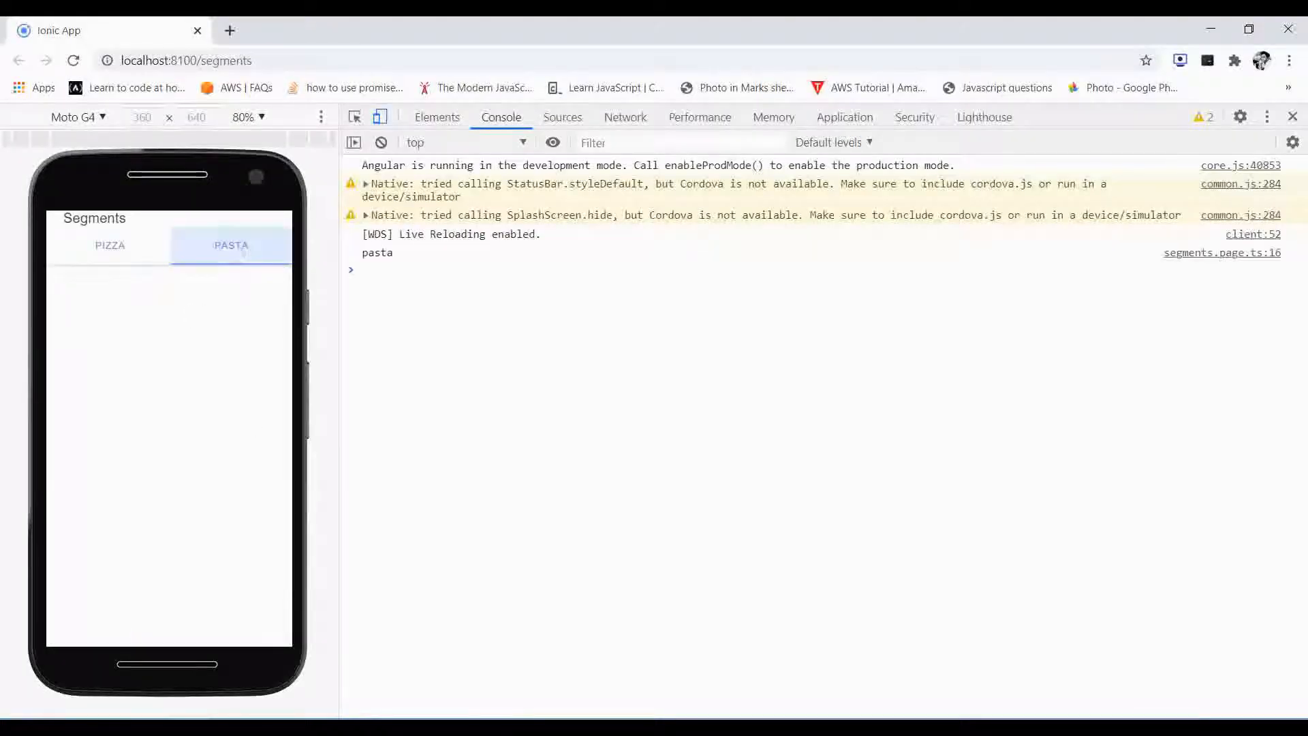
Step: Check the segment in the header by selecting Pizza and Pasta in the preview
click(109, 246)
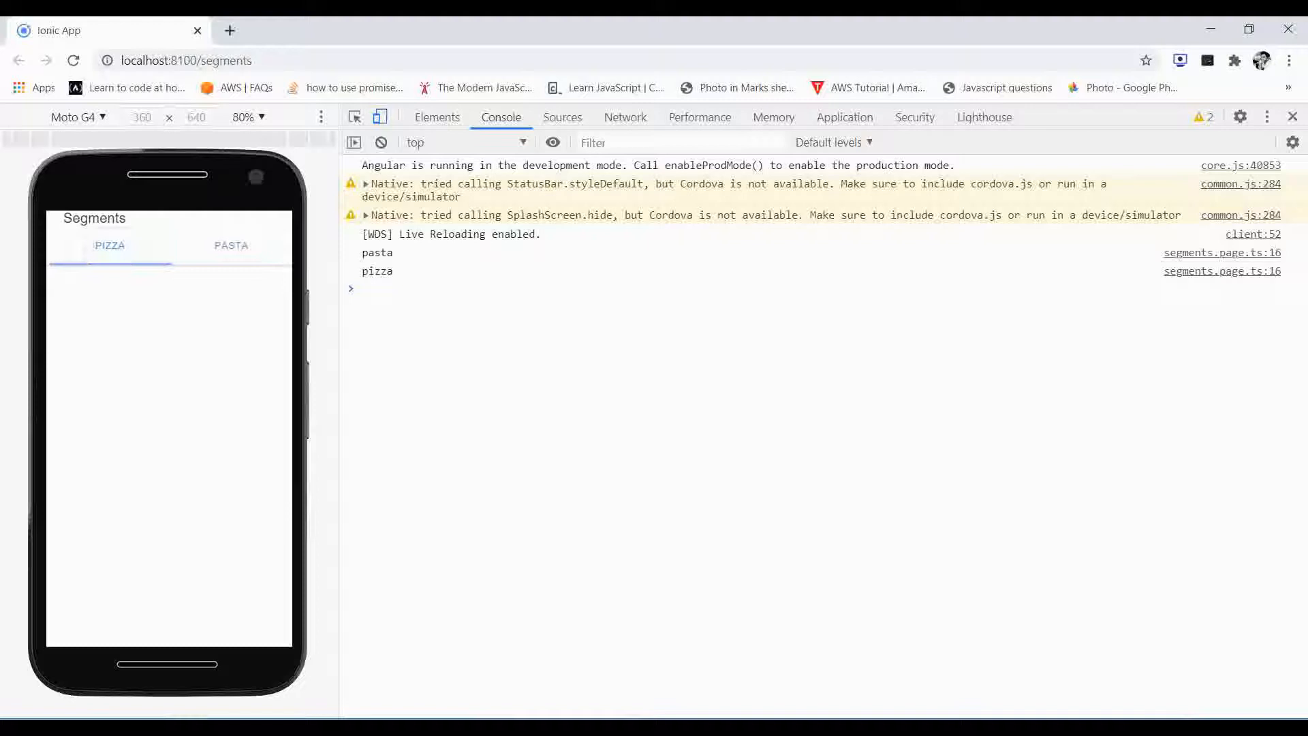
click(232, 246)
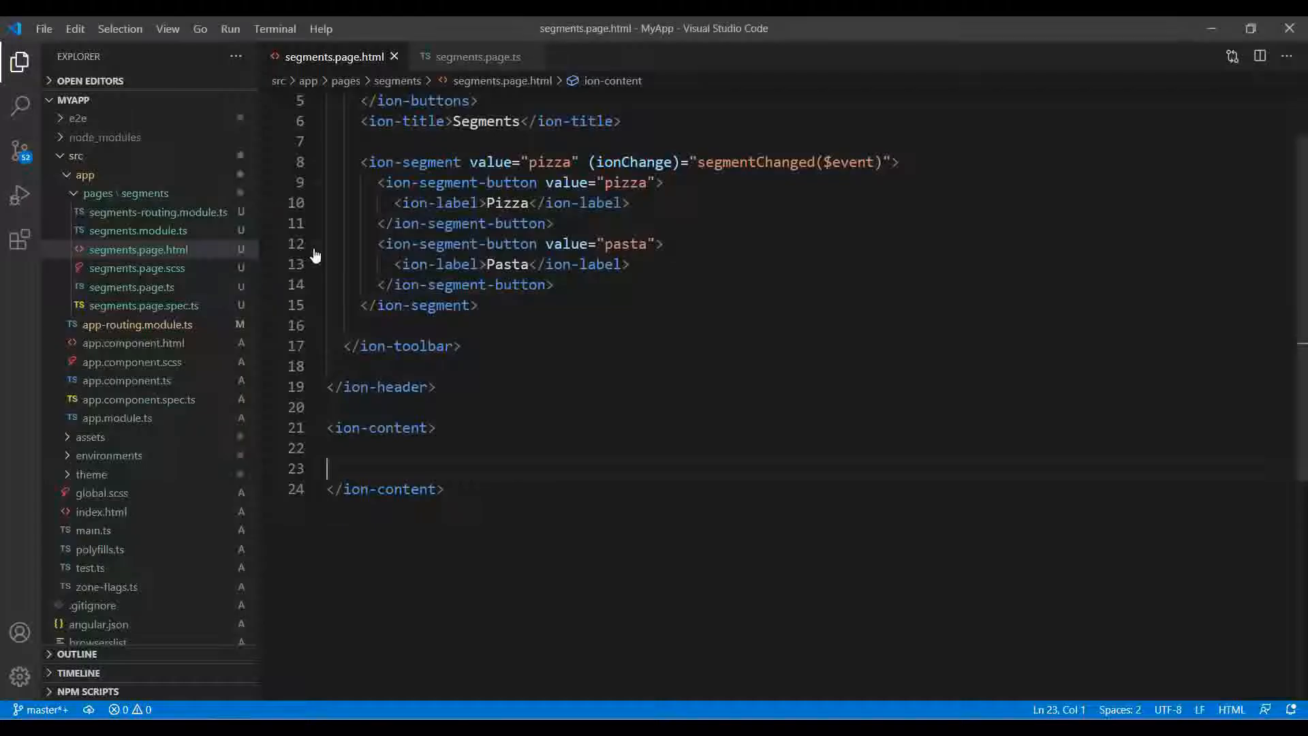
mouse_move(421, 328)
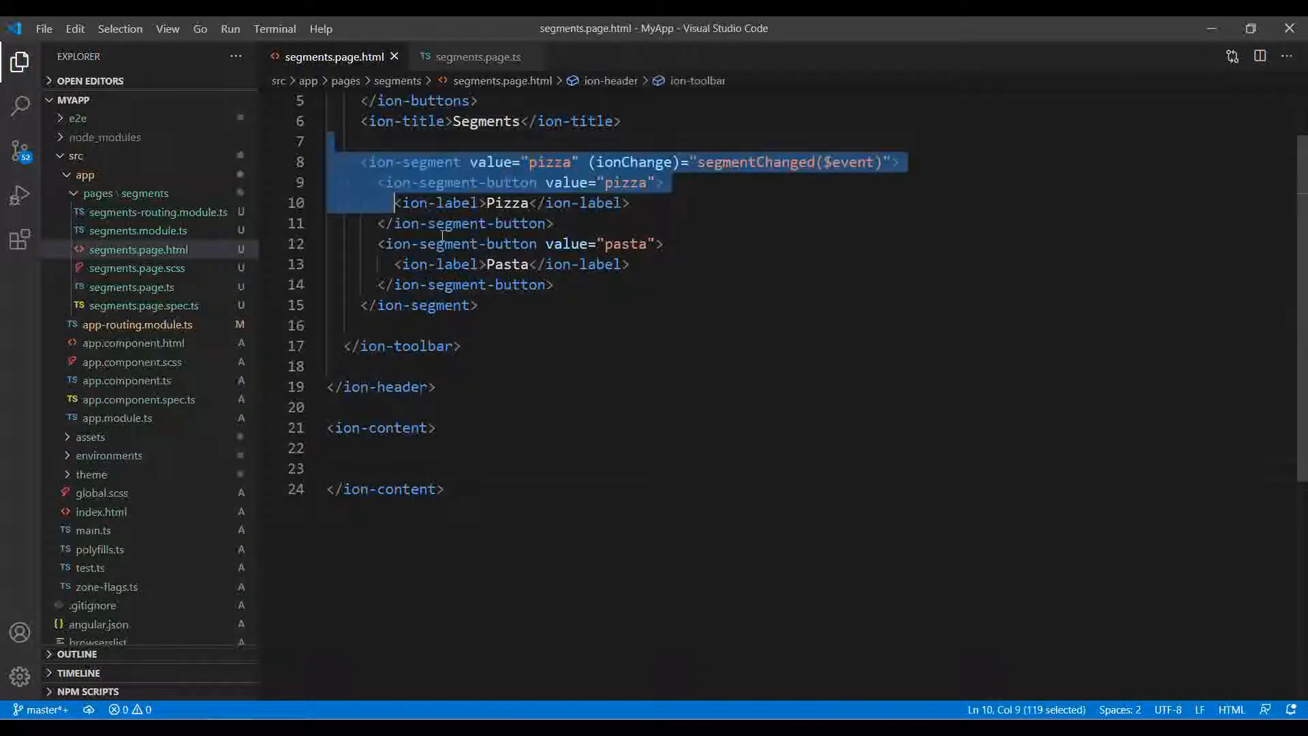
Step: Move the segment into a second ion-toolbar below the Segments title toolbar and save
key(Delete)
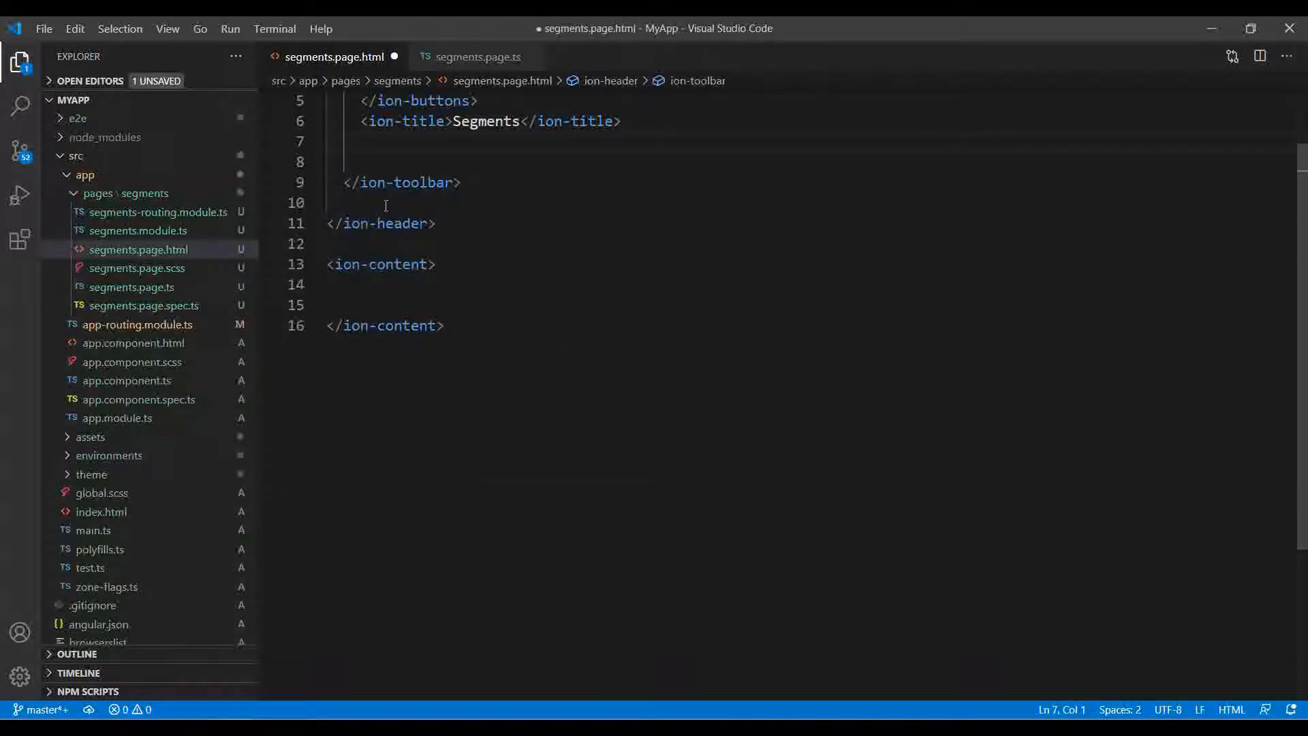
click(384, 202)
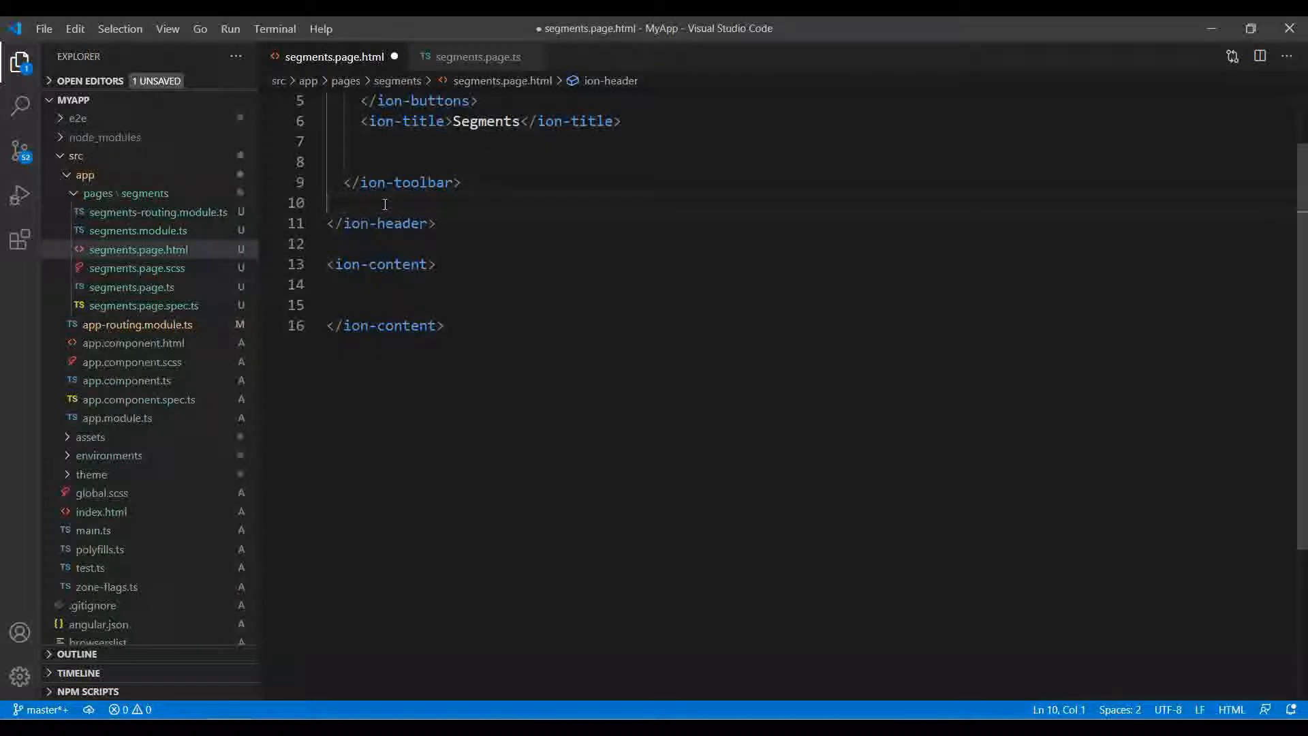
text(i-)
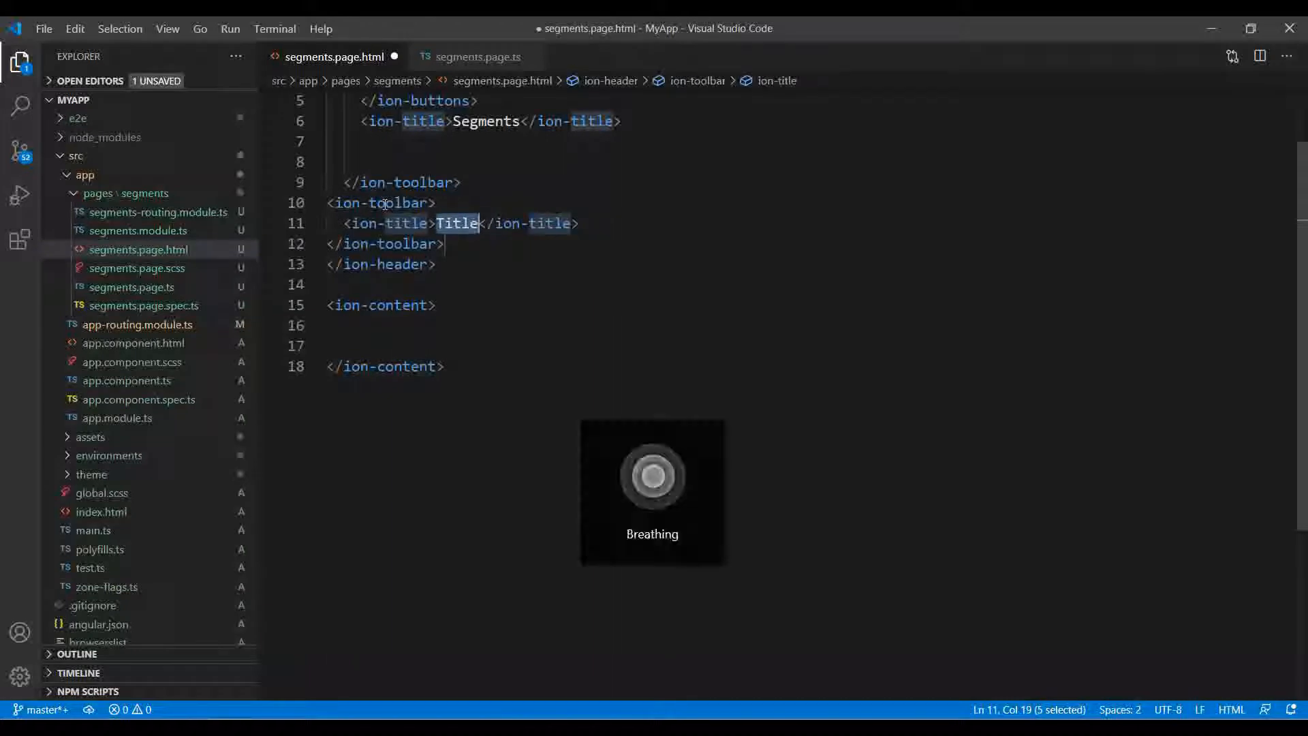
click(579, 222)
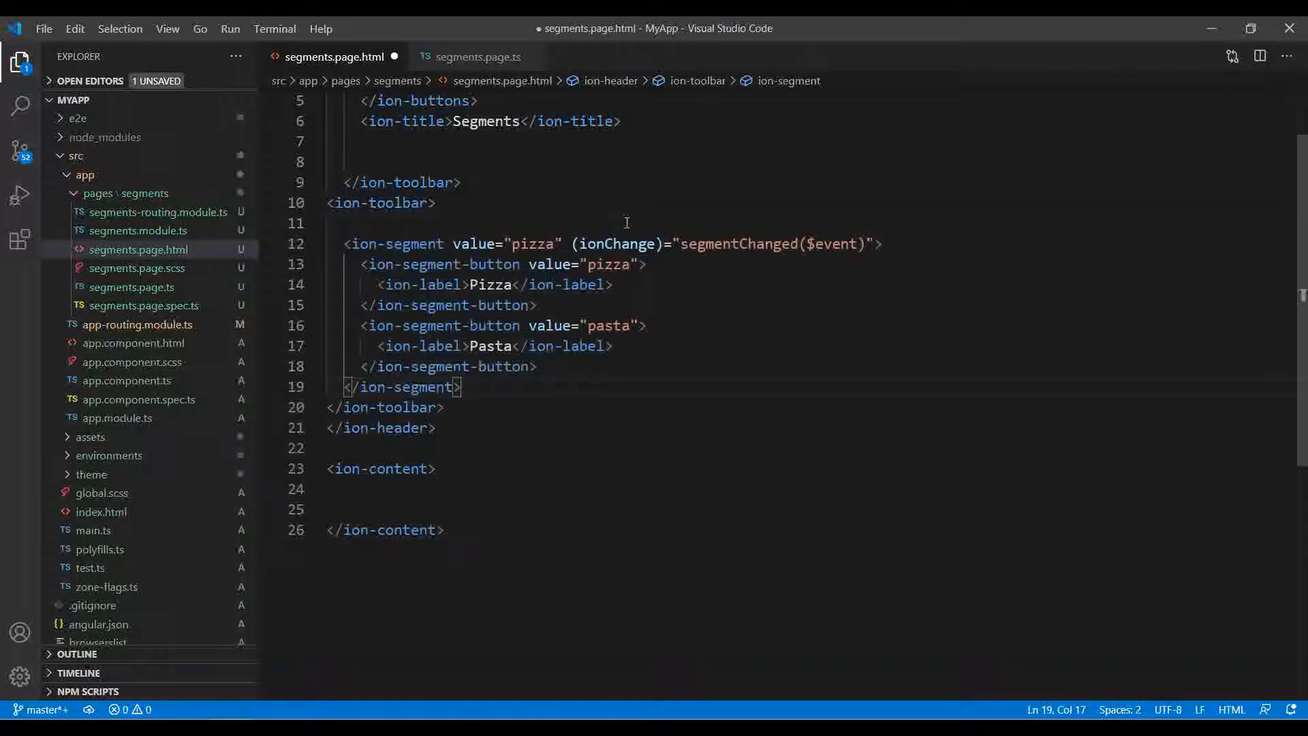
key(ctrl+s)
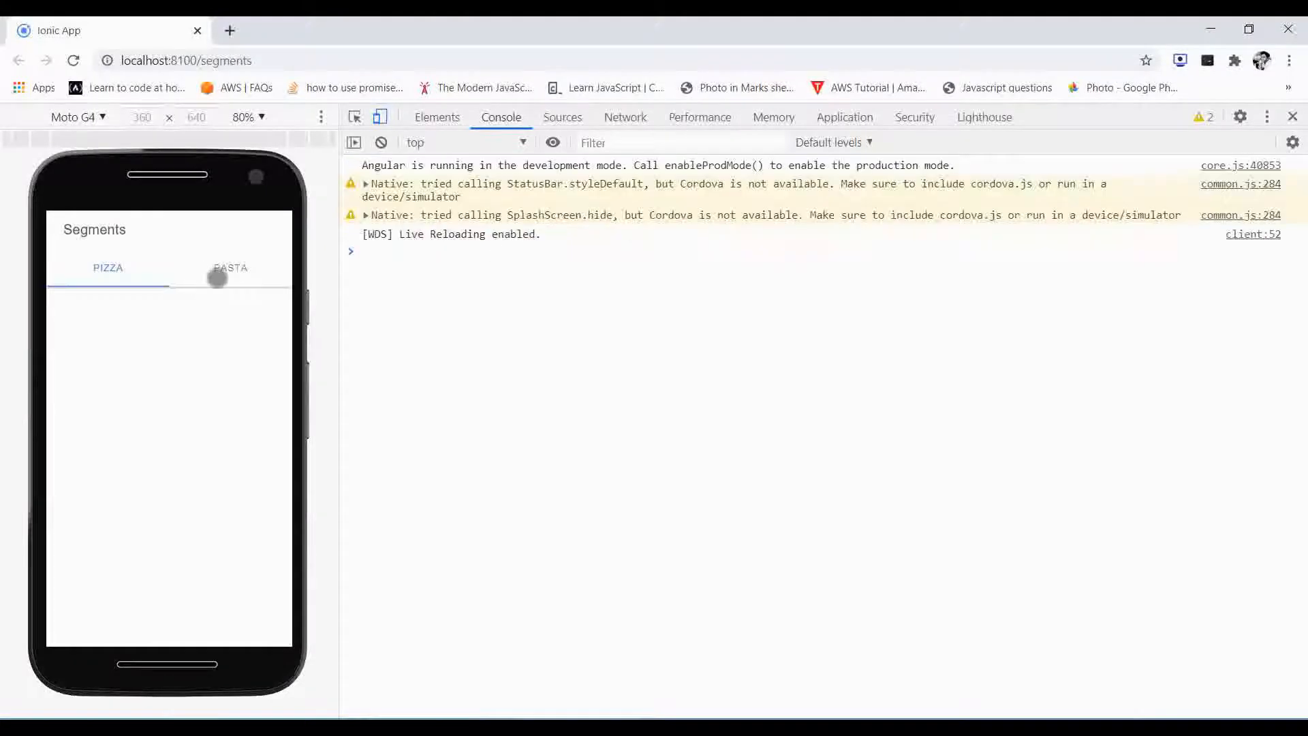
Step: Verify the Pizza/Pasta row under the title in the preview and return to the editor
click(230, 268)
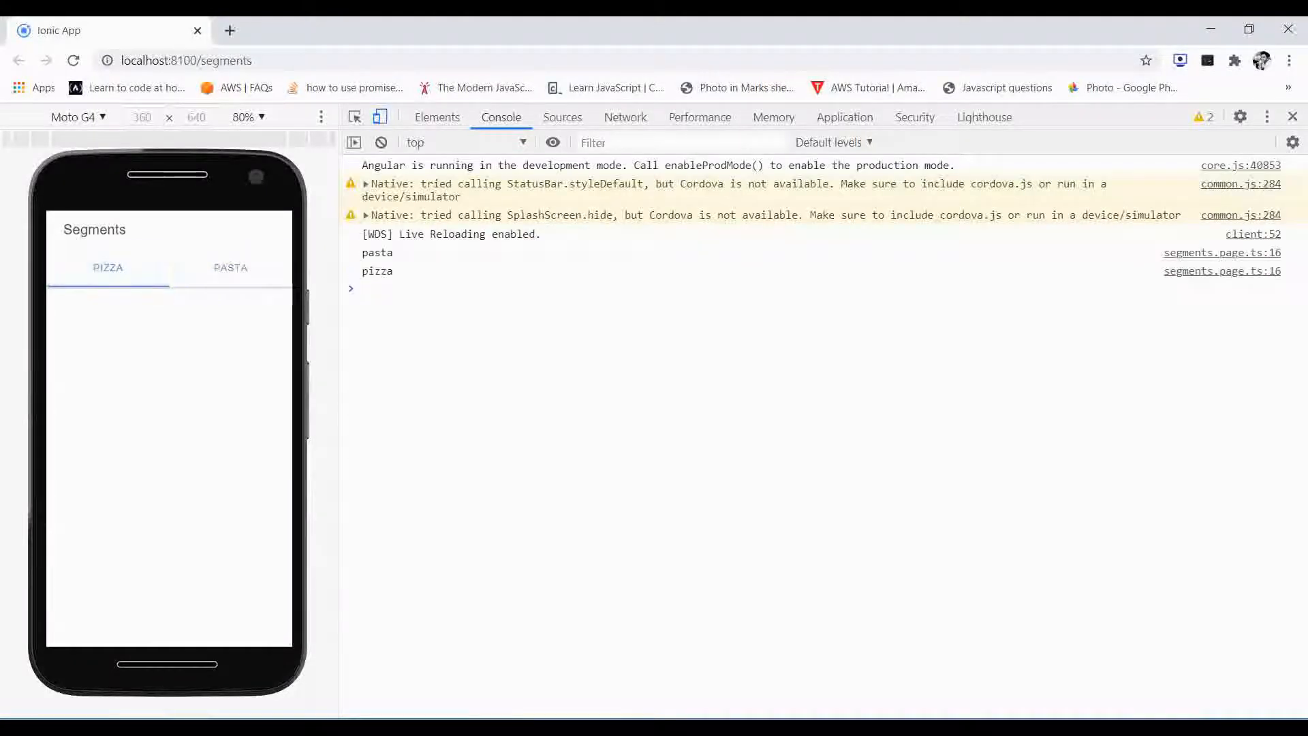
click(230, 269)
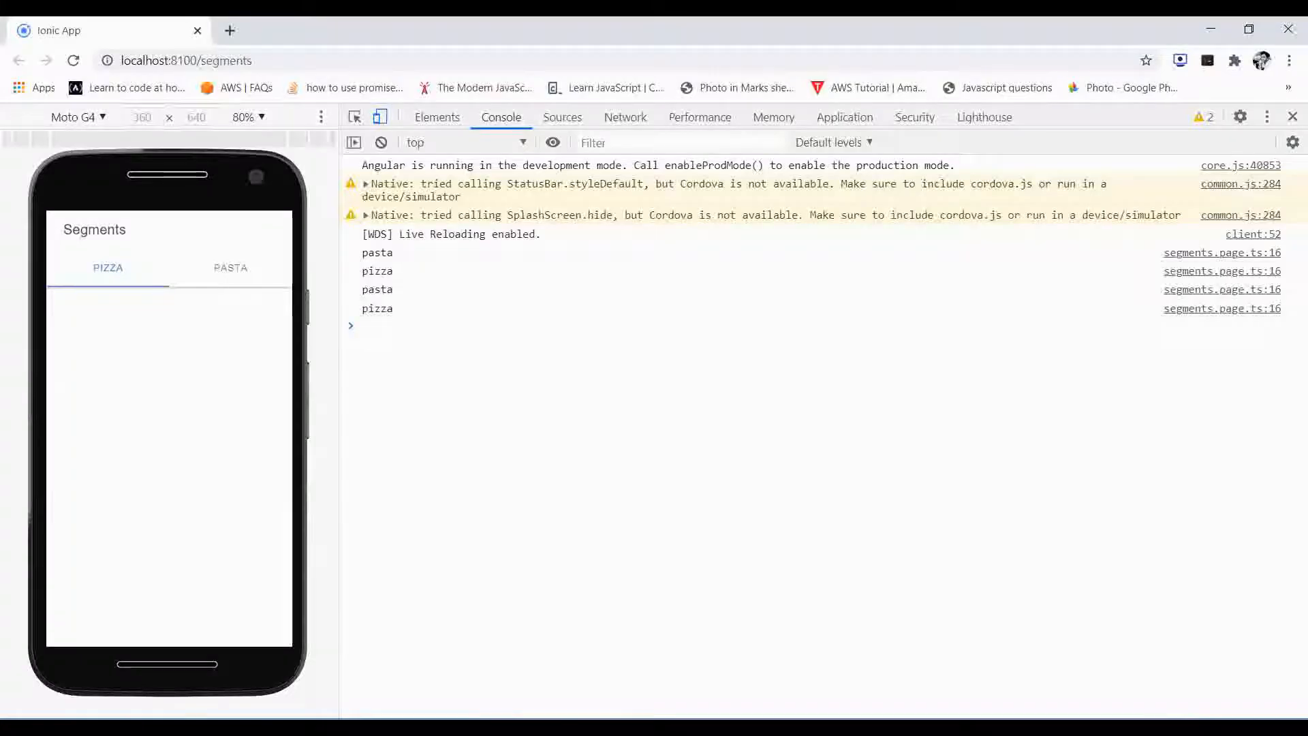
click(199, 485)
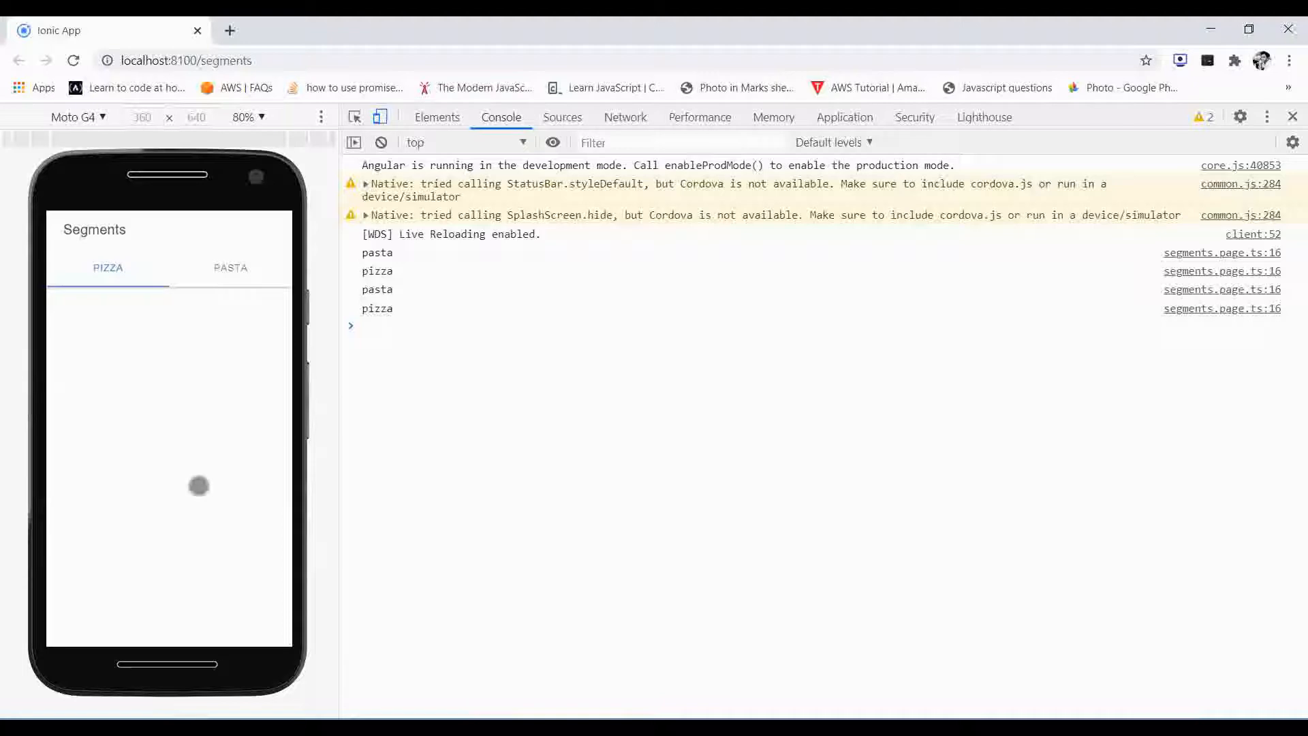
key(alt+tab)
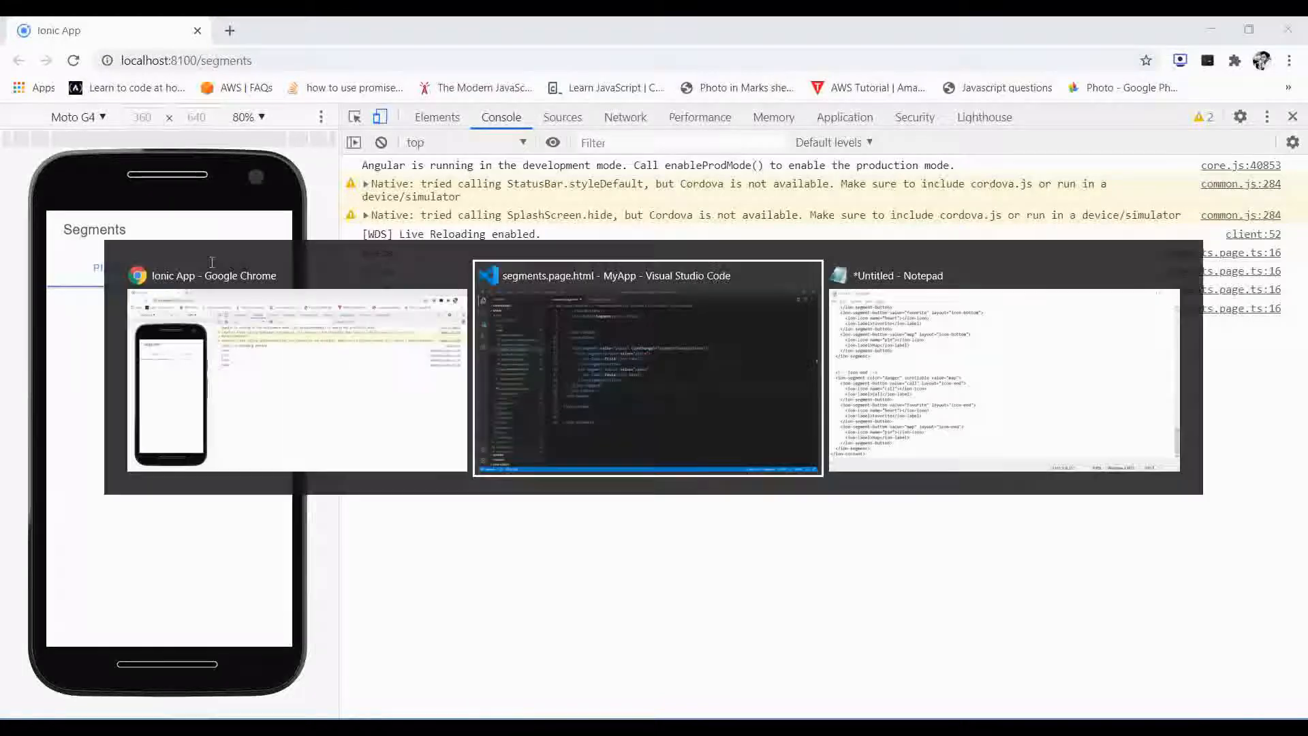
click(646, 367)
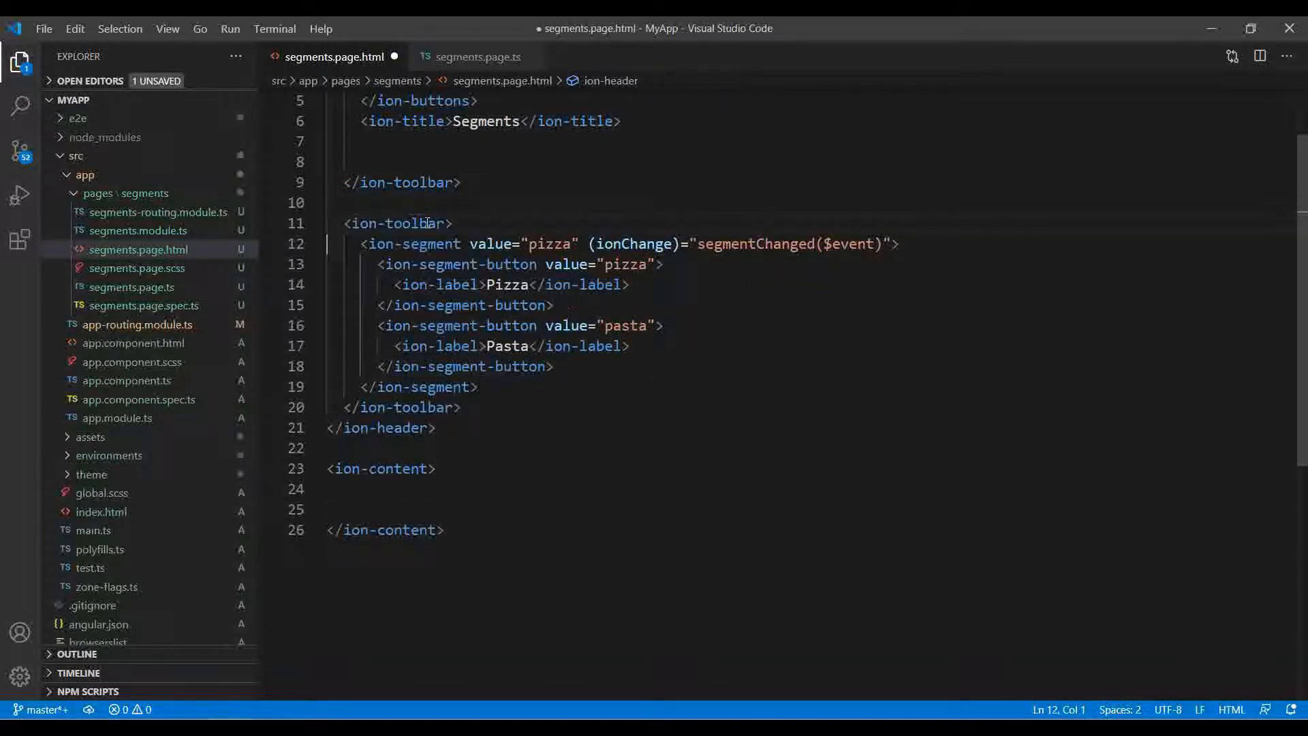
click(330, 426)
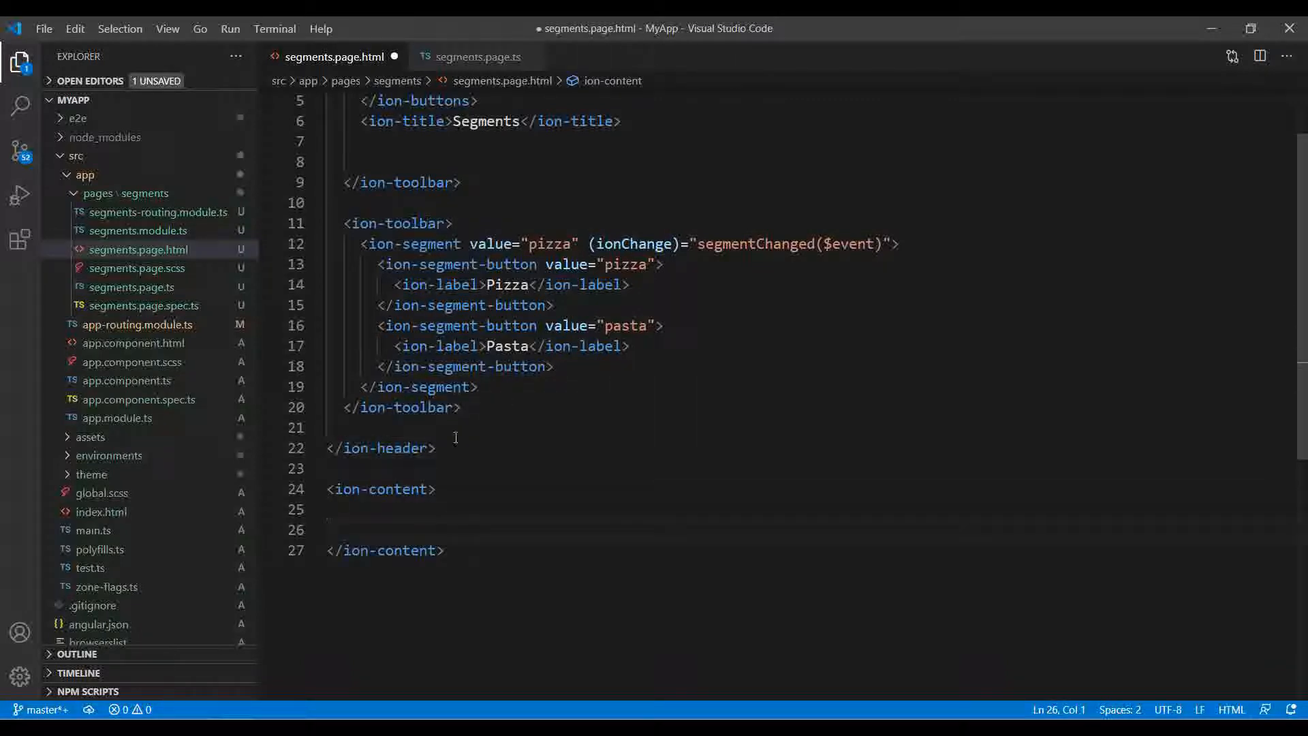
mouse_move(358, 521)
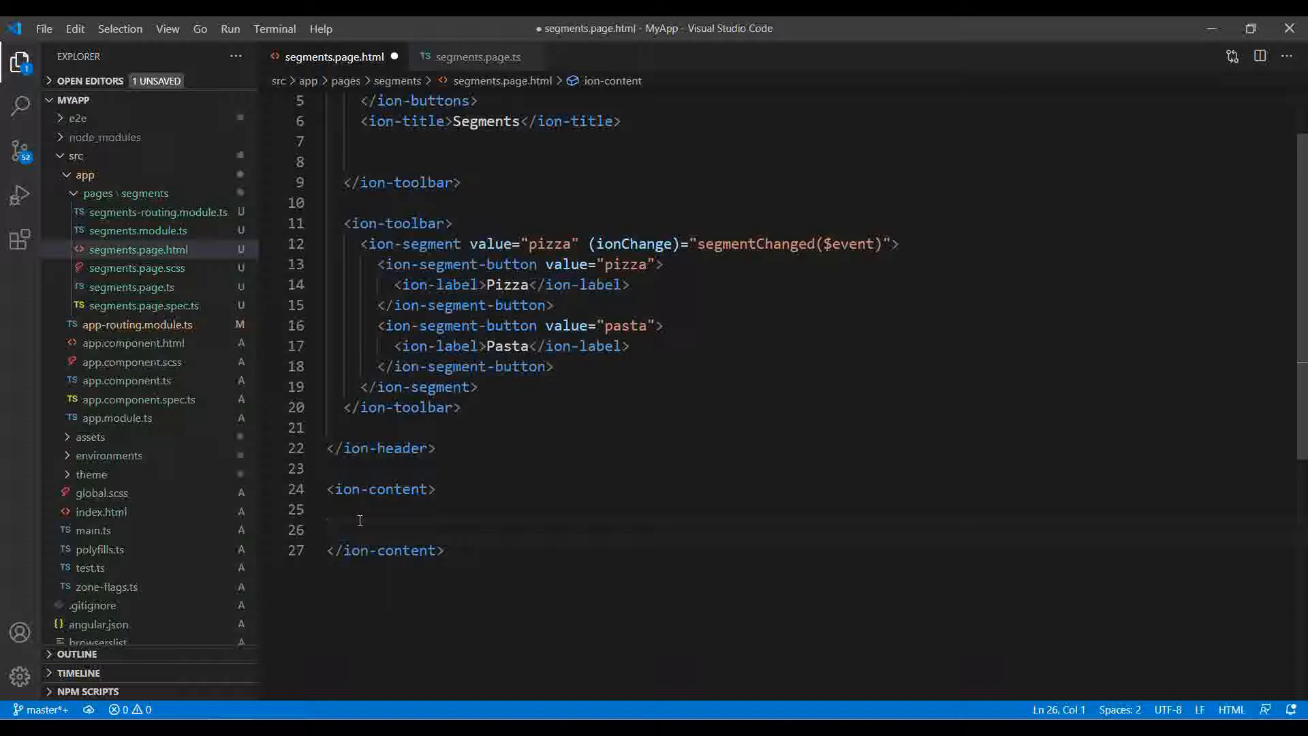
Step: Add an ion-card with *ngIf="selectedSegment == 'pizza'" on its opening tag
text(i-c)
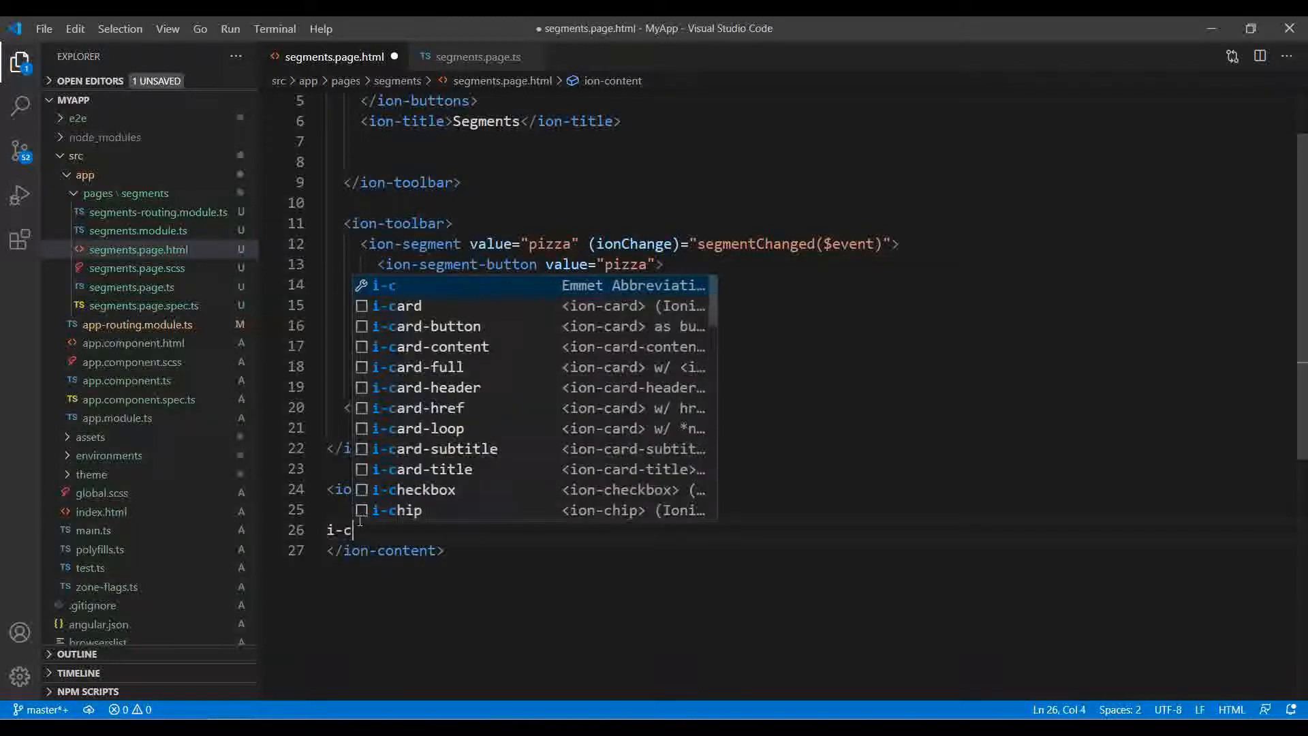
text(ard>)
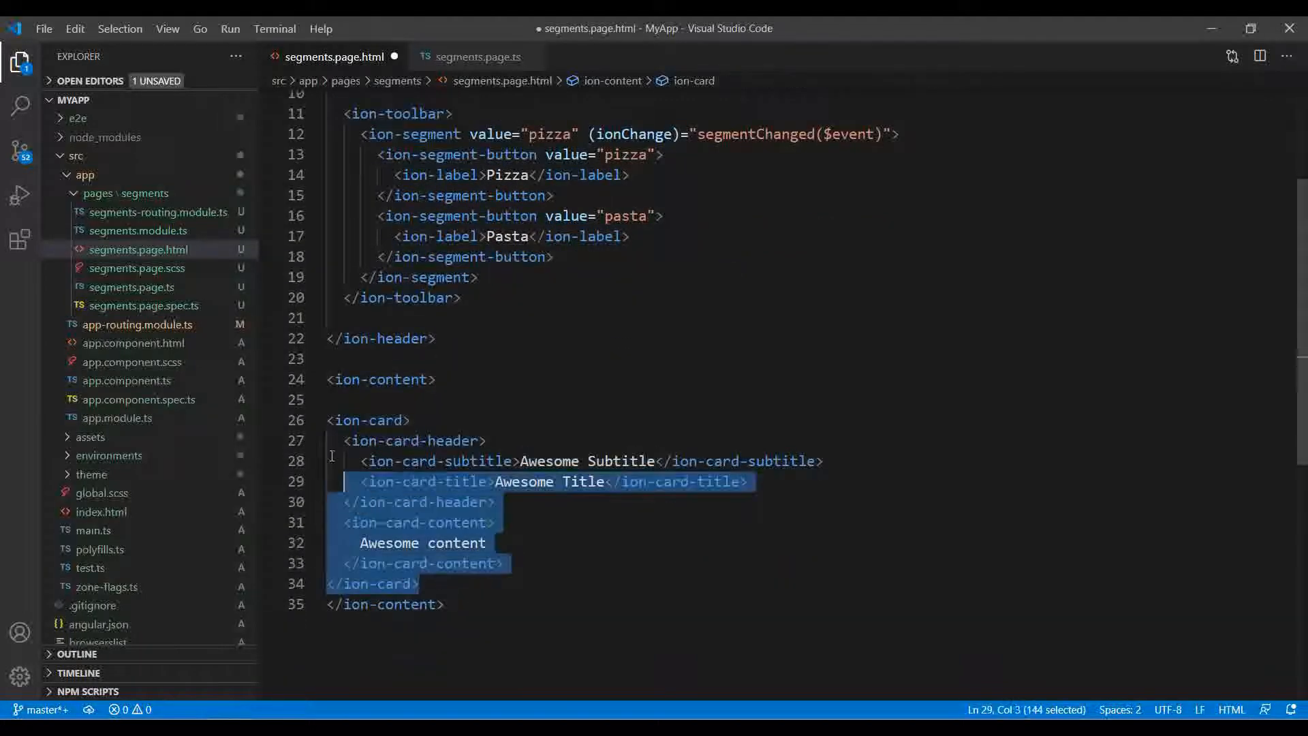
click(420, 584)
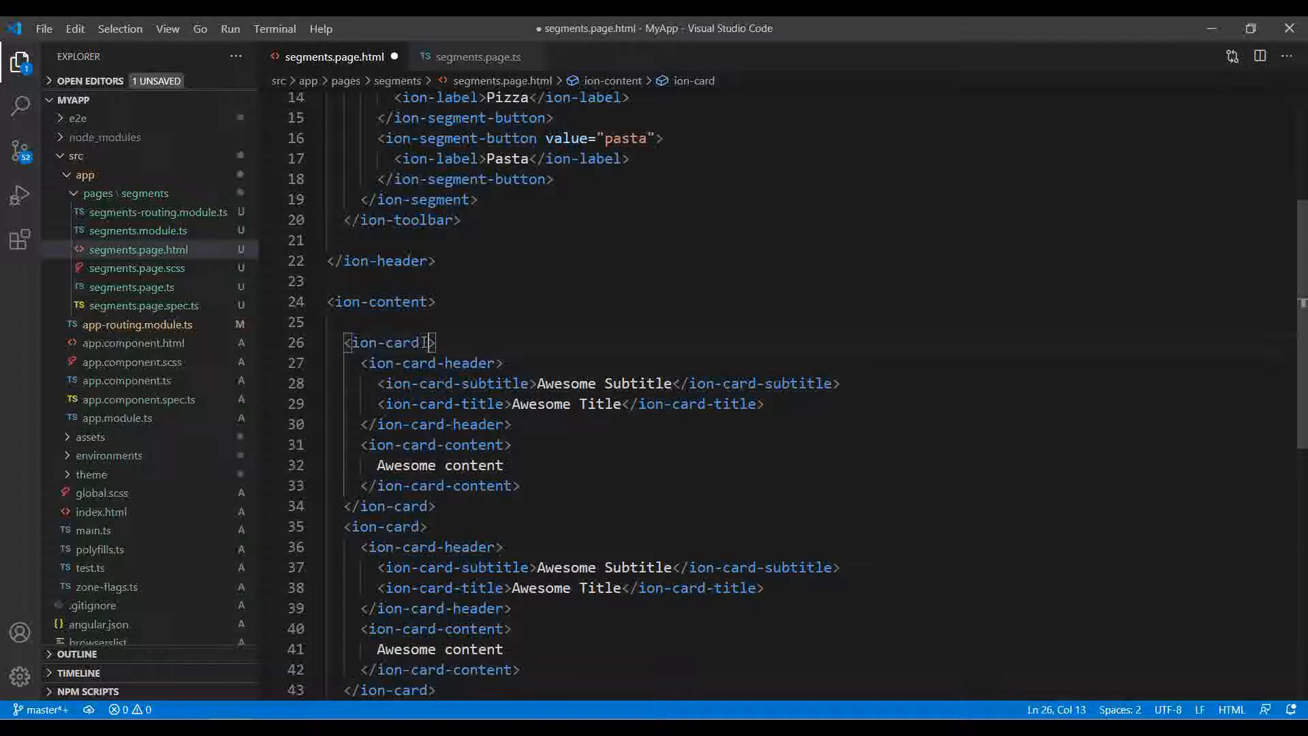
text(ngi)
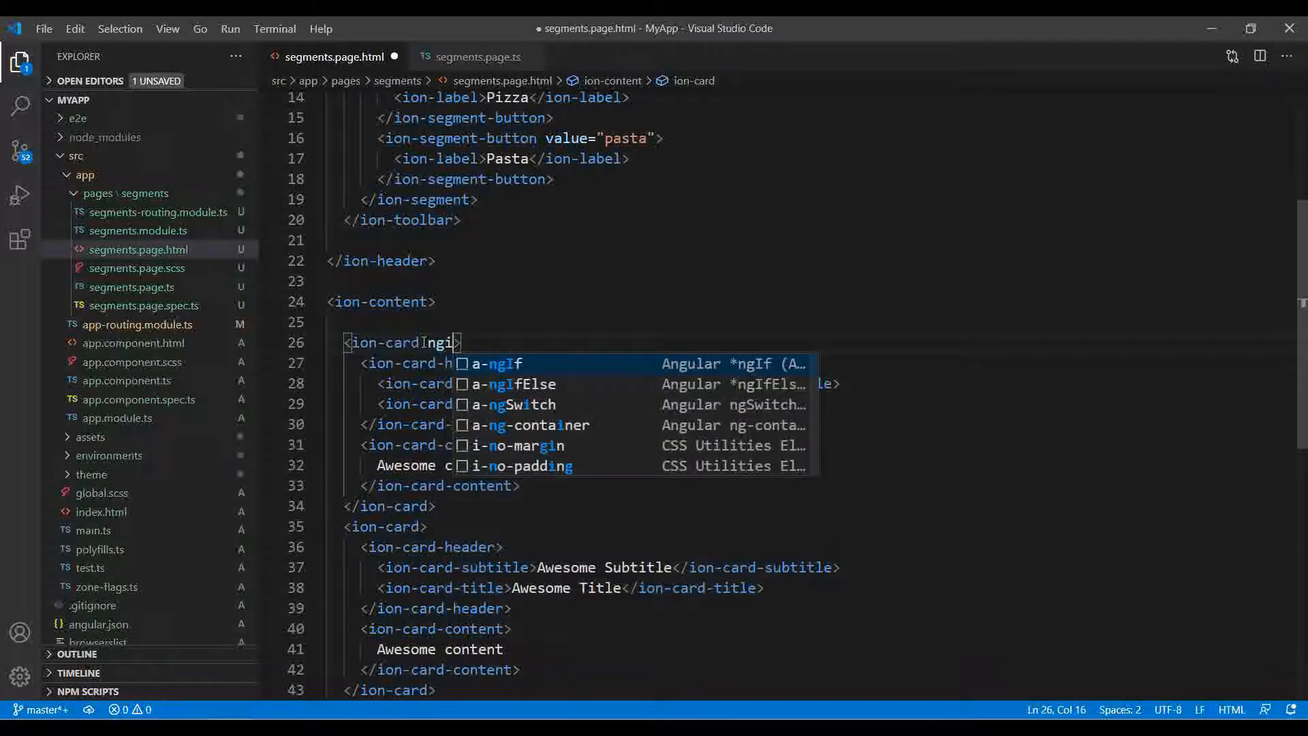
click(496, 363)
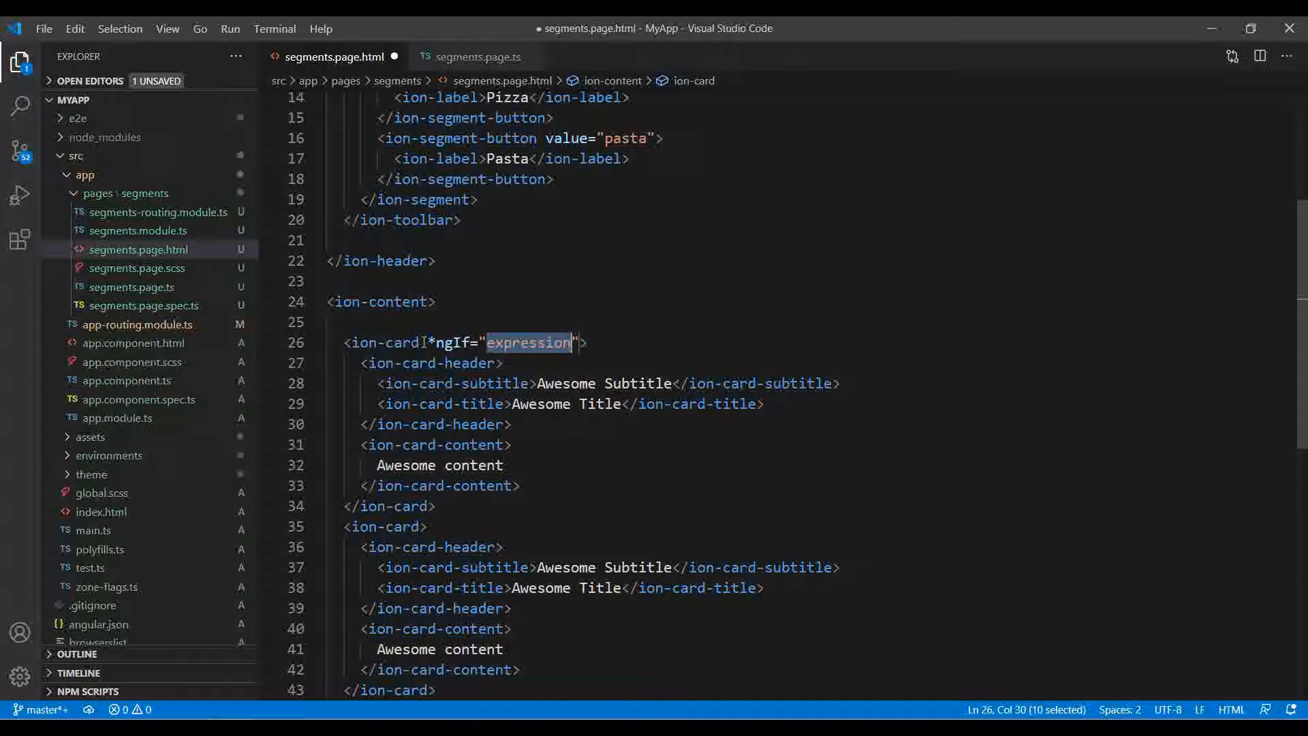
text(s)
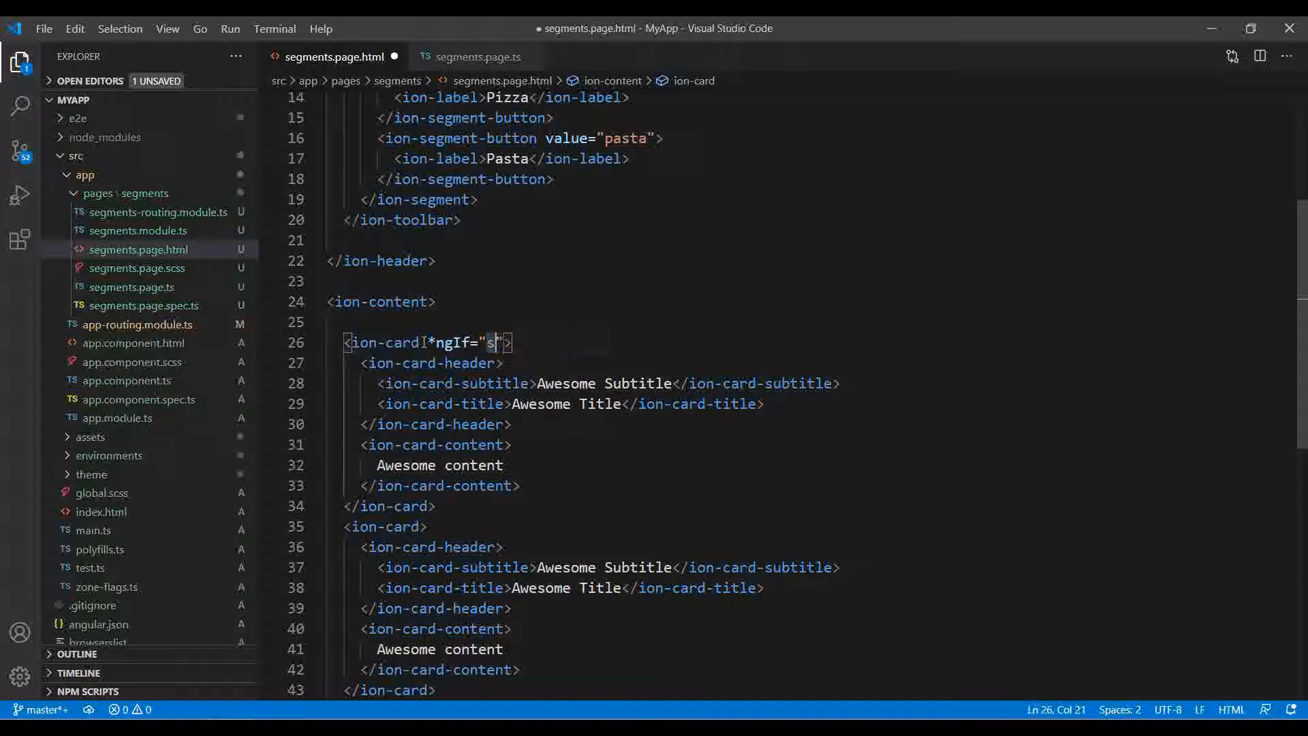
text(electedSeg)
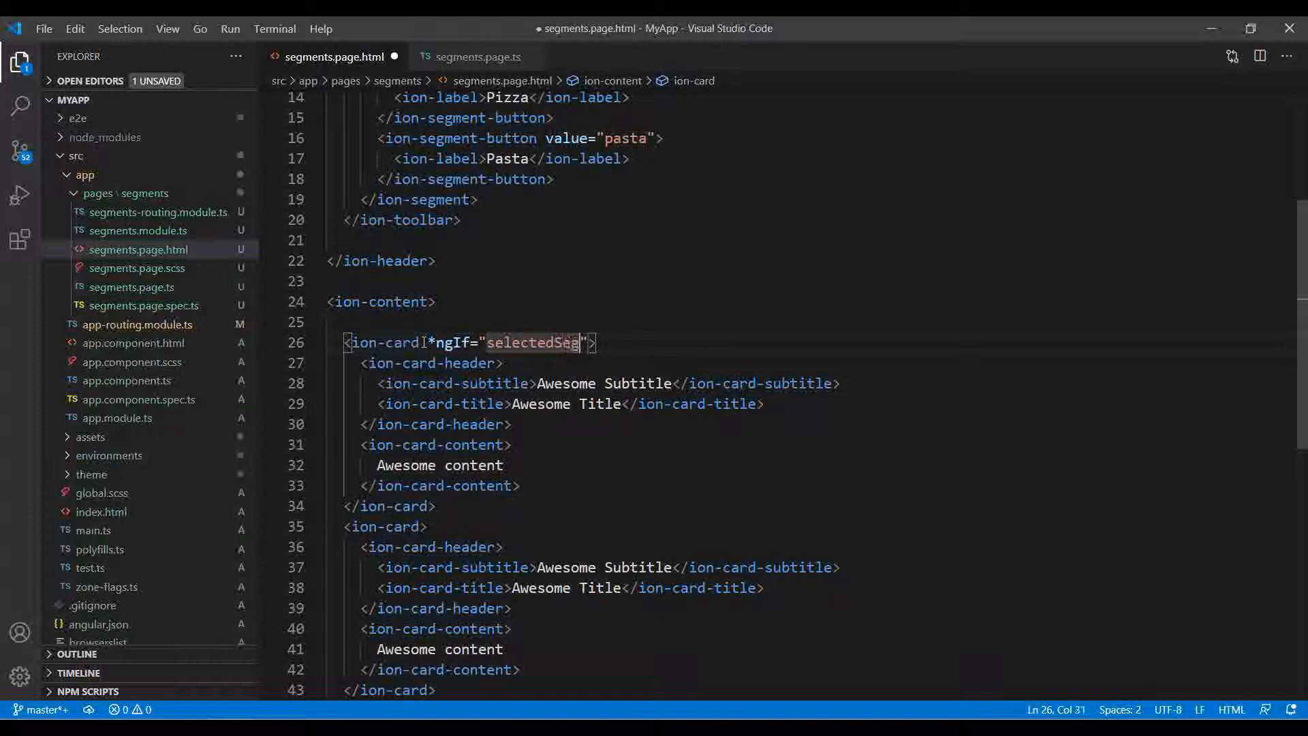
text(ment)
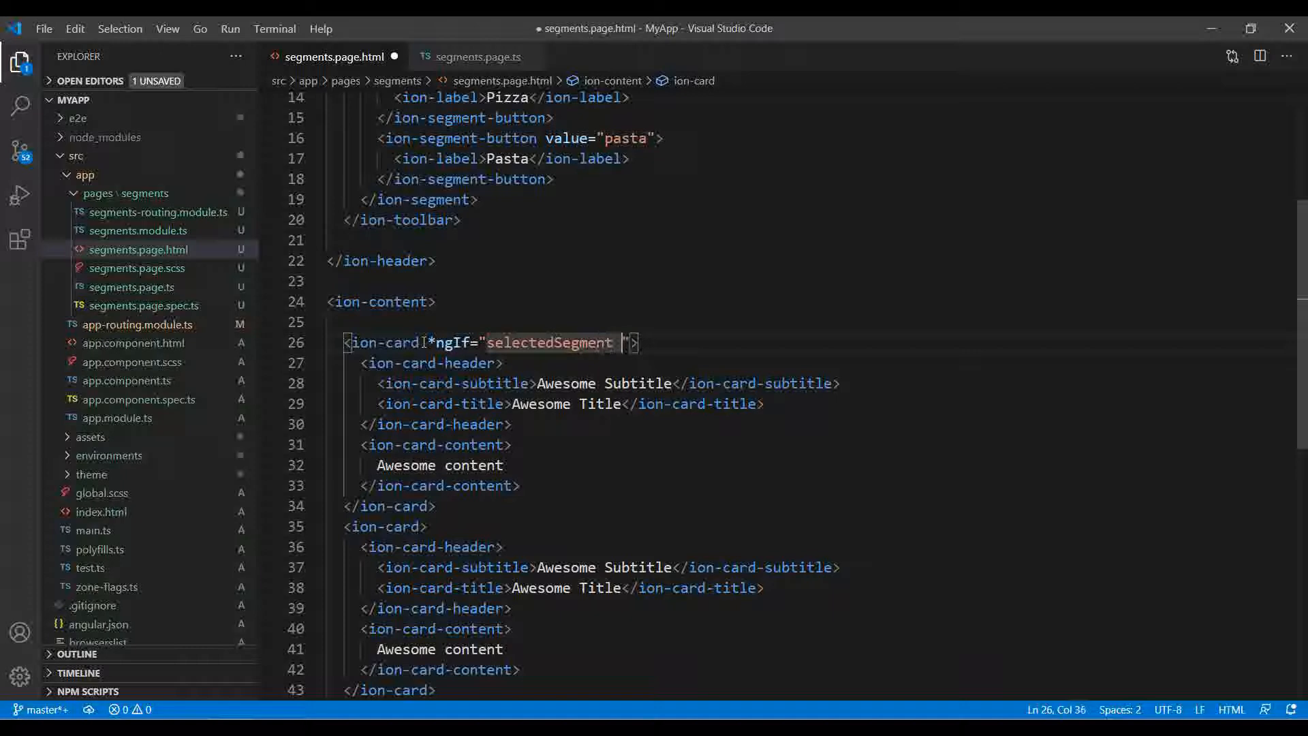
text(== '')
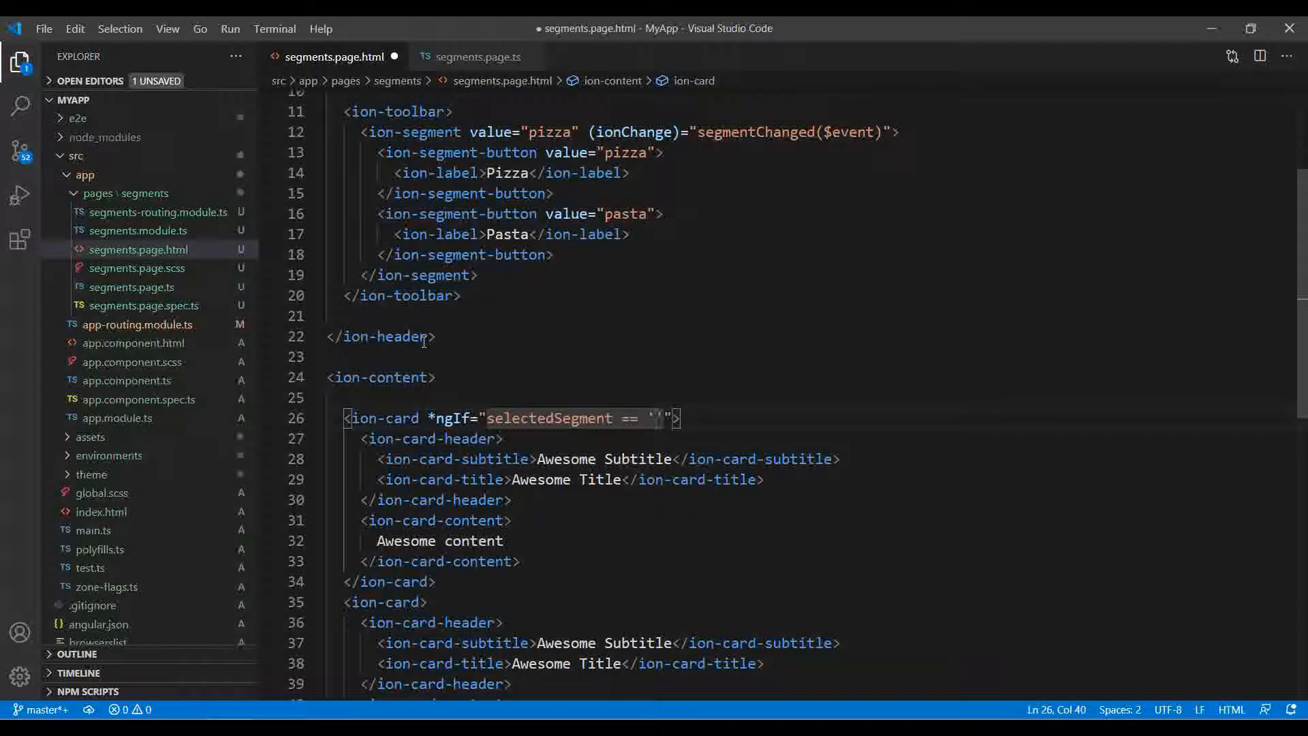
text(pi)
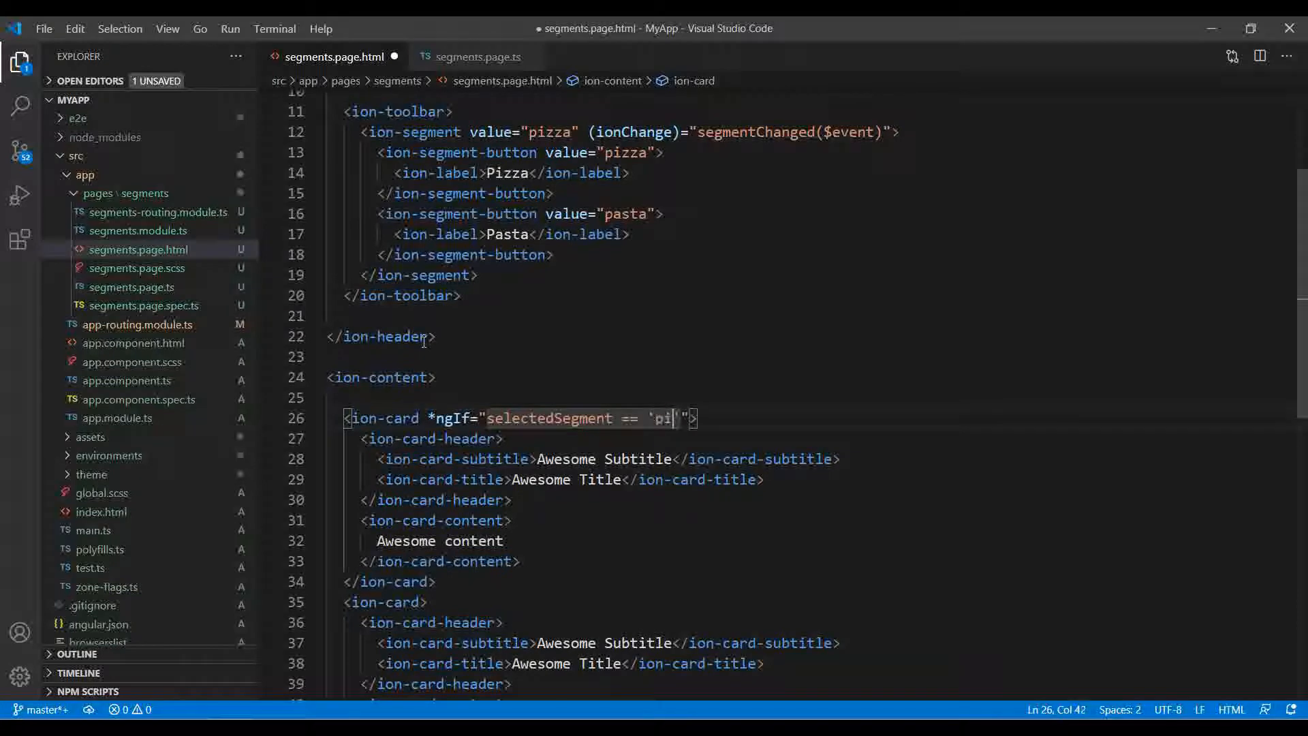
text(zza)
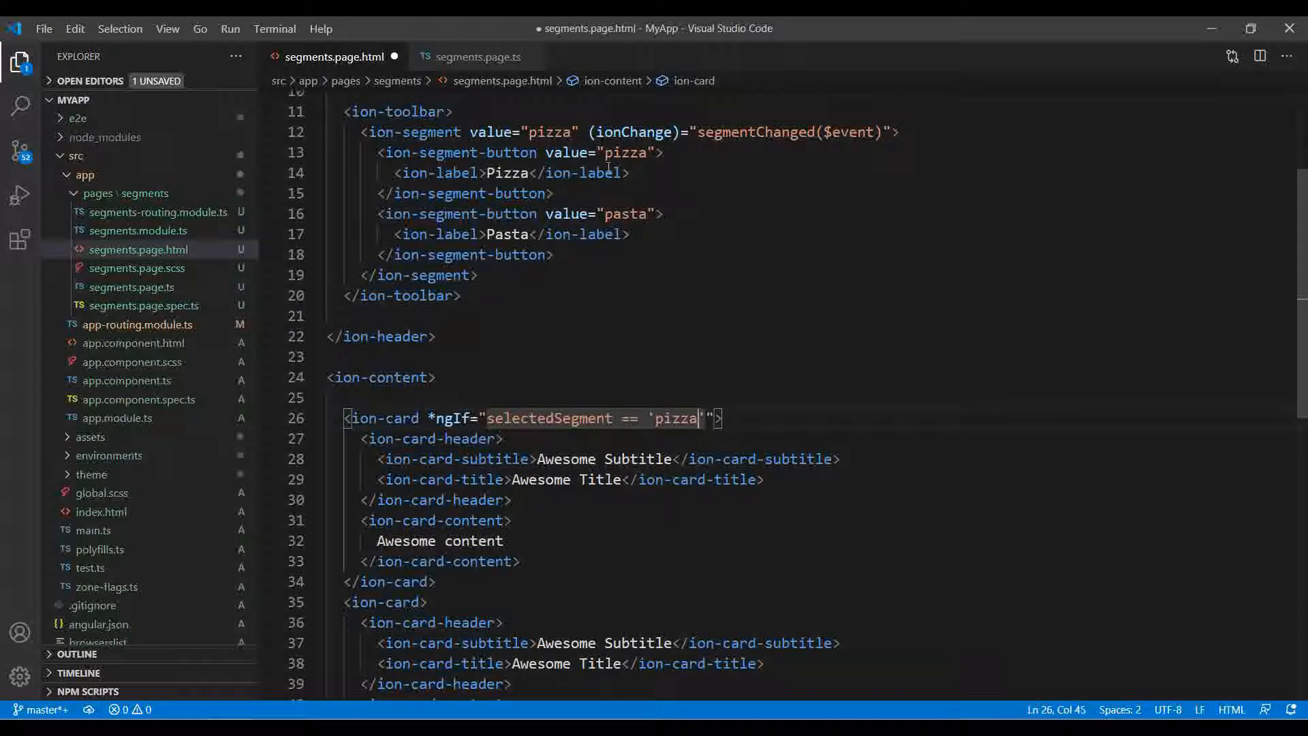
Step: Give the second card *ngIf for 'pasta' and title the cards Awesome Pizza Title / Awesome Pasta Title
double_click(625, 153)
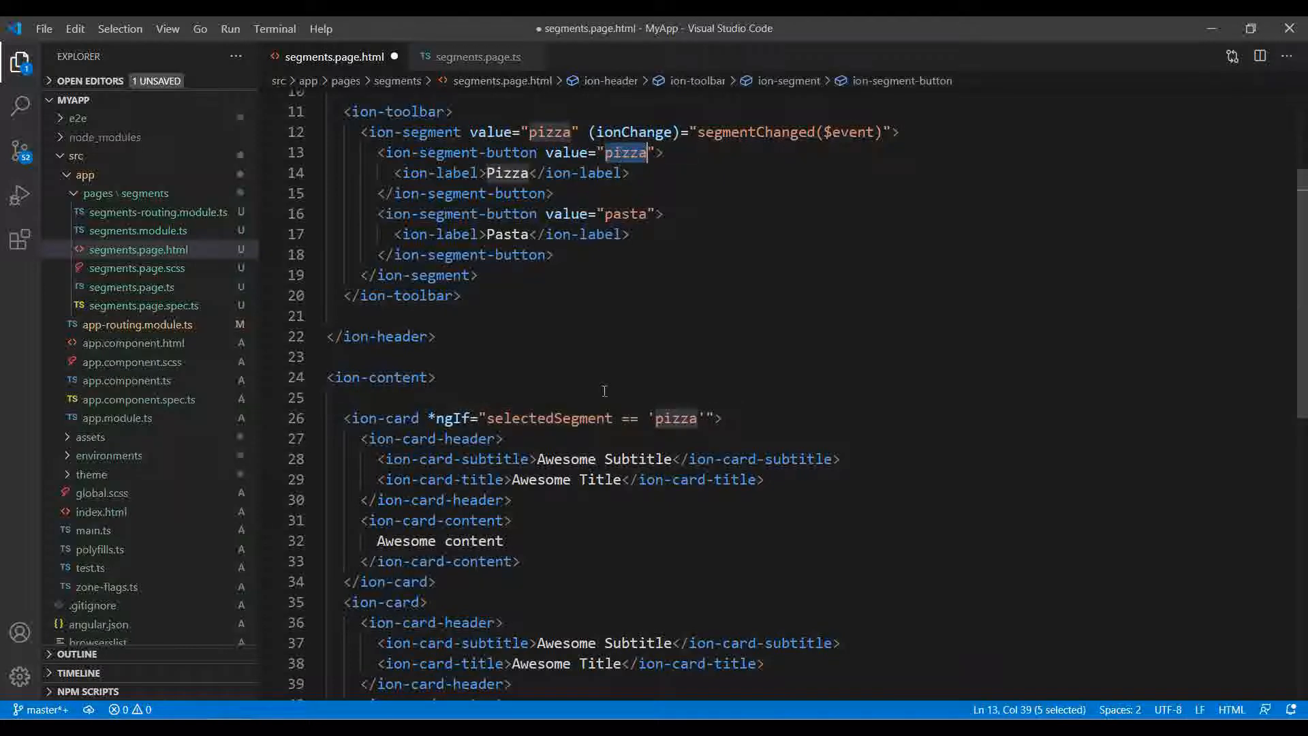
click(427, 418)
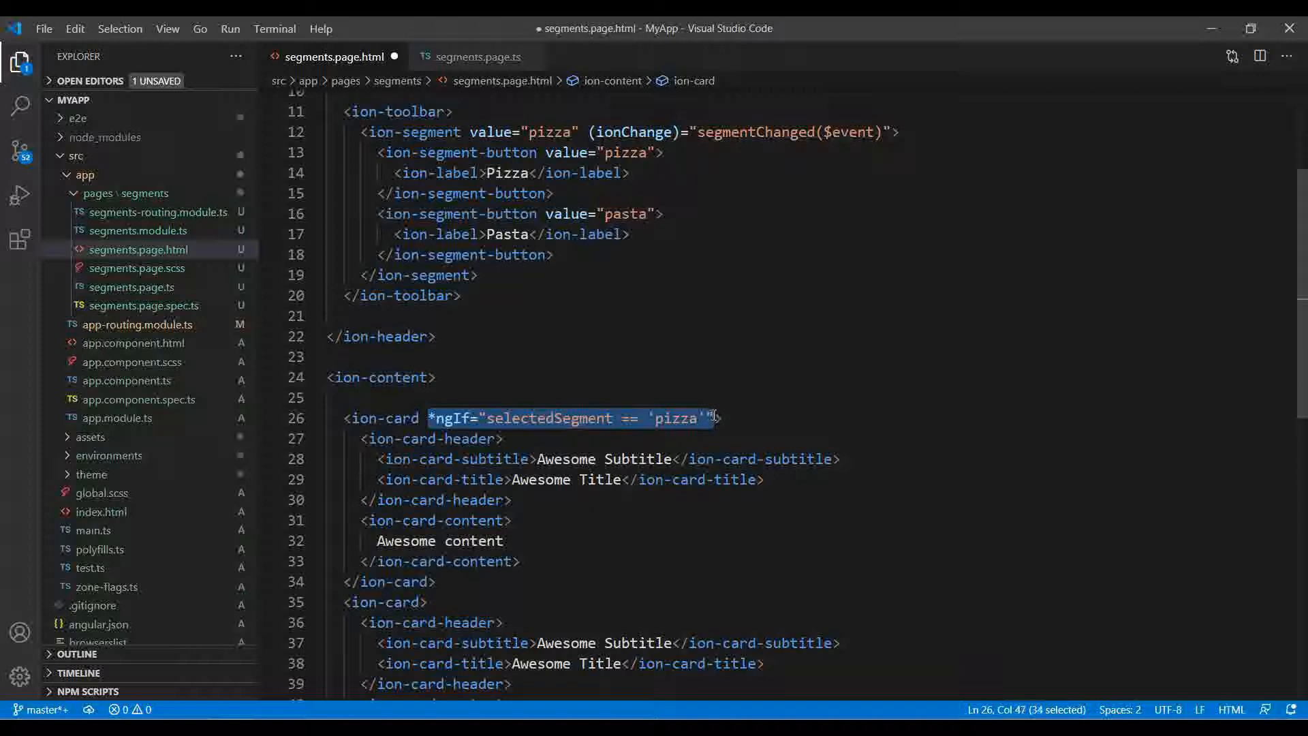
scroll(down, 3)
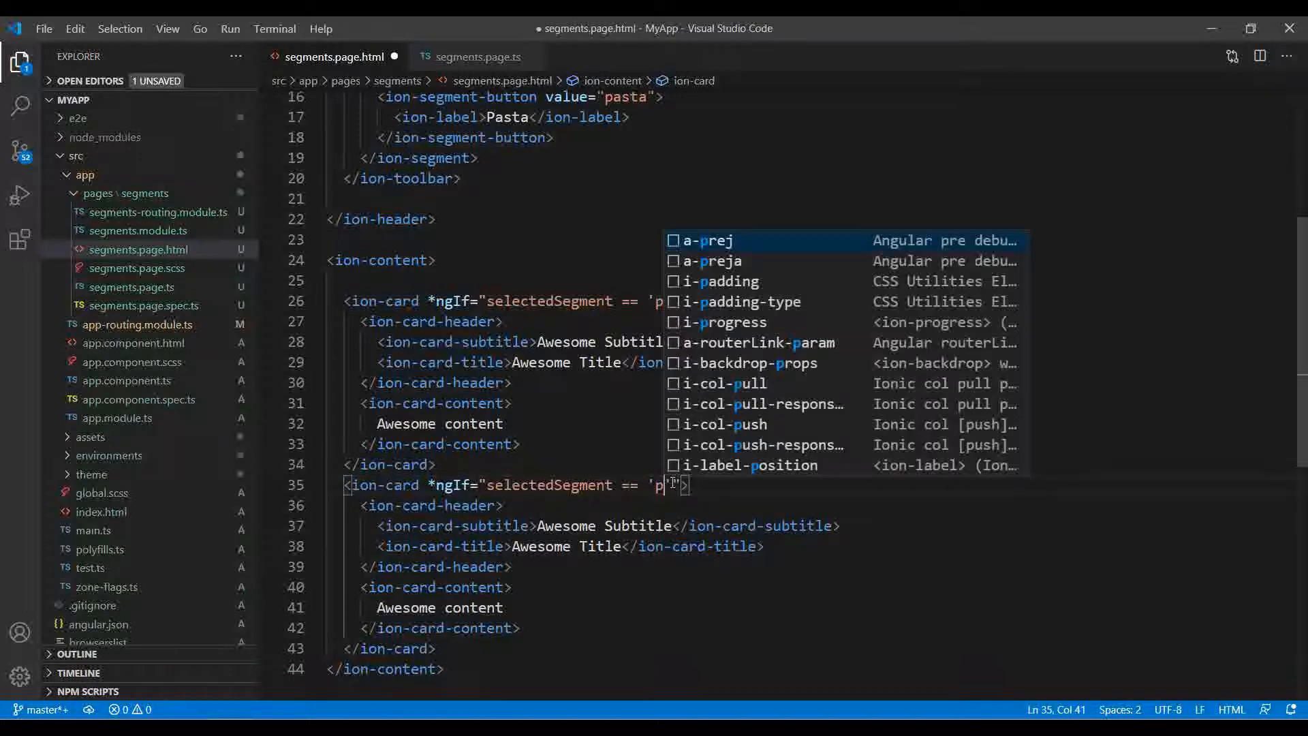
text(asta)
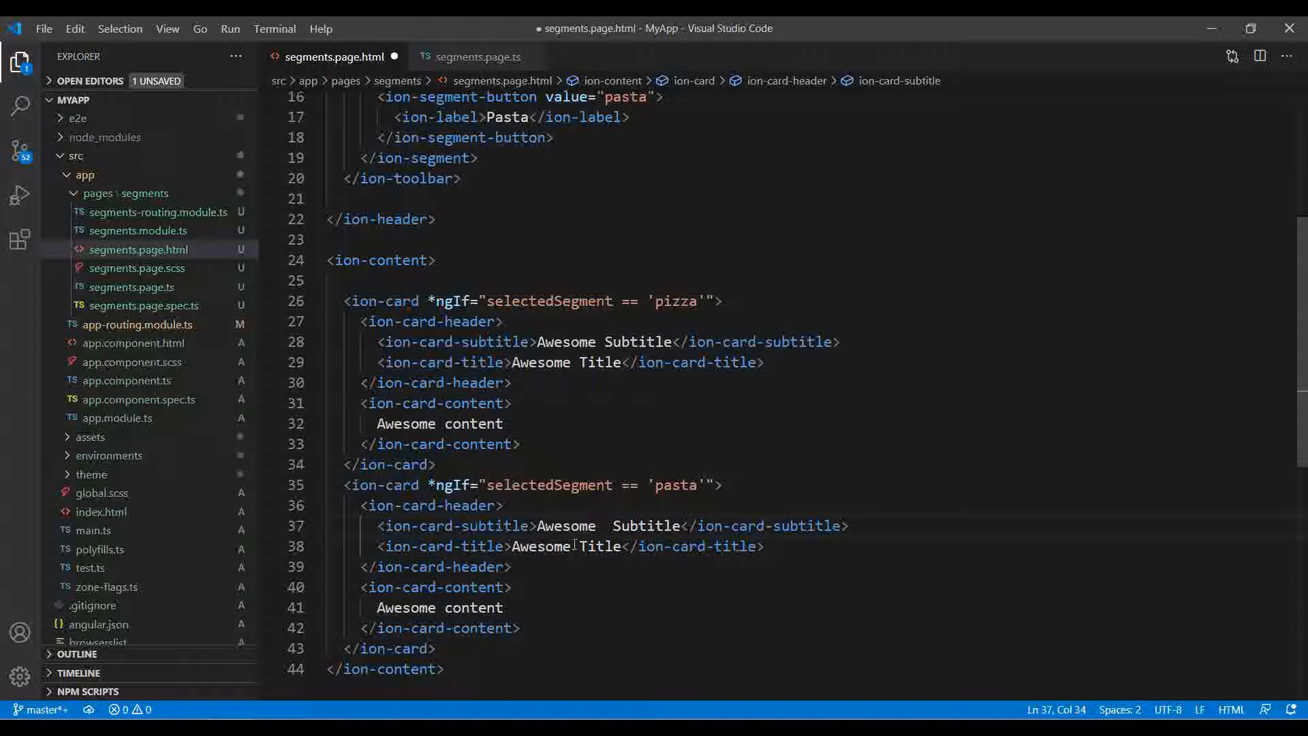
text(Pasta)
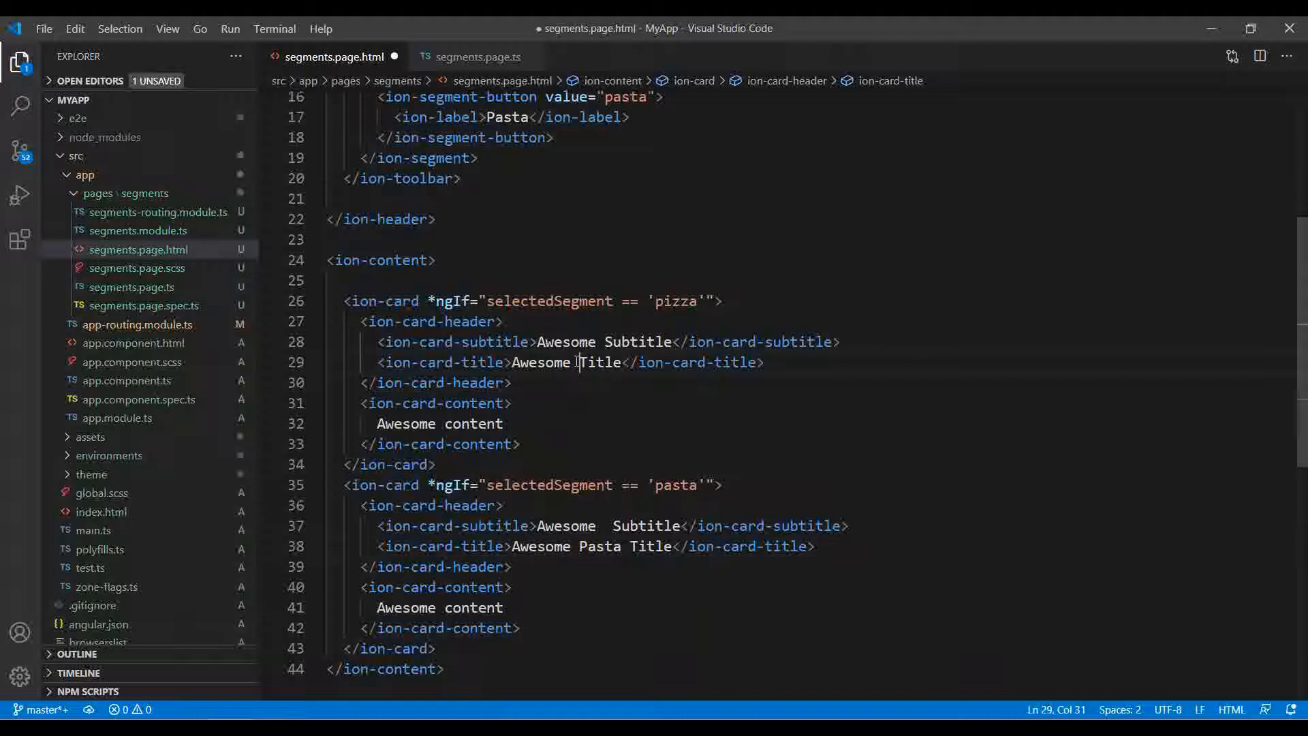
text(Pizza)
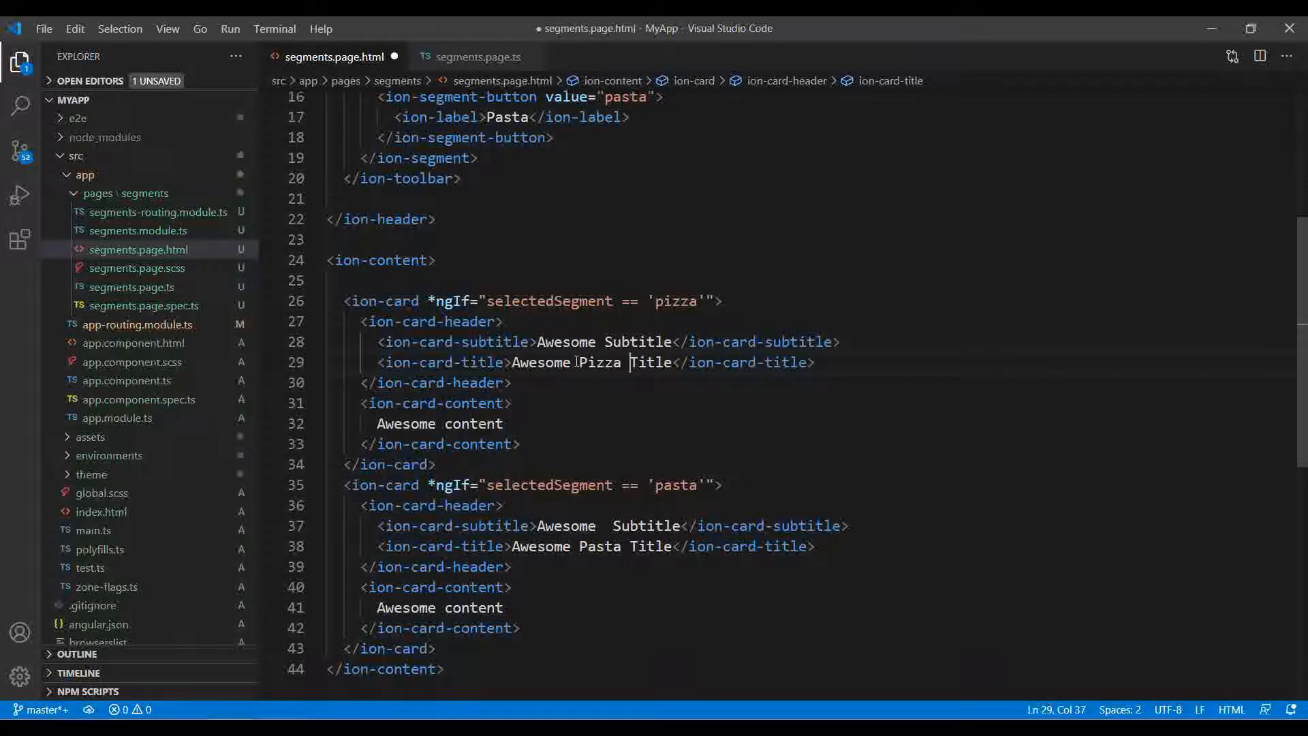
scroll(up, 3)
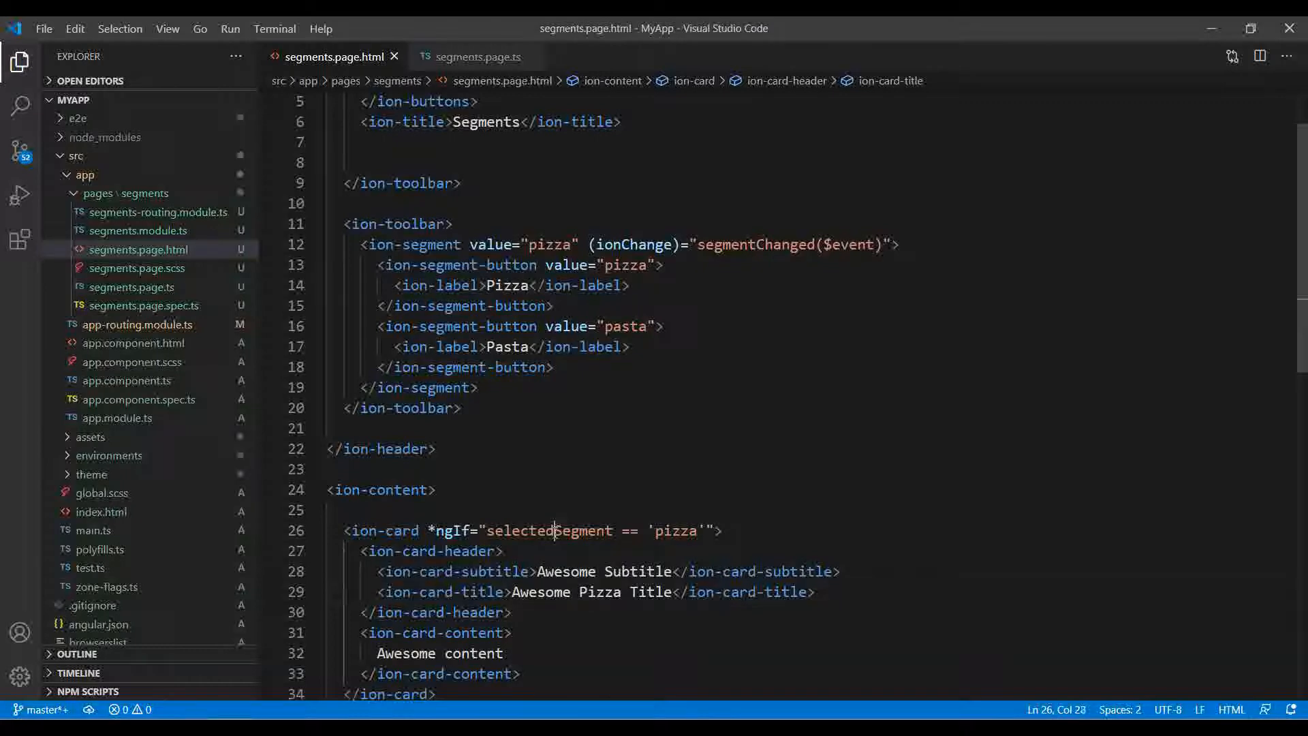
Step: Declare private selectedSegment: string in segments.page.ts
double_click(549, 530)
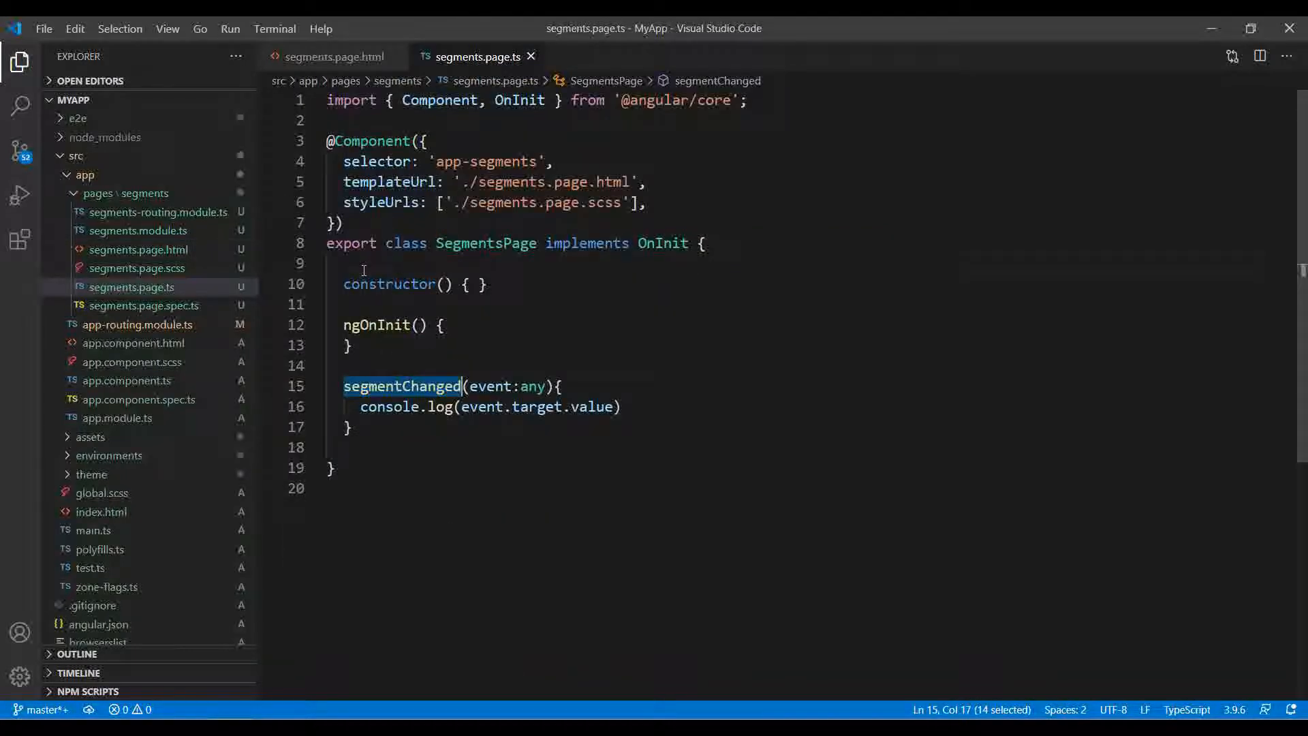
text(private)
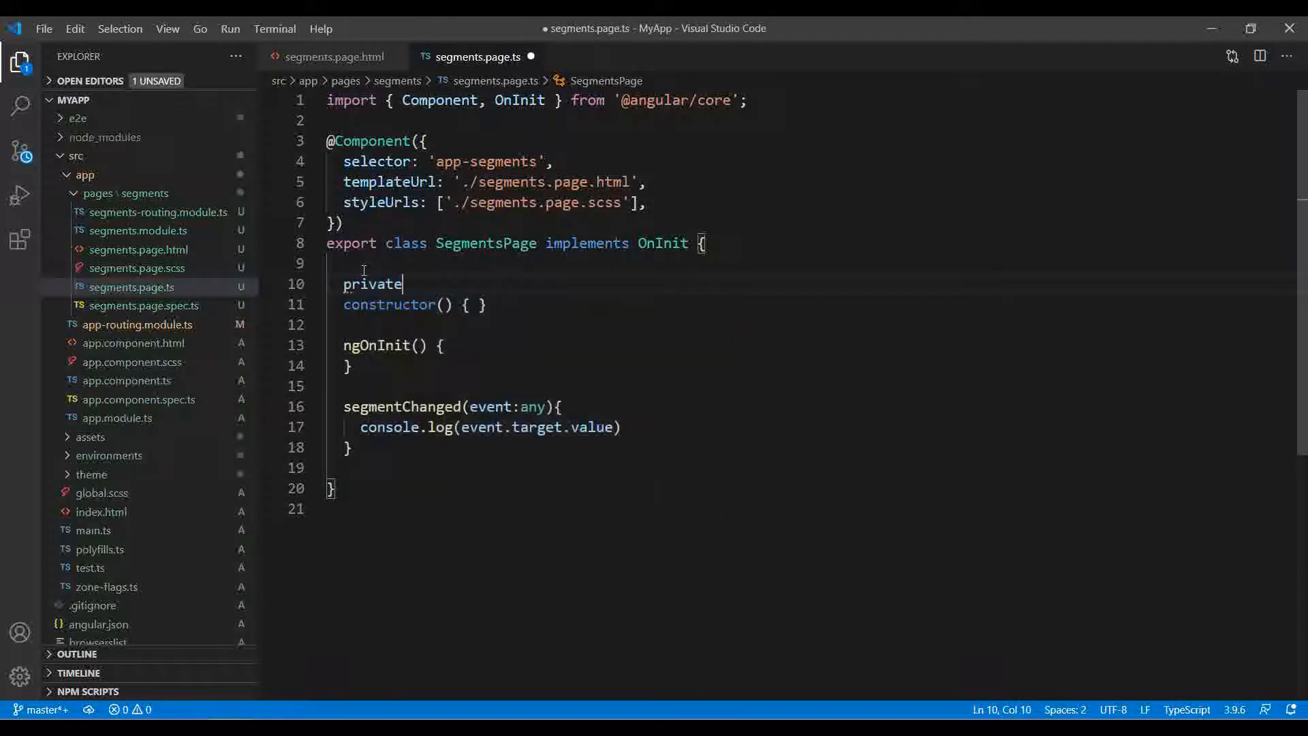
text(selectedSegment:str)
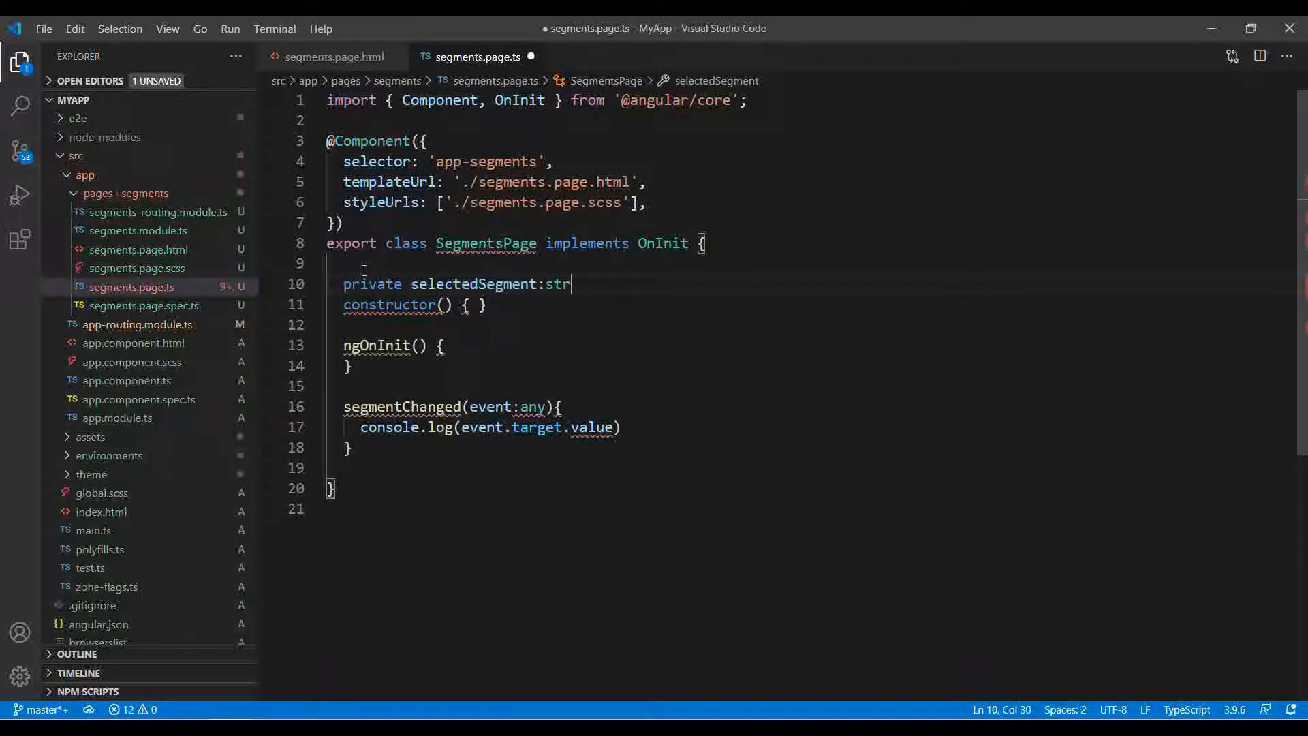
text(ing)
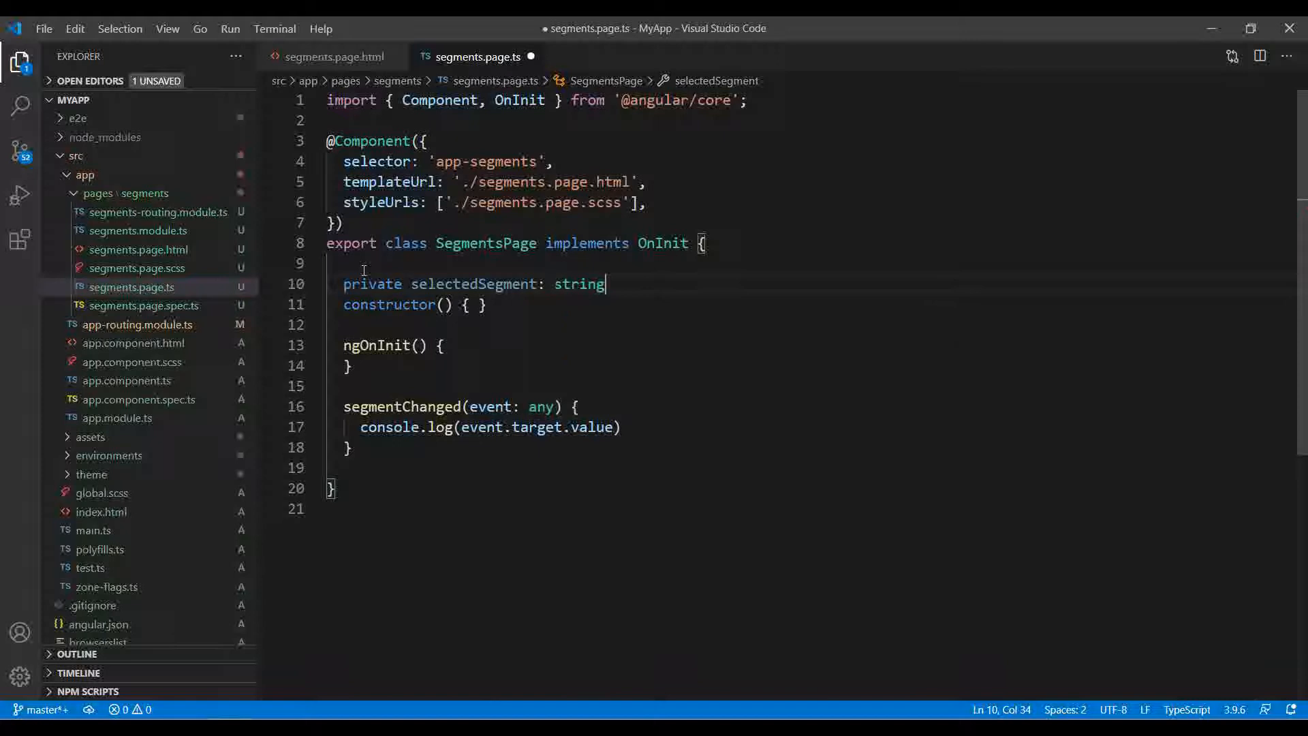
key(ctrl+s)
text(selectedSegmen)
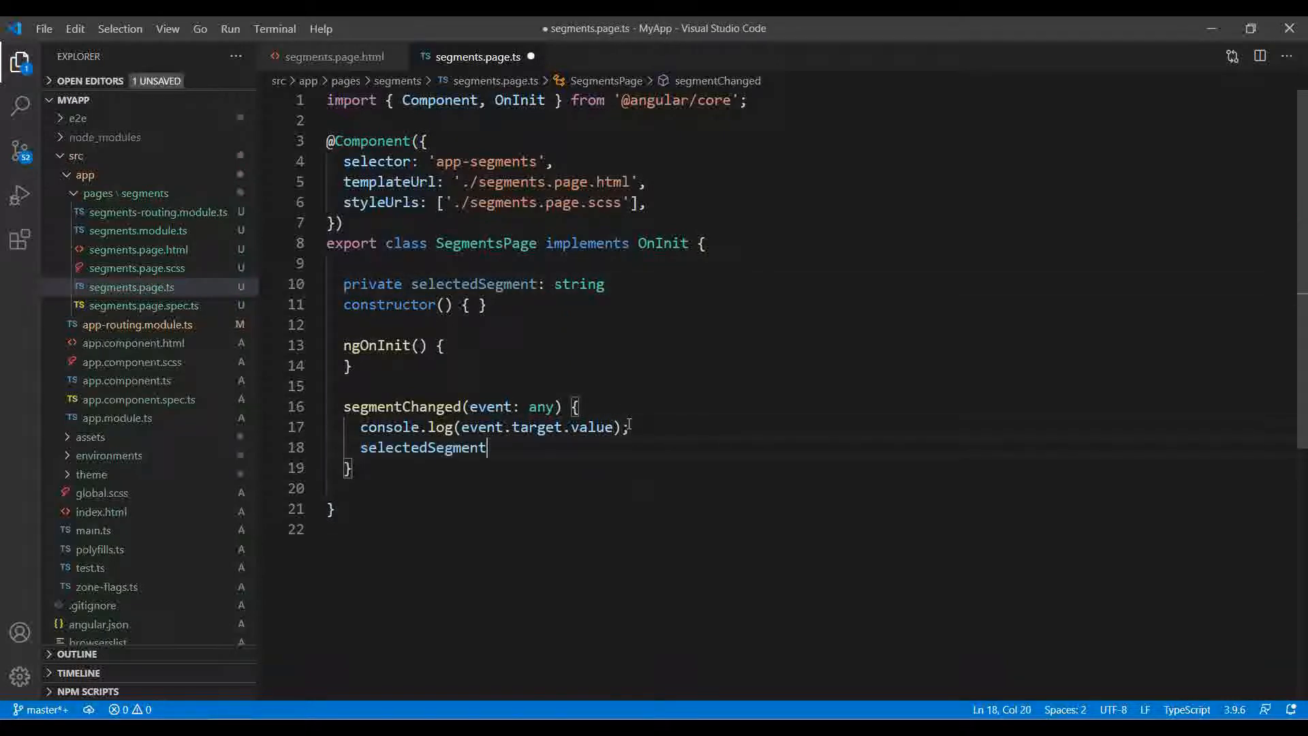
Step: Assign this.selectedSegment = event.target.value inside segmentChanged
text(this.selectedSegment=)
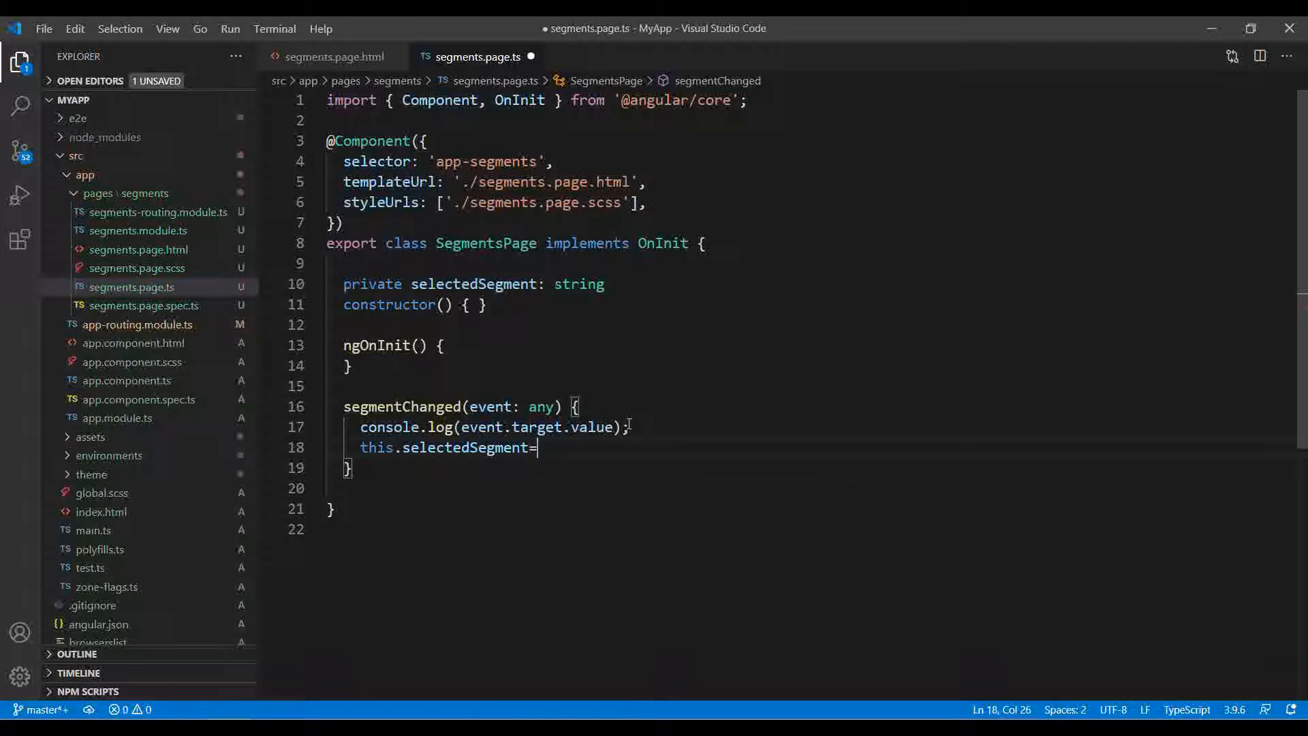
text(event.t)
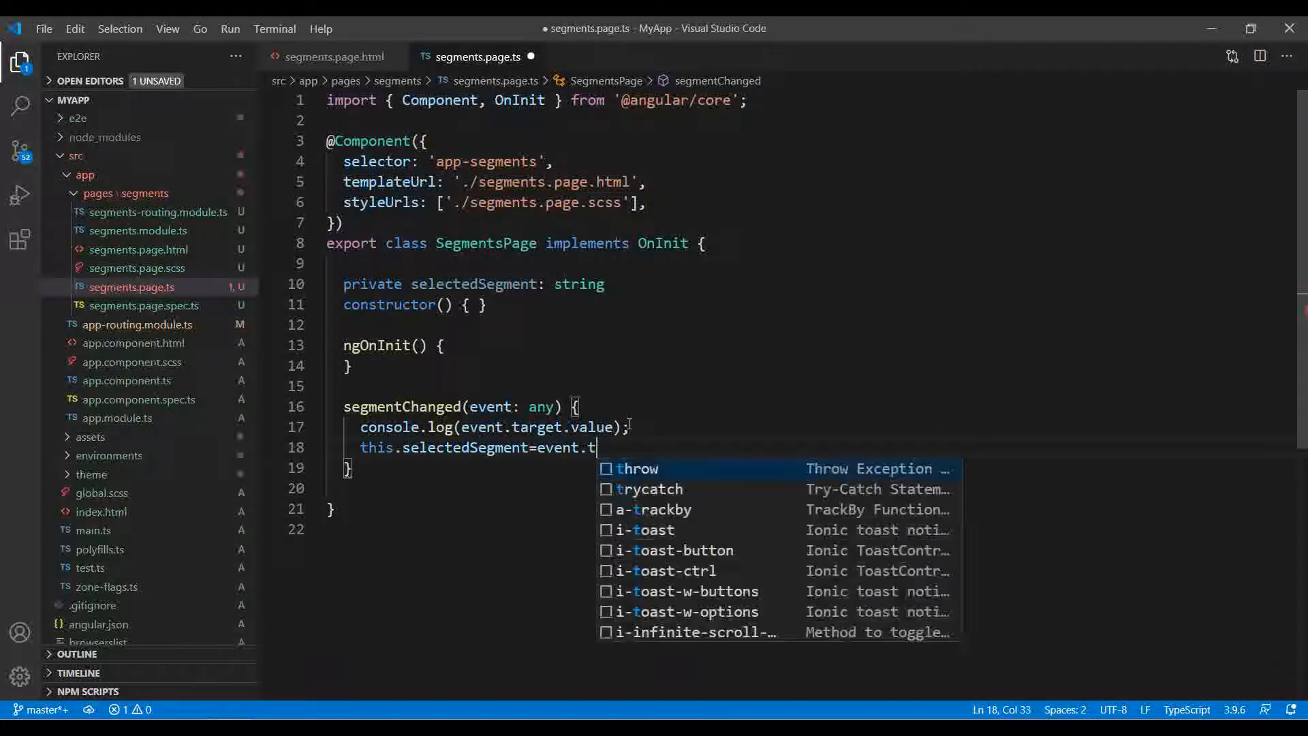
text(ra)
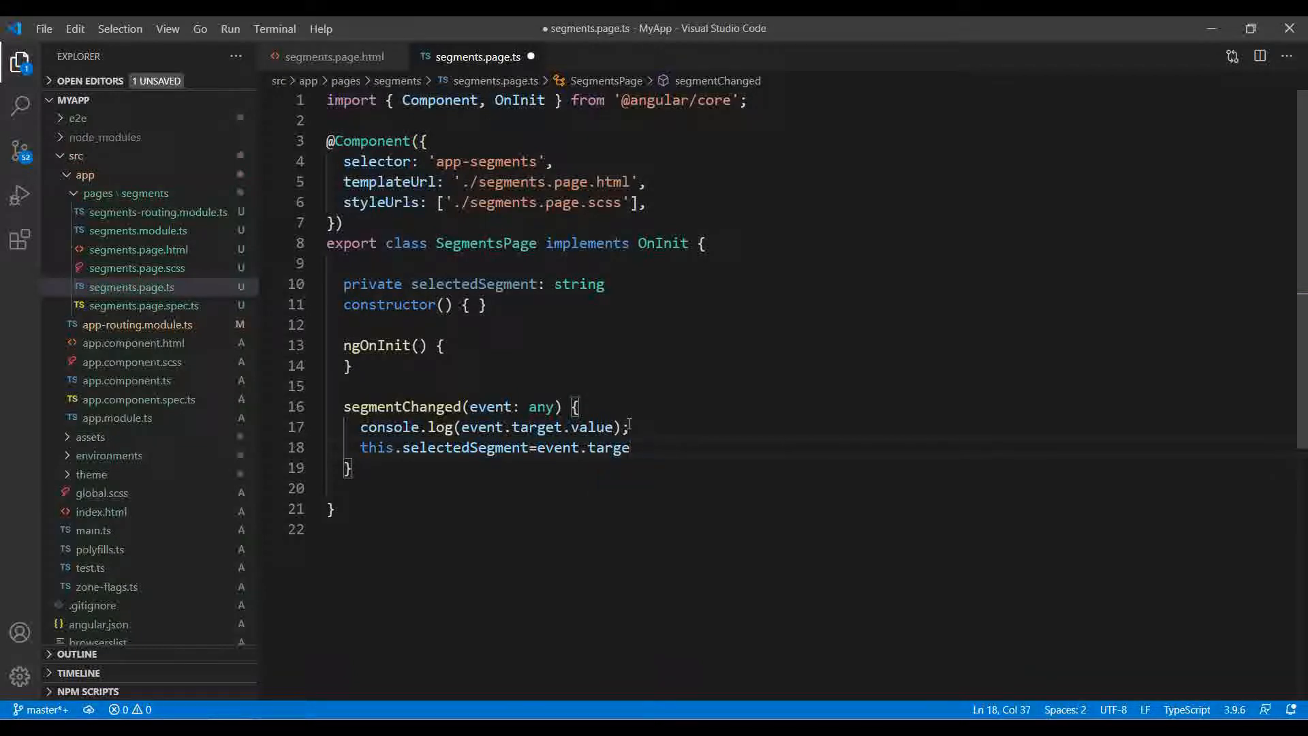
text(va)
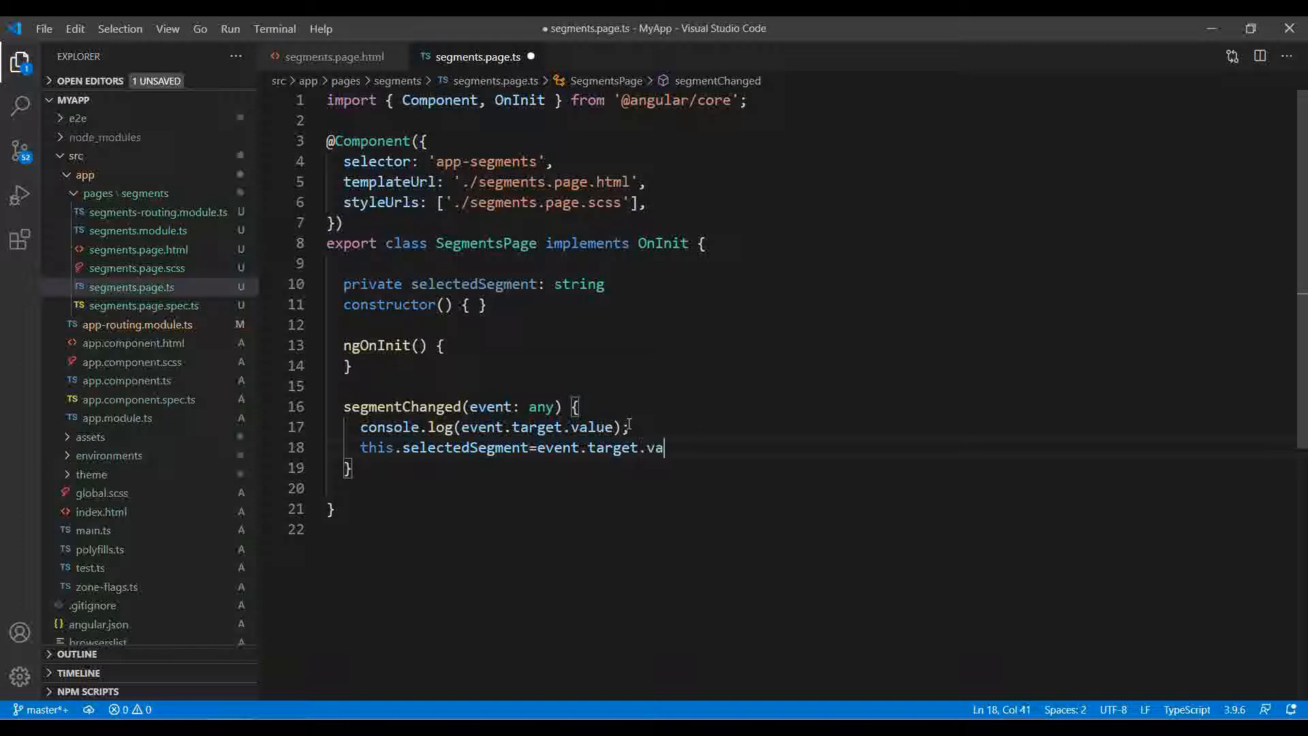
text(lue)
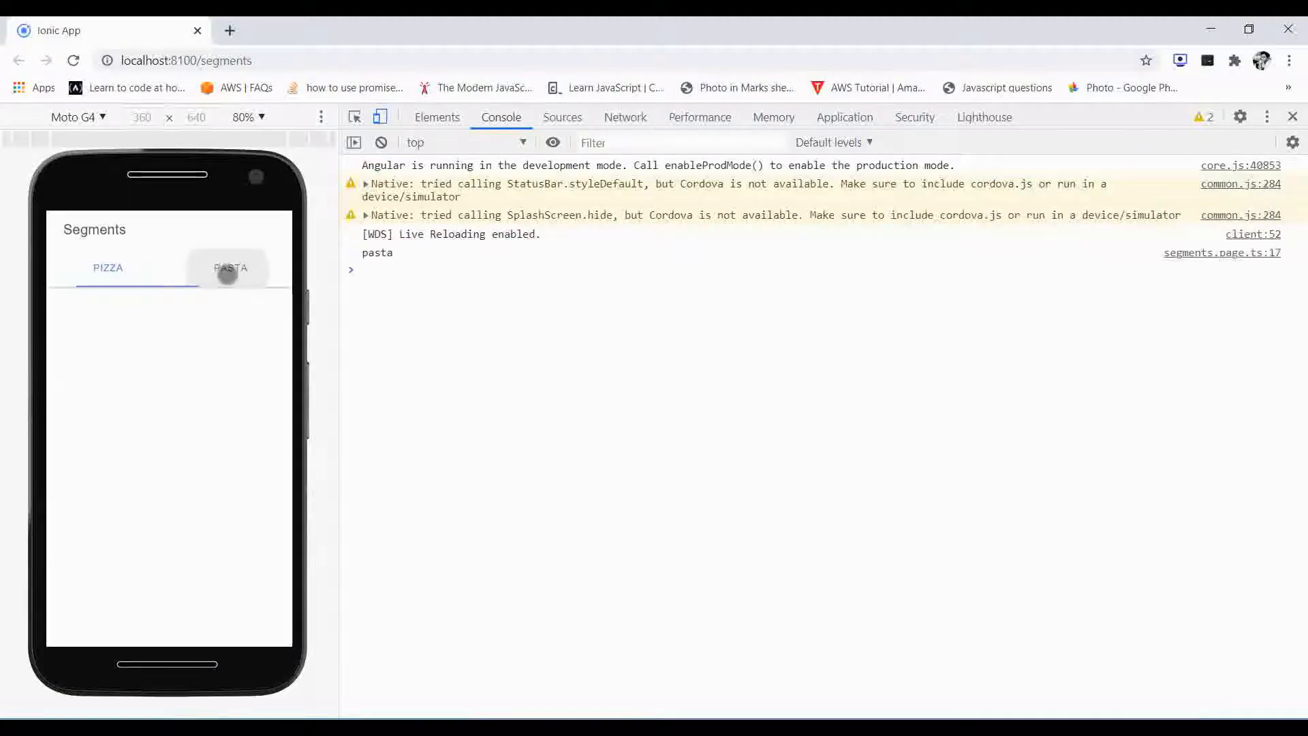
Step: Default selectedSegment to 'pizza' so the Awesome Pizza Title card shows on load
click(106, 269)
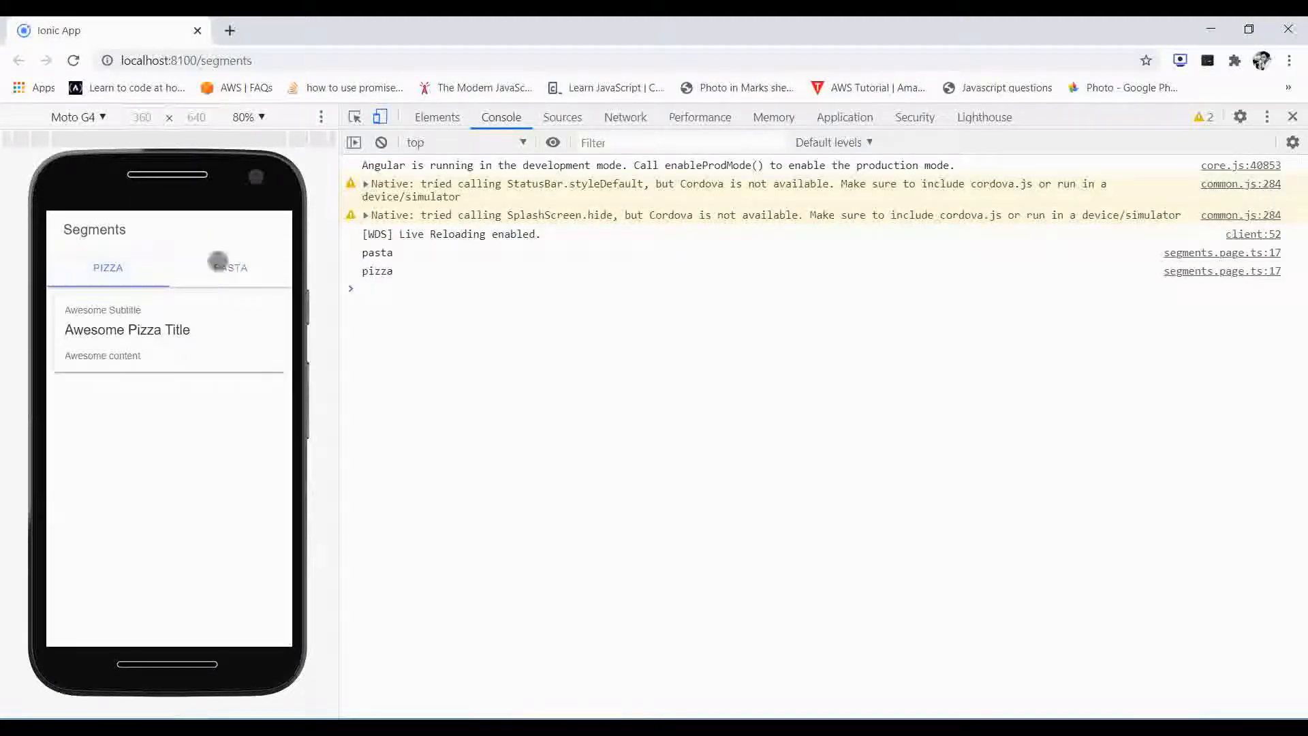
click(229, 268)
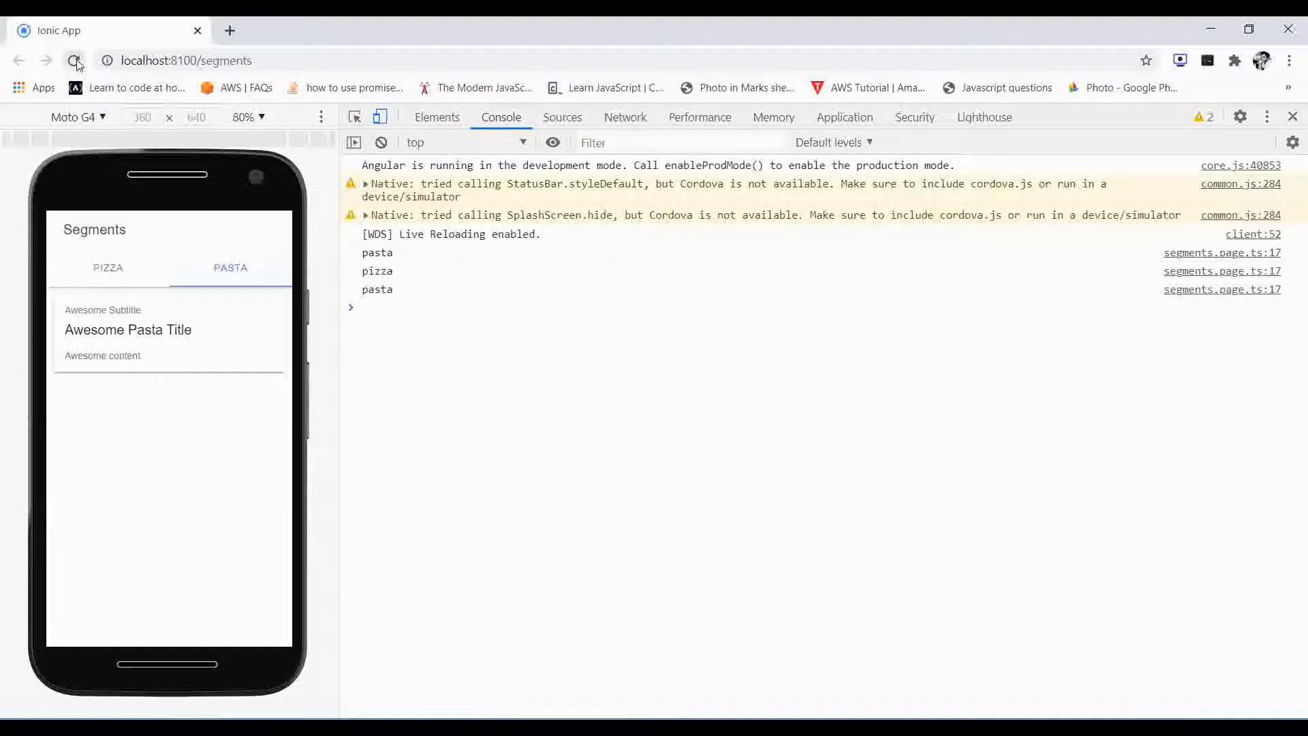
click(72, 60)
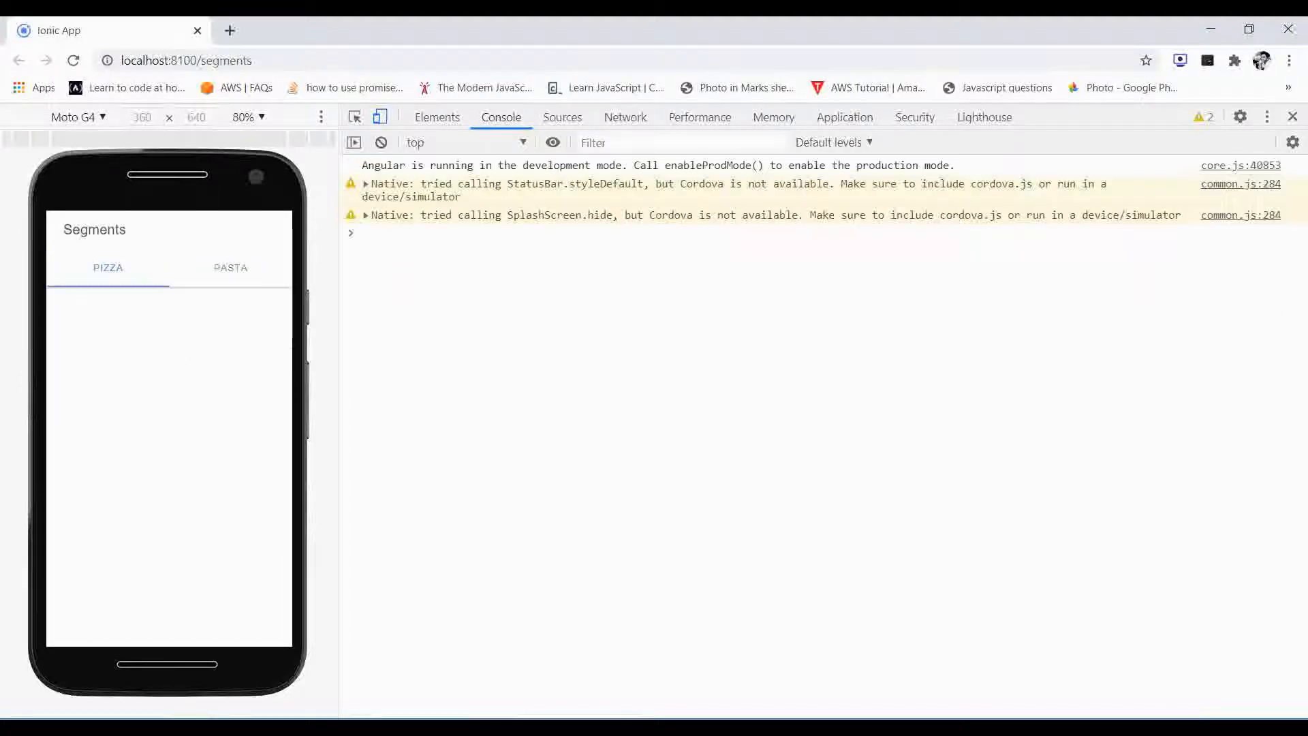
click(230, 269)
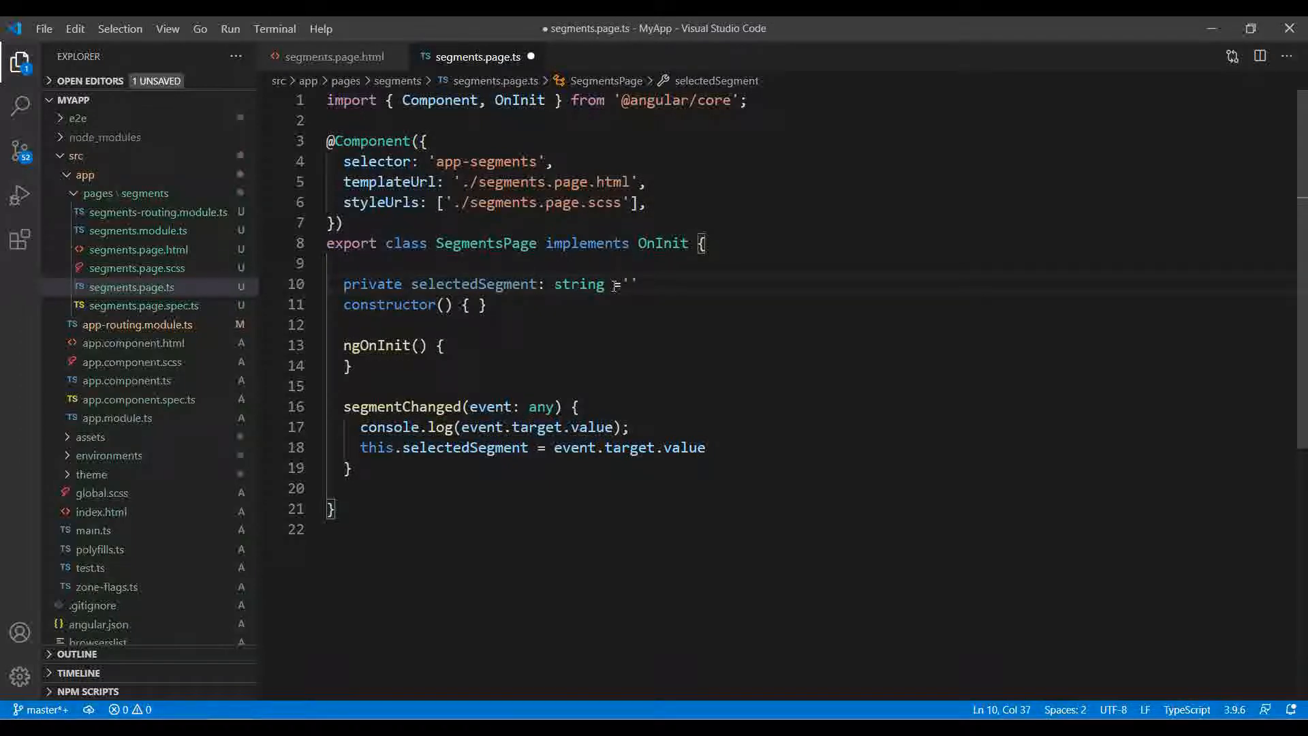
text(pizz)
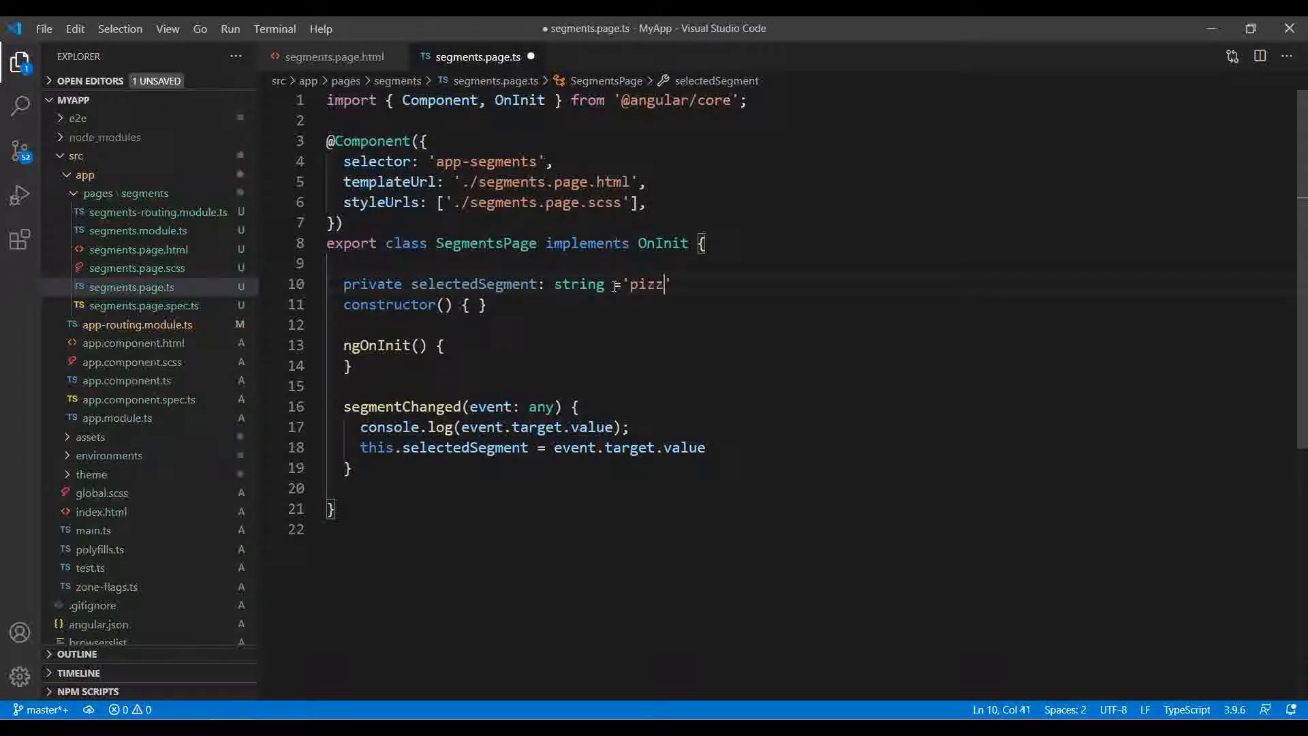
click(334, 57)
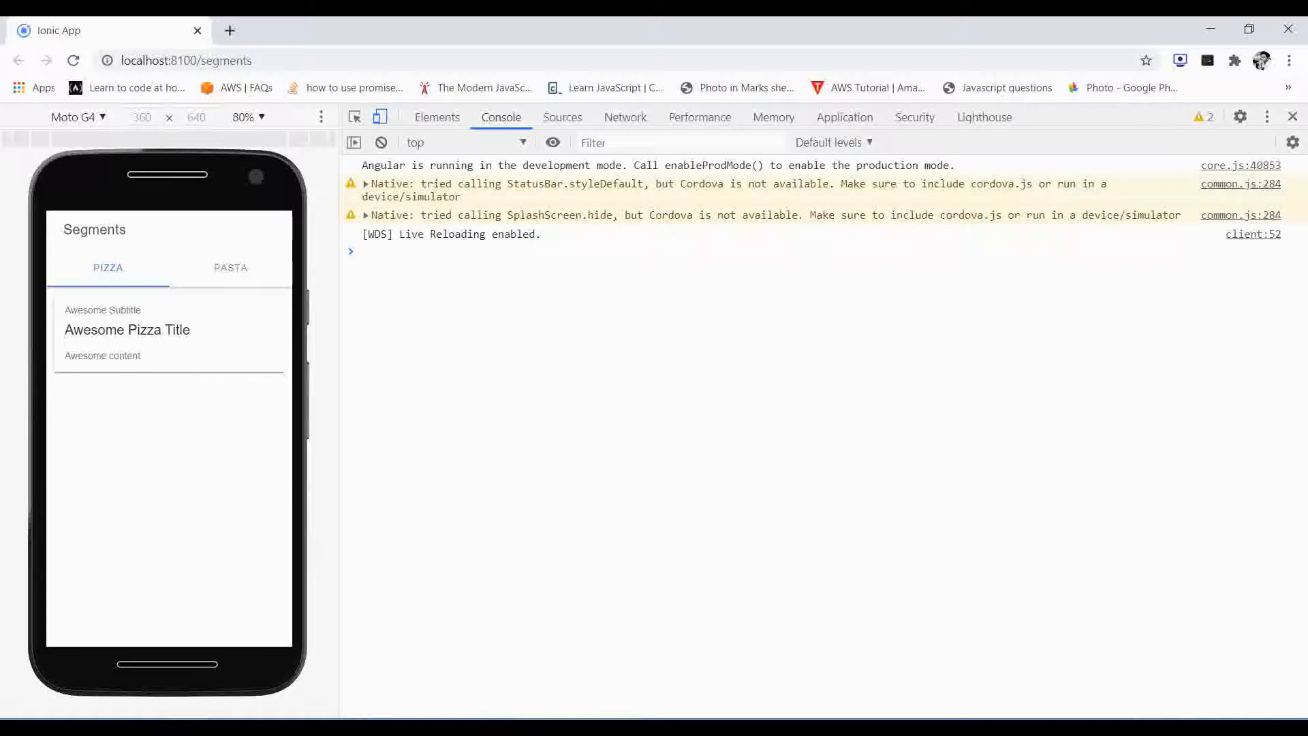
Step: Toggle Pasta, Pizza, Pasta in the preview to swap card titles and log each value
click(230, 268)
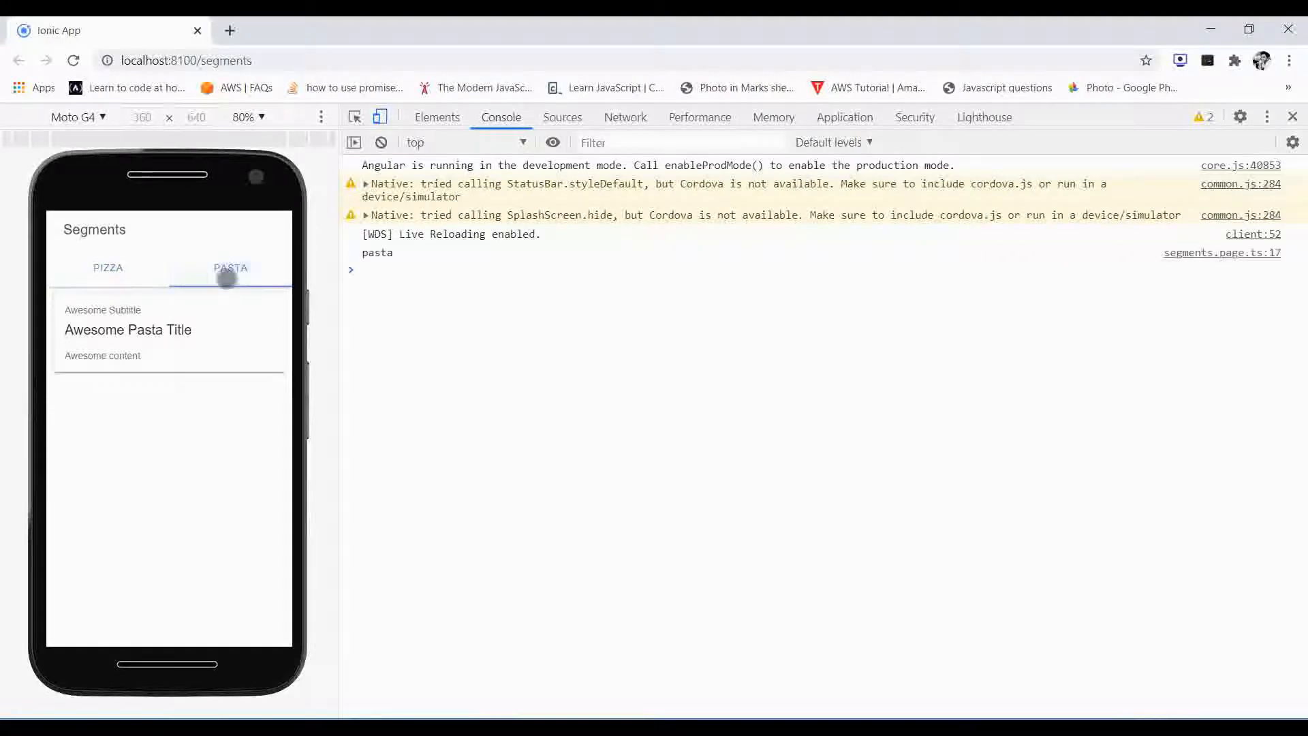
click(107, 268)
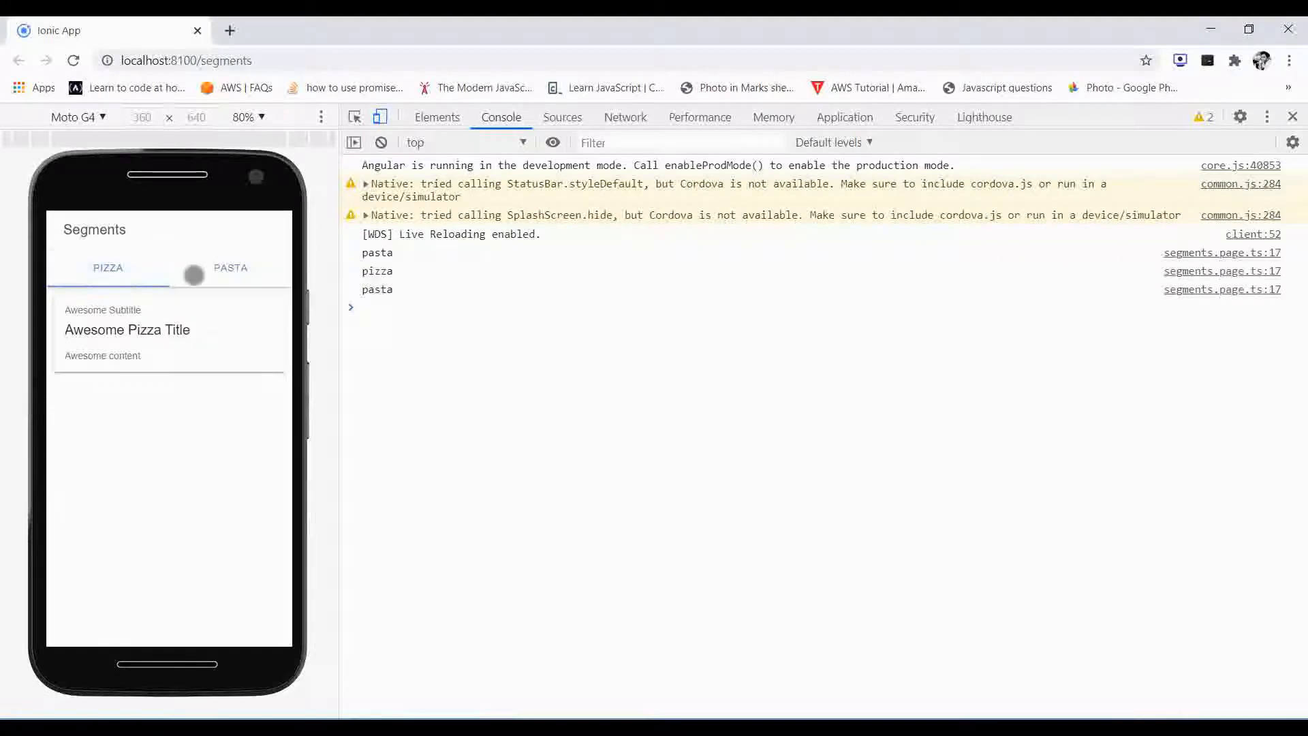
click(230, 268)
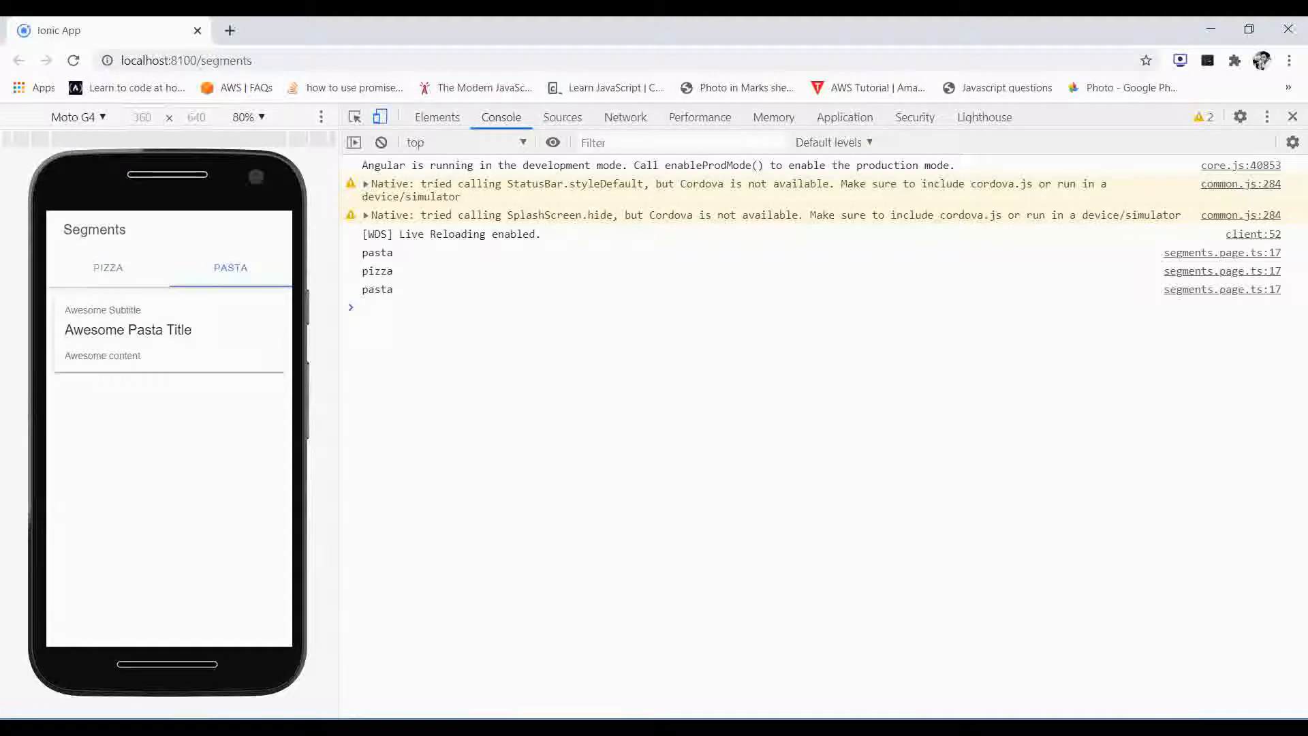
click(184, 406)
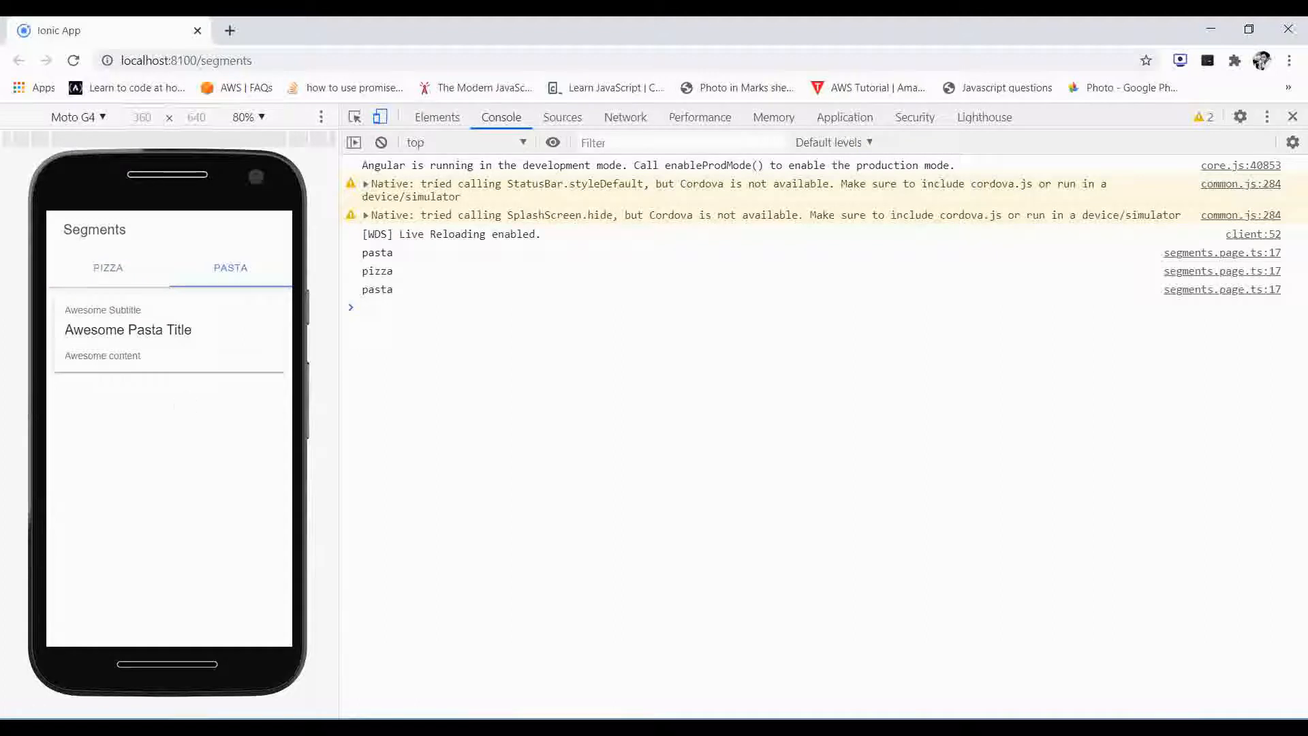
click(108, 268)
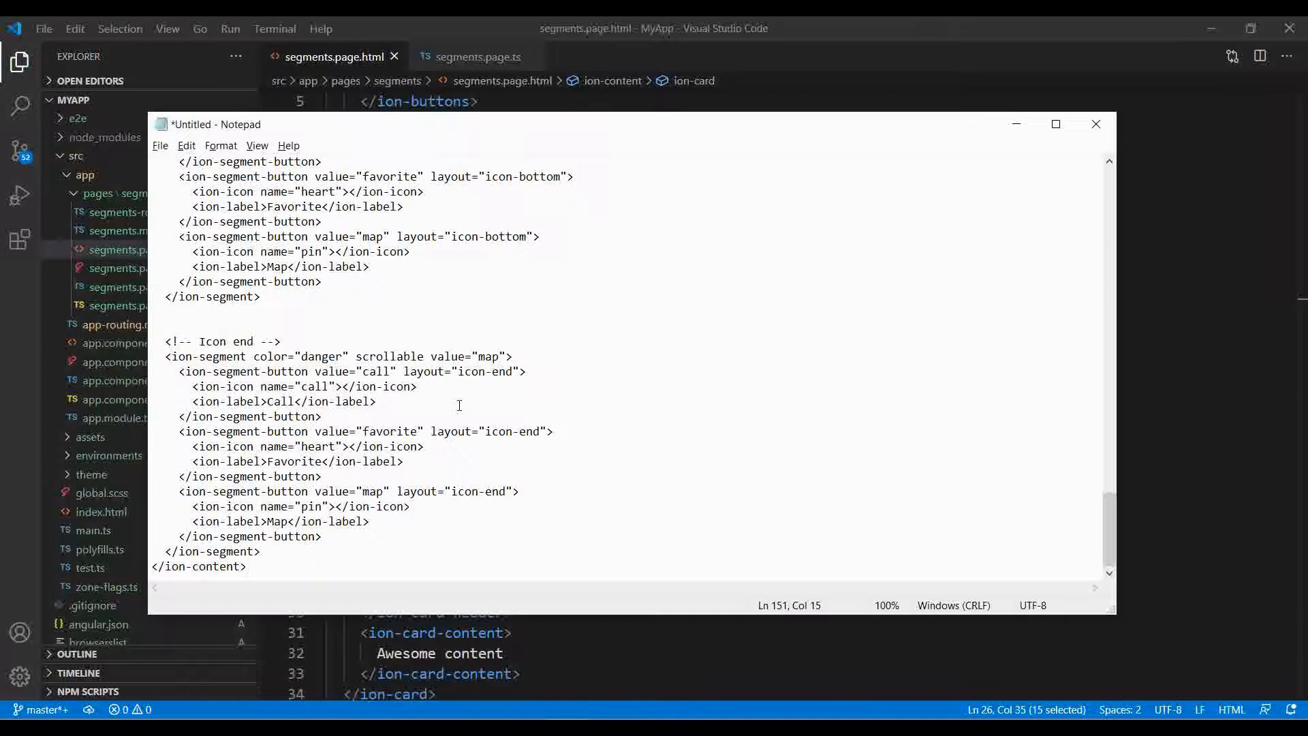
Step: Paste the prepared ion-segment variants into segments.page.html and try Burger and Pasta in the preview
click(1095, 124)
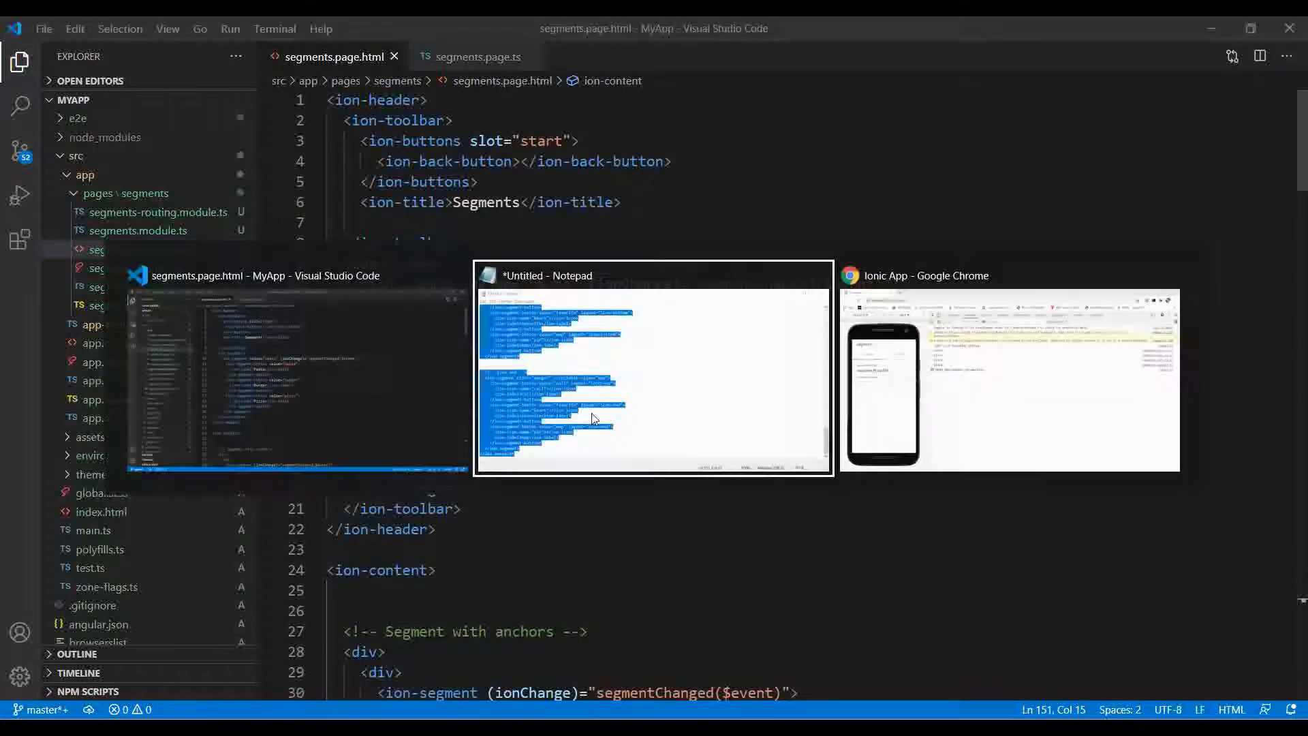
click(1009, 380)
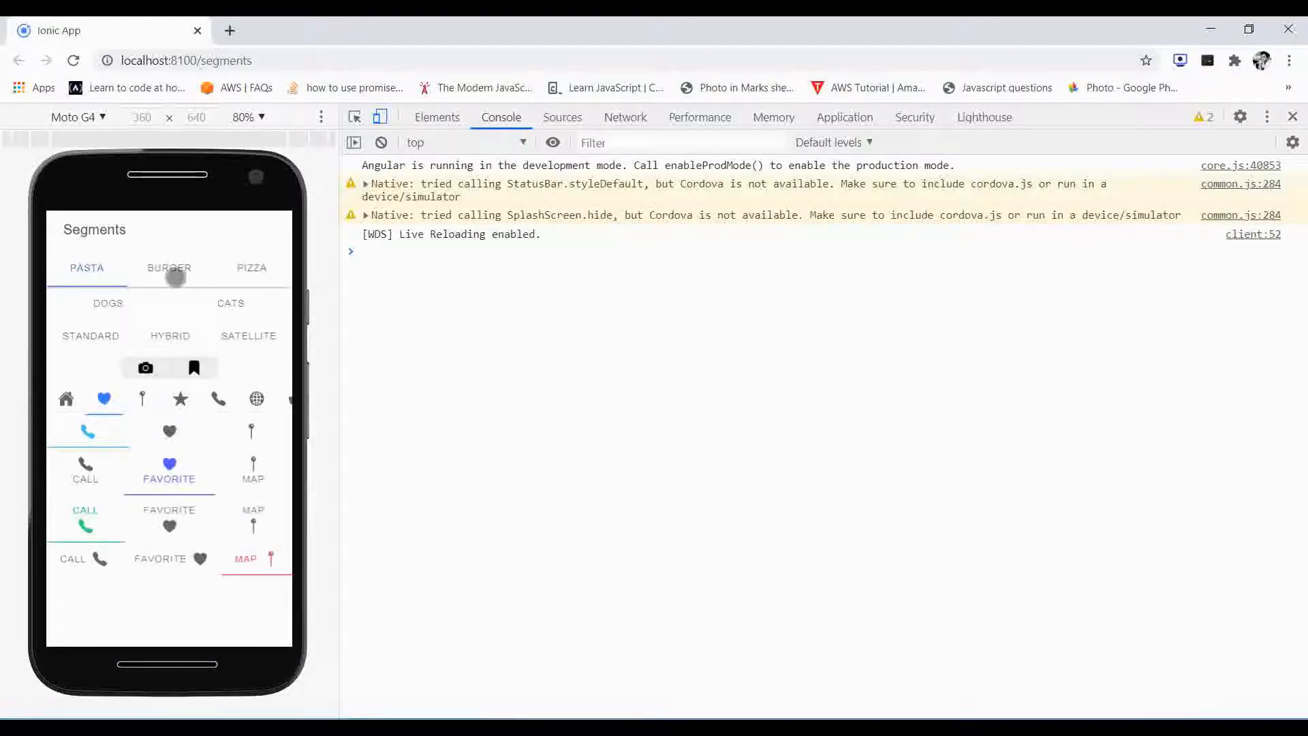
click(87, 268)
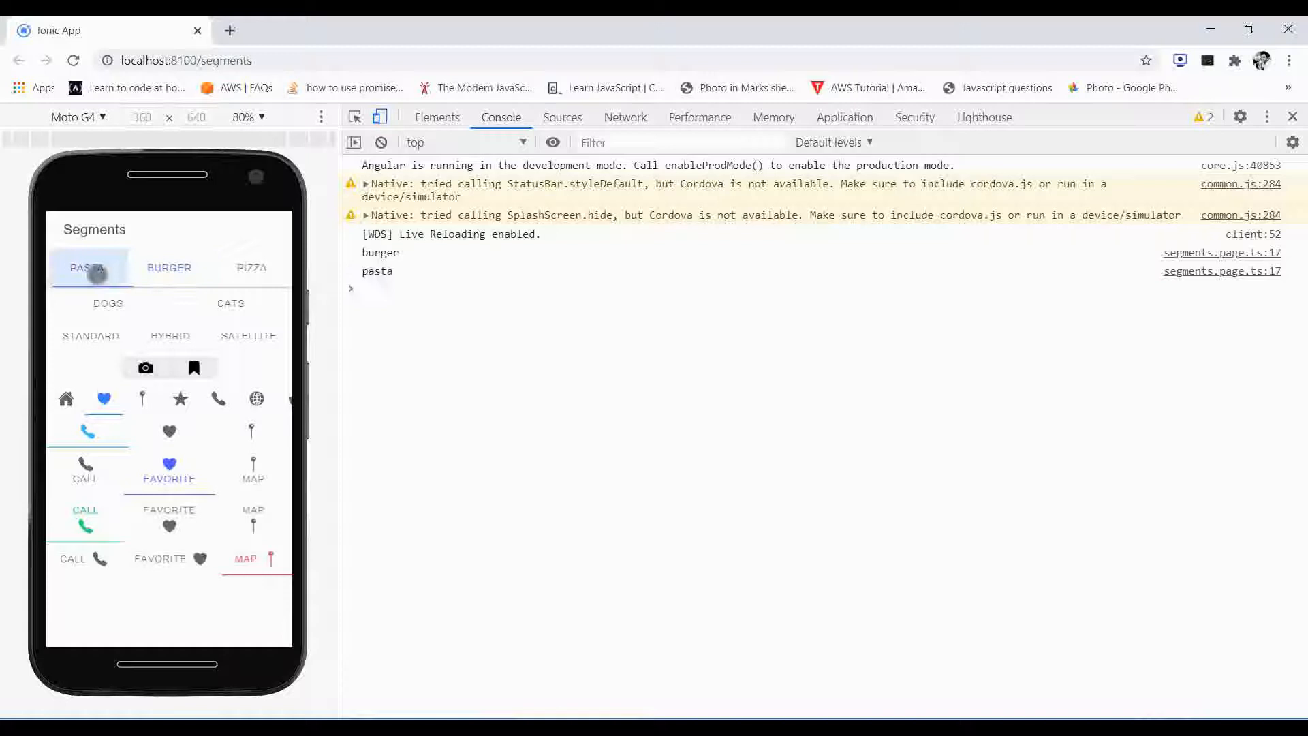
click(250, 269)
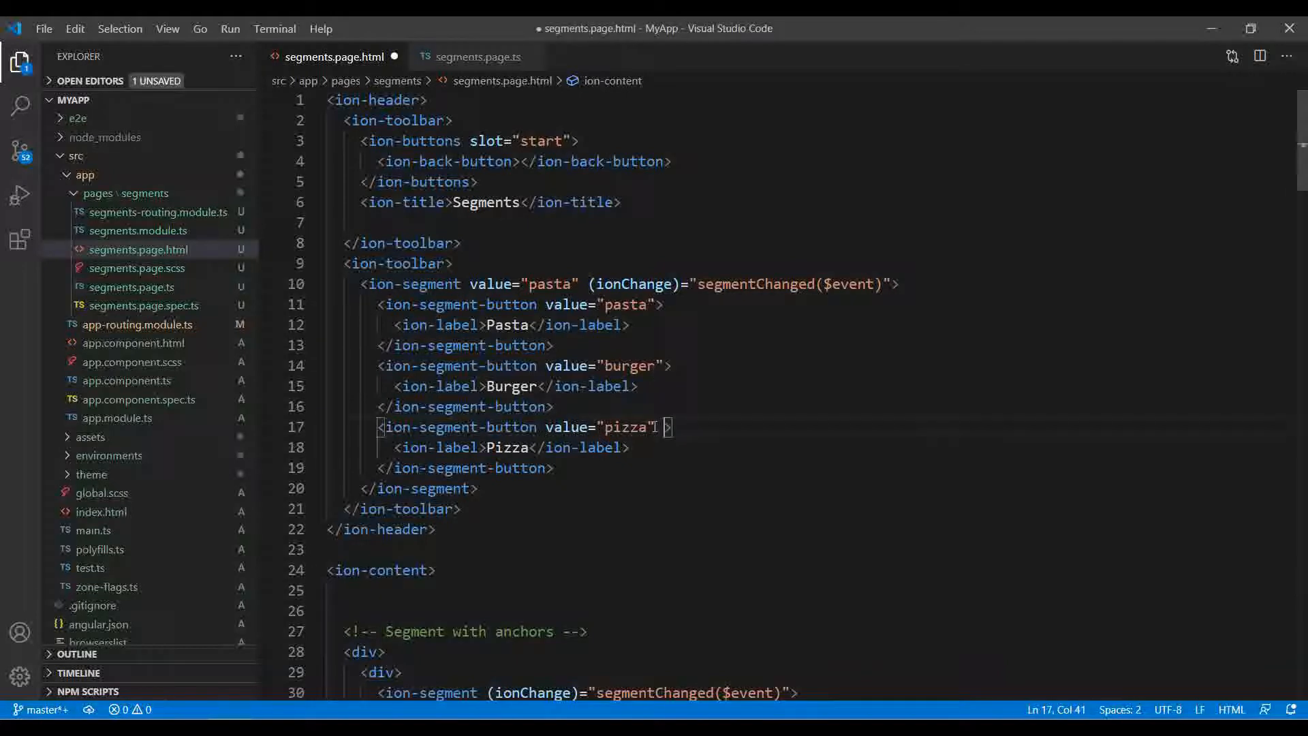
Step: Mark the Pizza segment button disabled, save, and test the Pasta/Burger, Dogs and Hybrid segments in Chrome
text(disab)
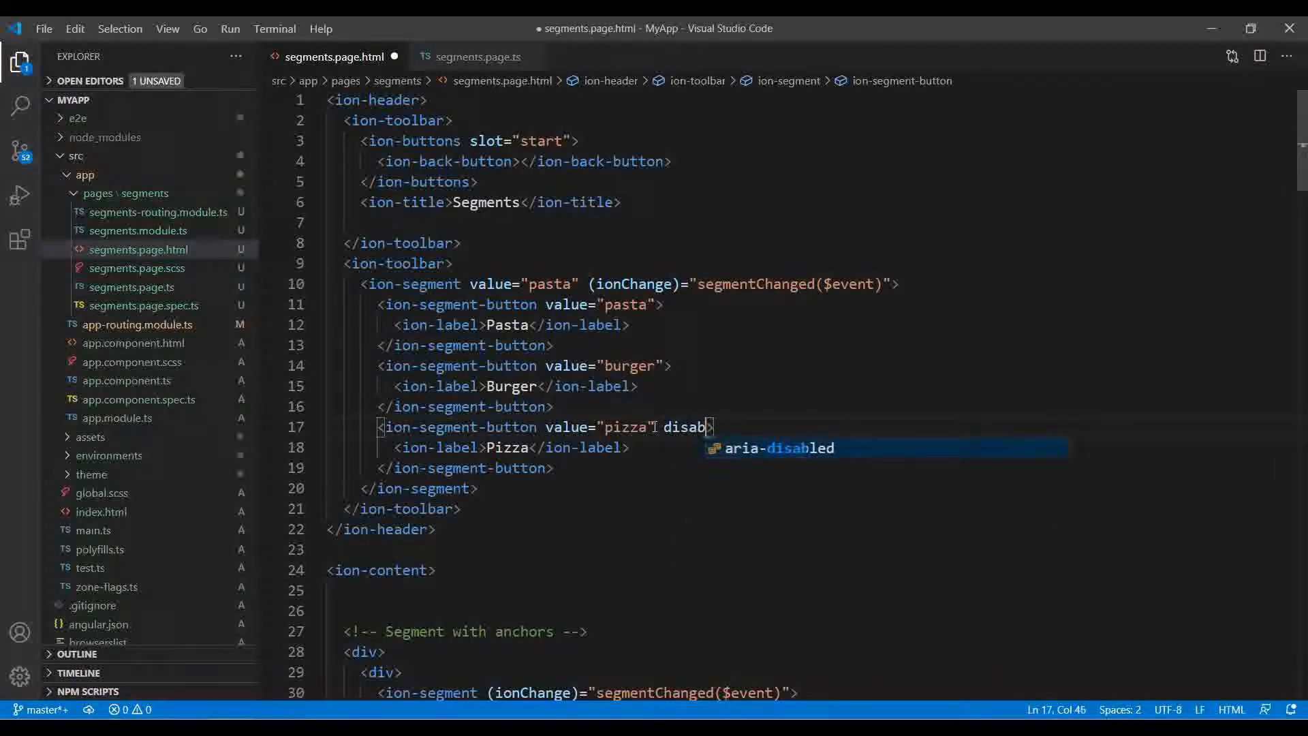
text(led)
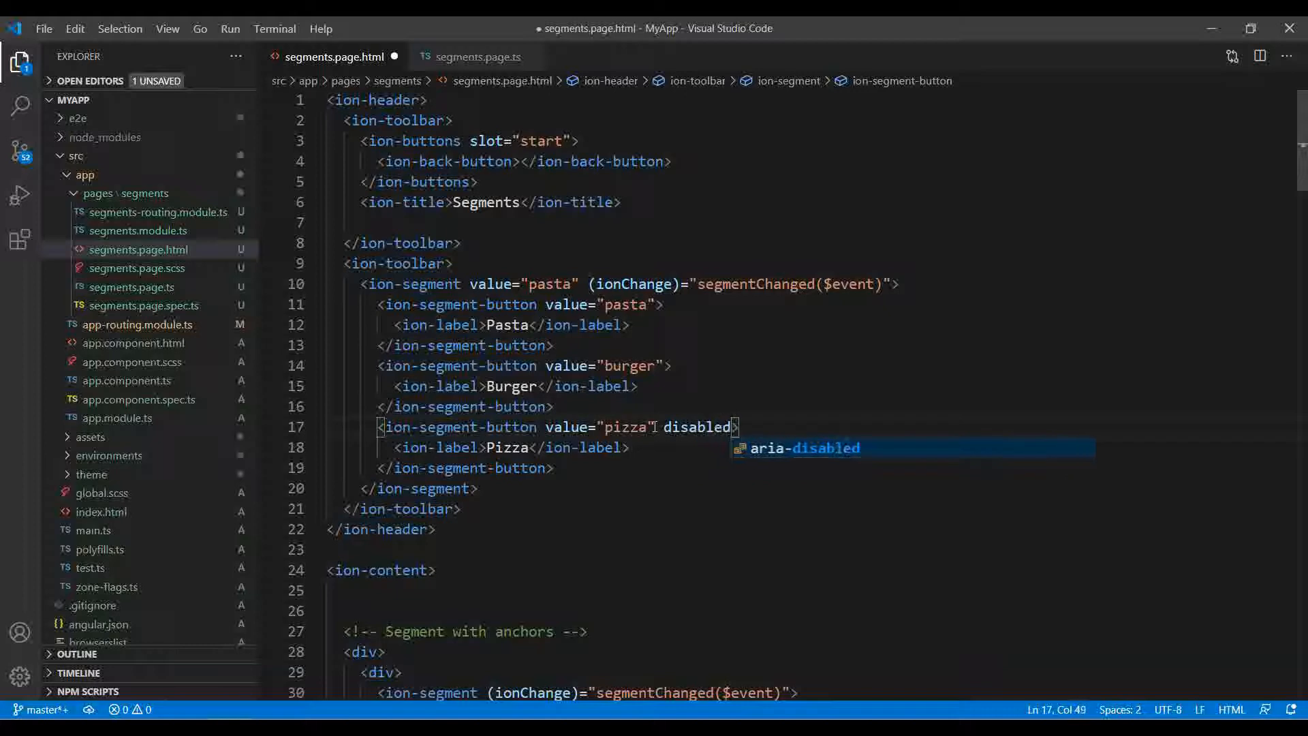
key(ctrl+s)
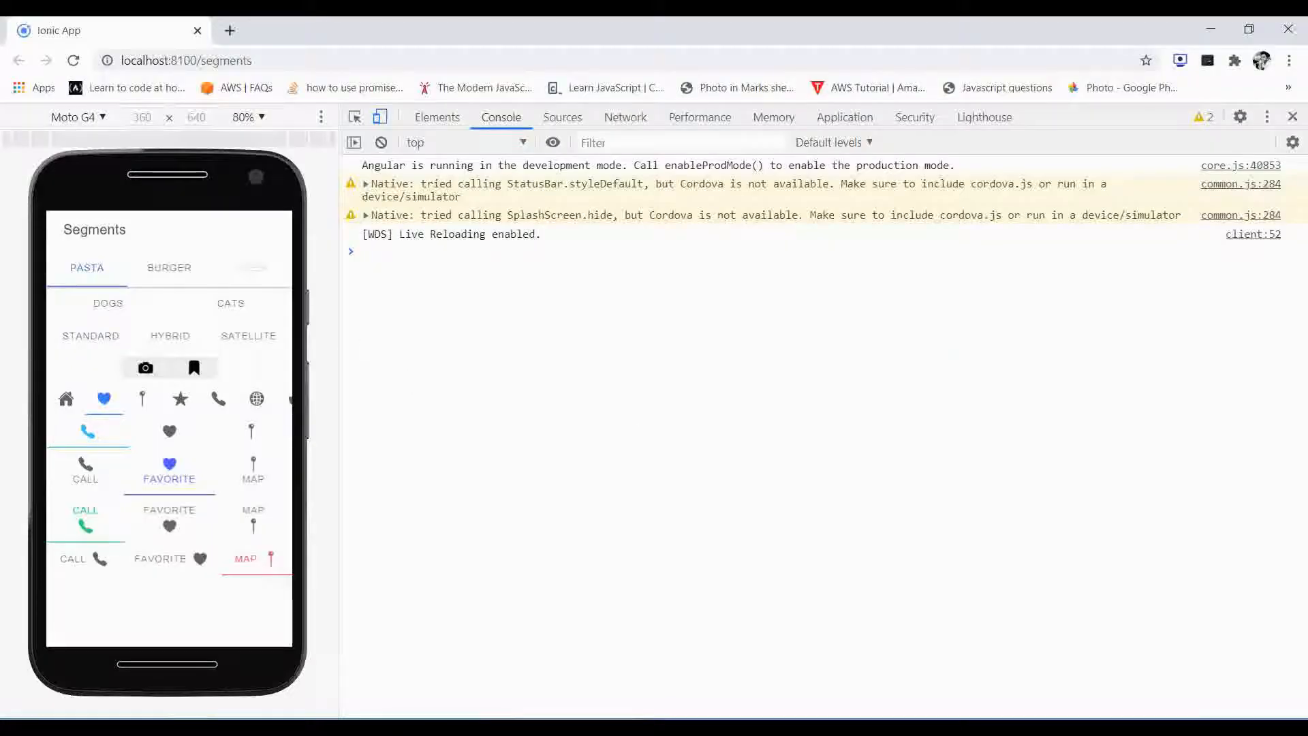
click(169, 268)
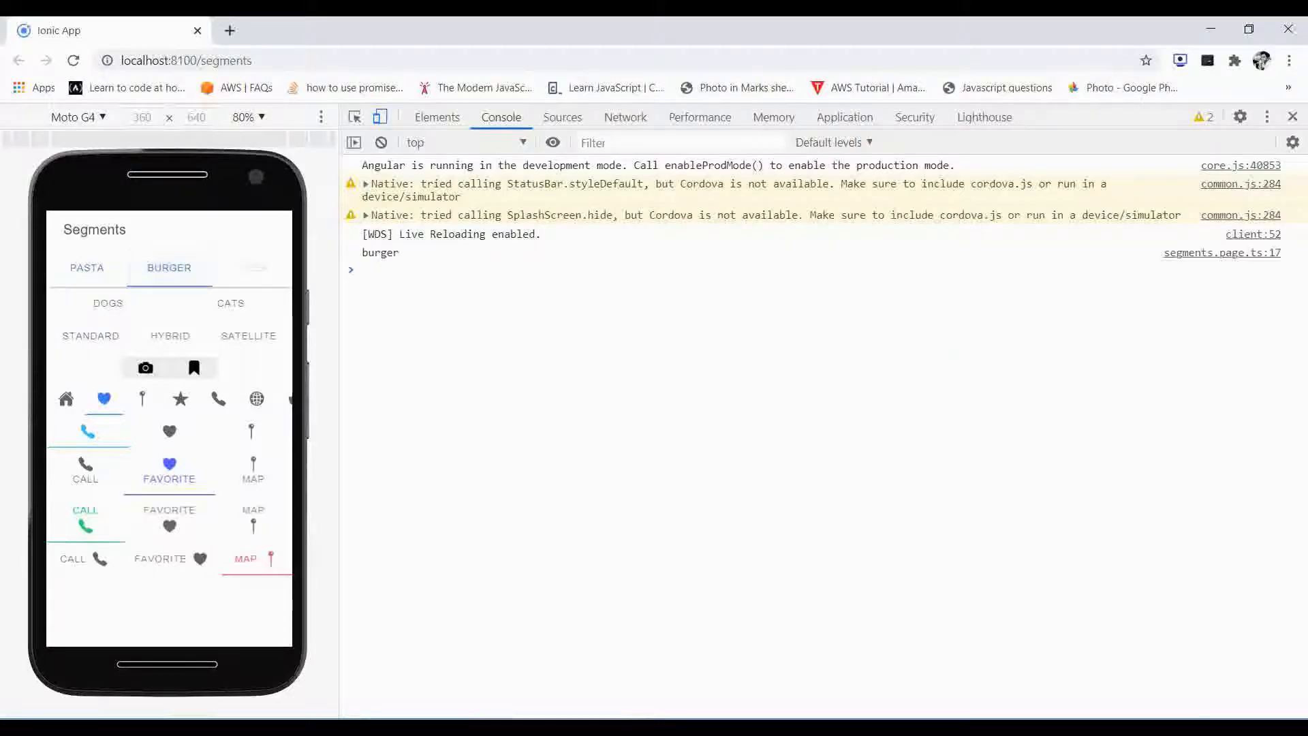
click(88, 269)
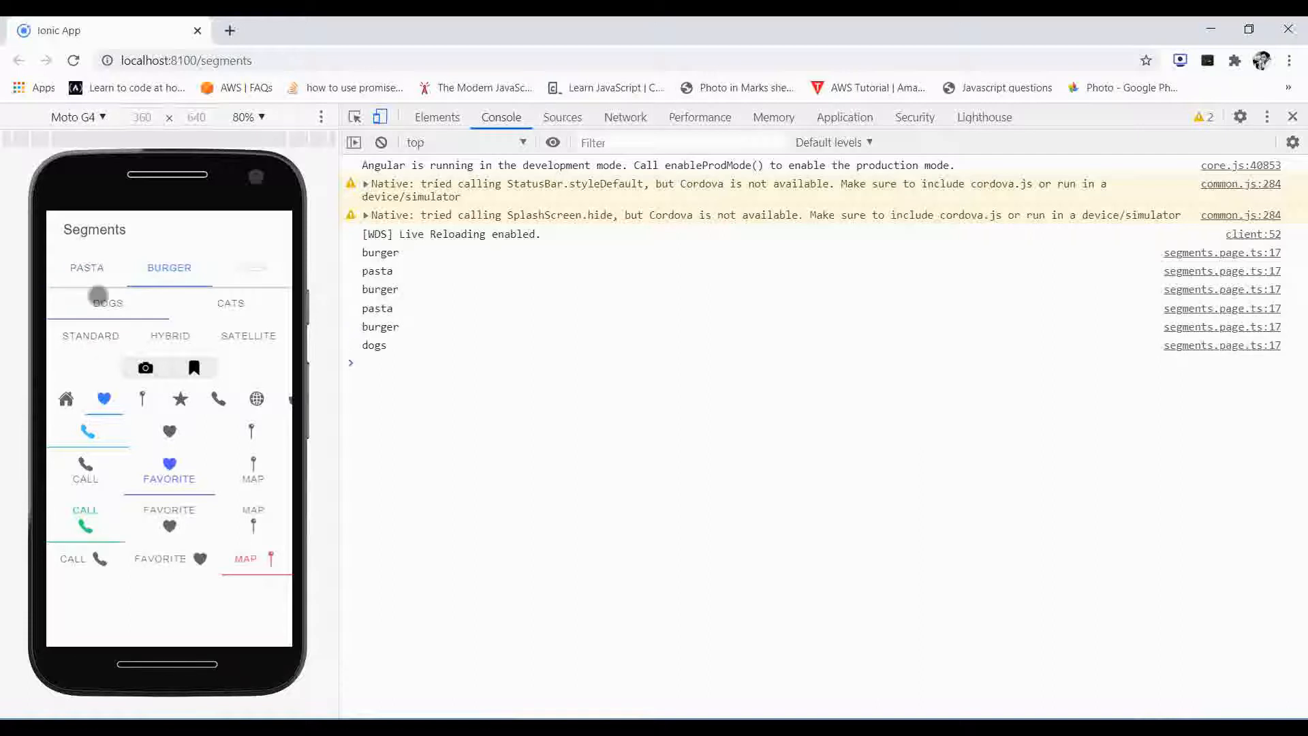
click(170, 338)
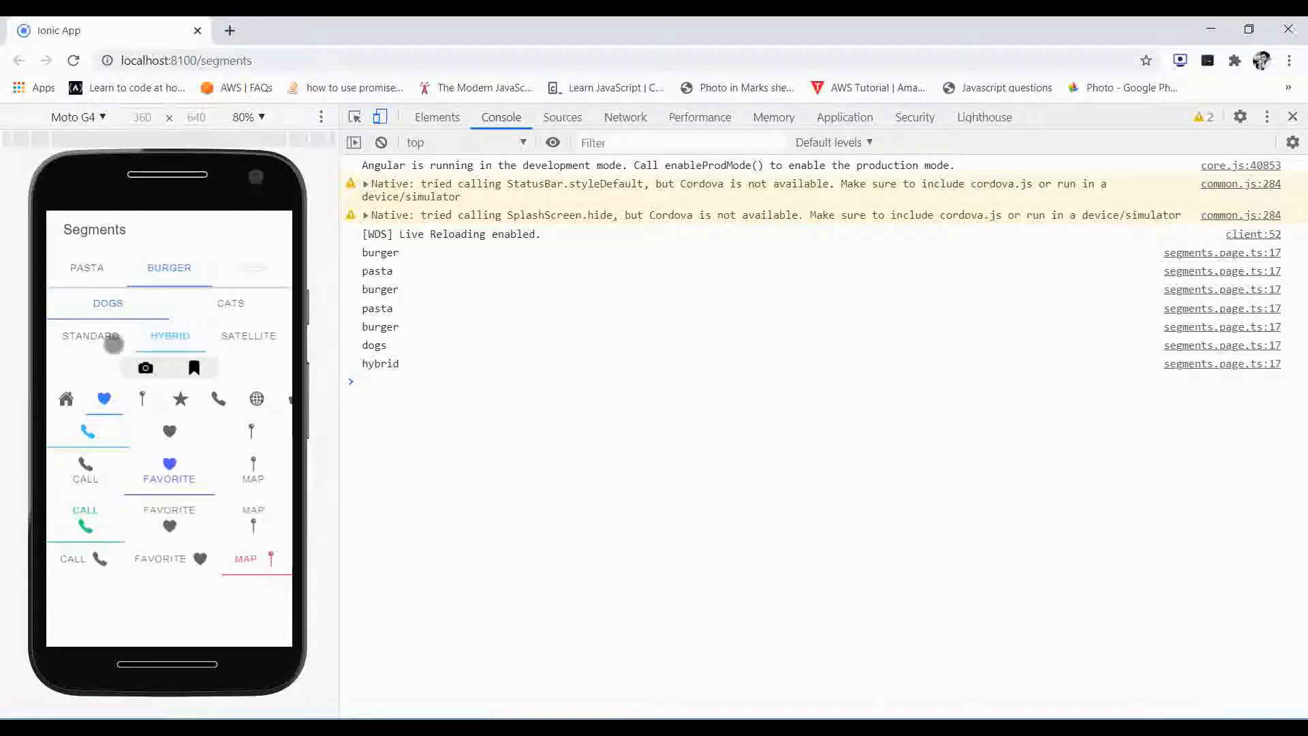
click(89, 336)
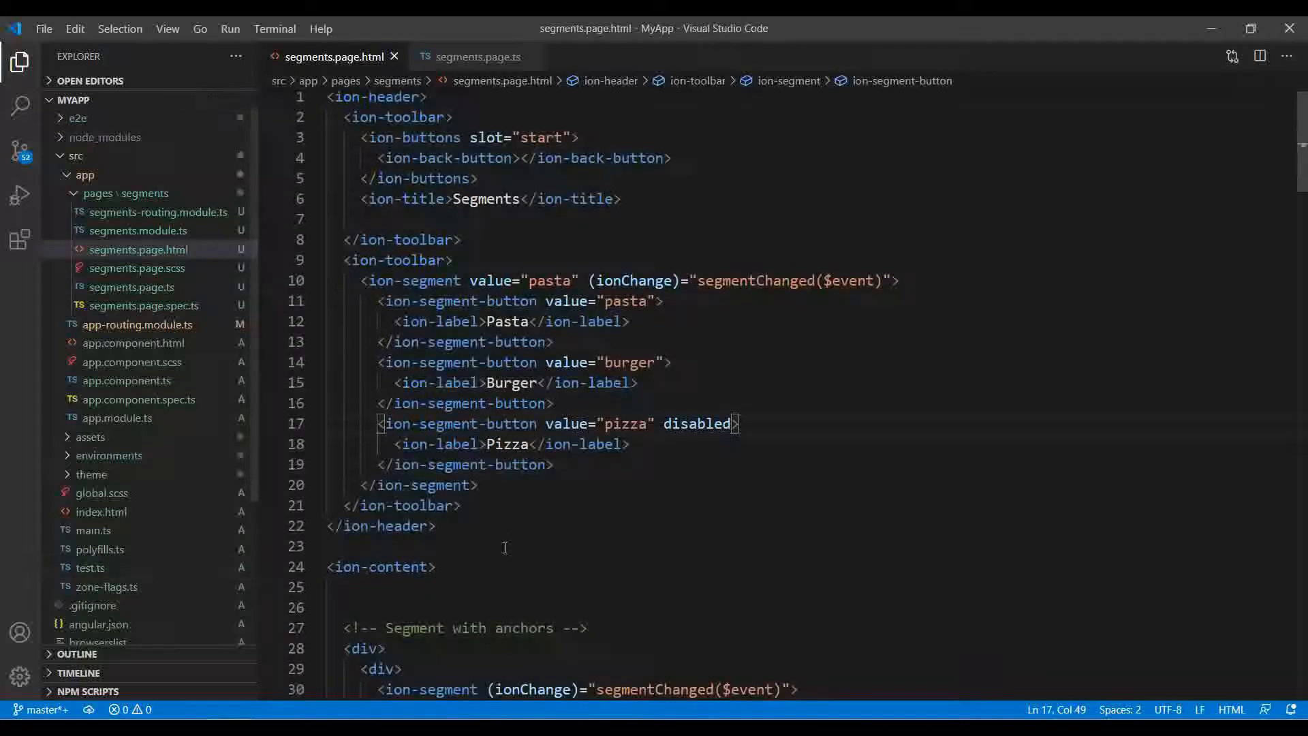
Step: Add a blank line after the secondary-colour segment and reach the iOS-mode toolbar markup
scroll(down, 3)
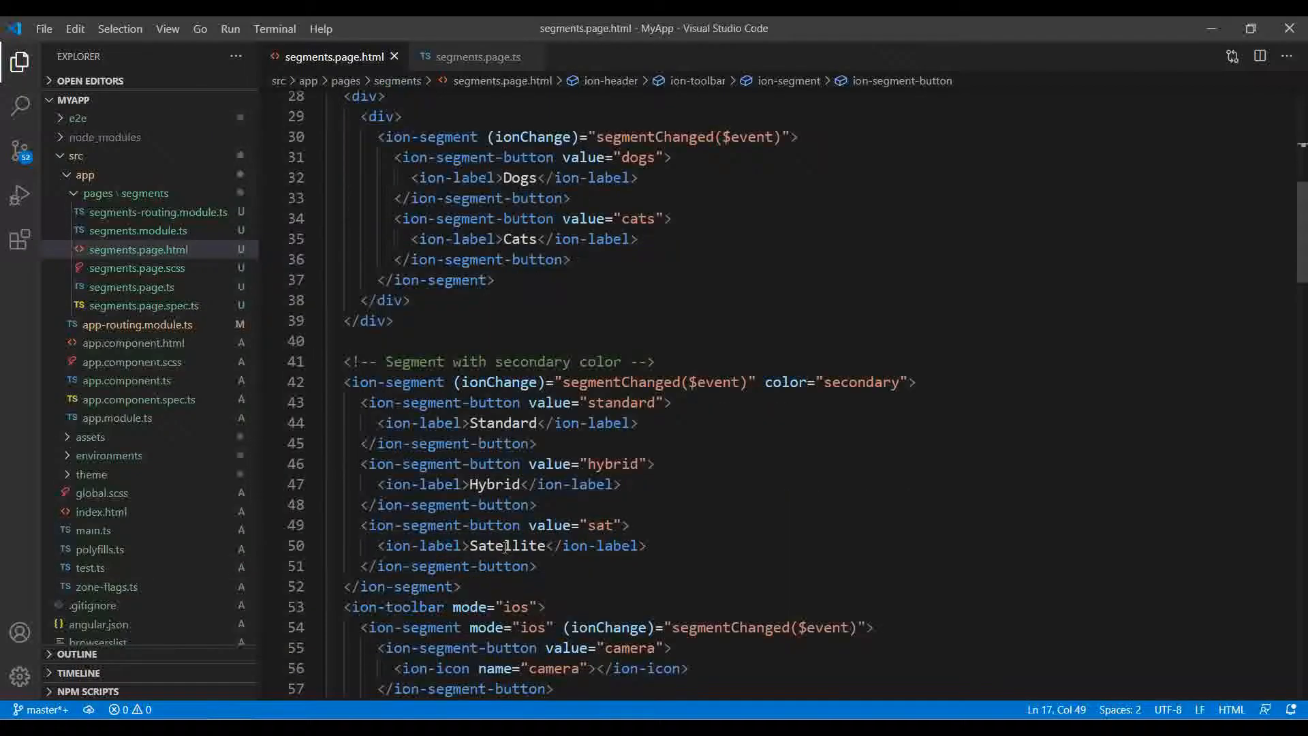
scroll(down, 3)
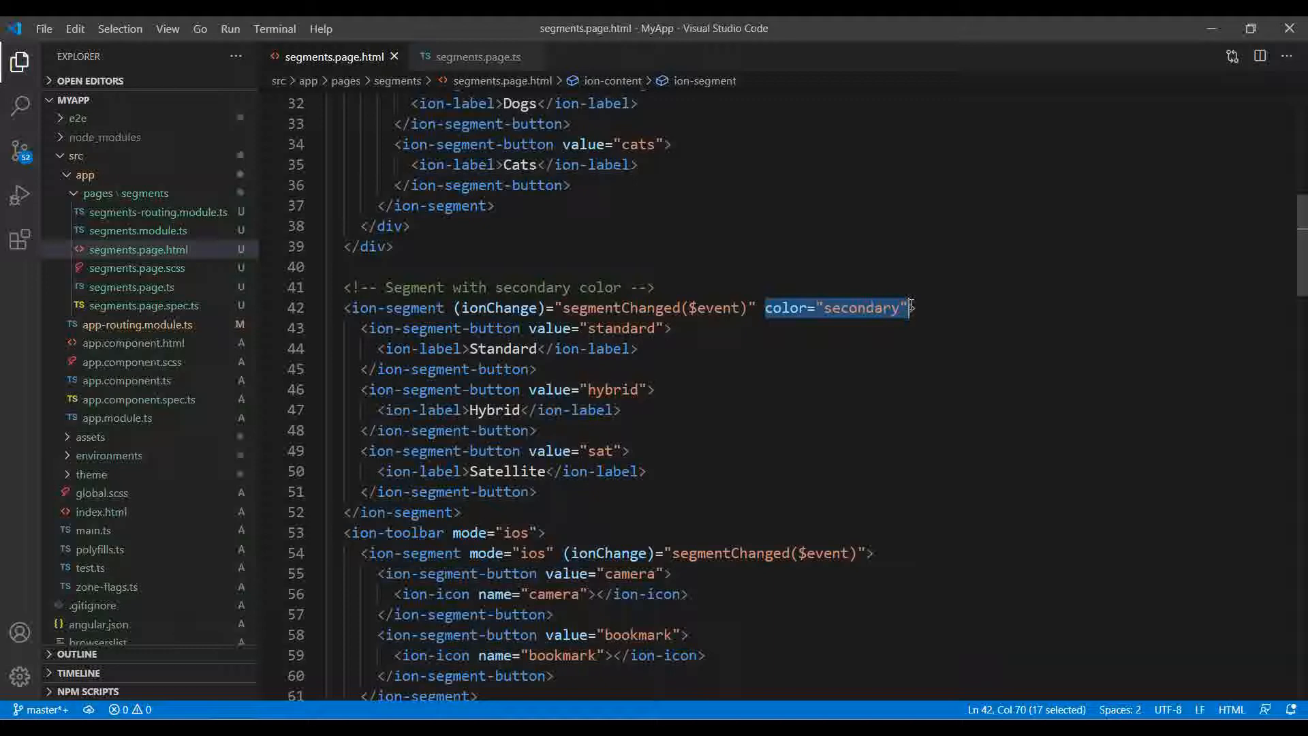
mouse_move(667, 432)
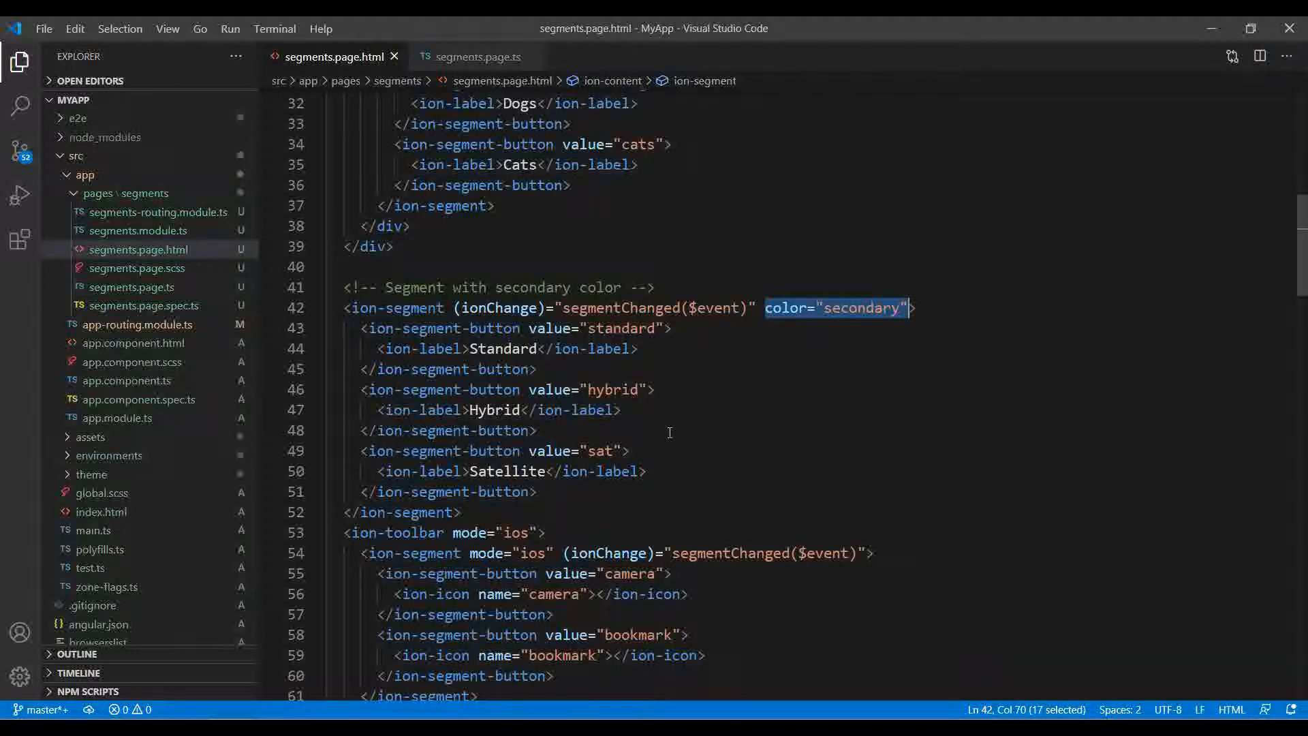
scroll(down, 3)
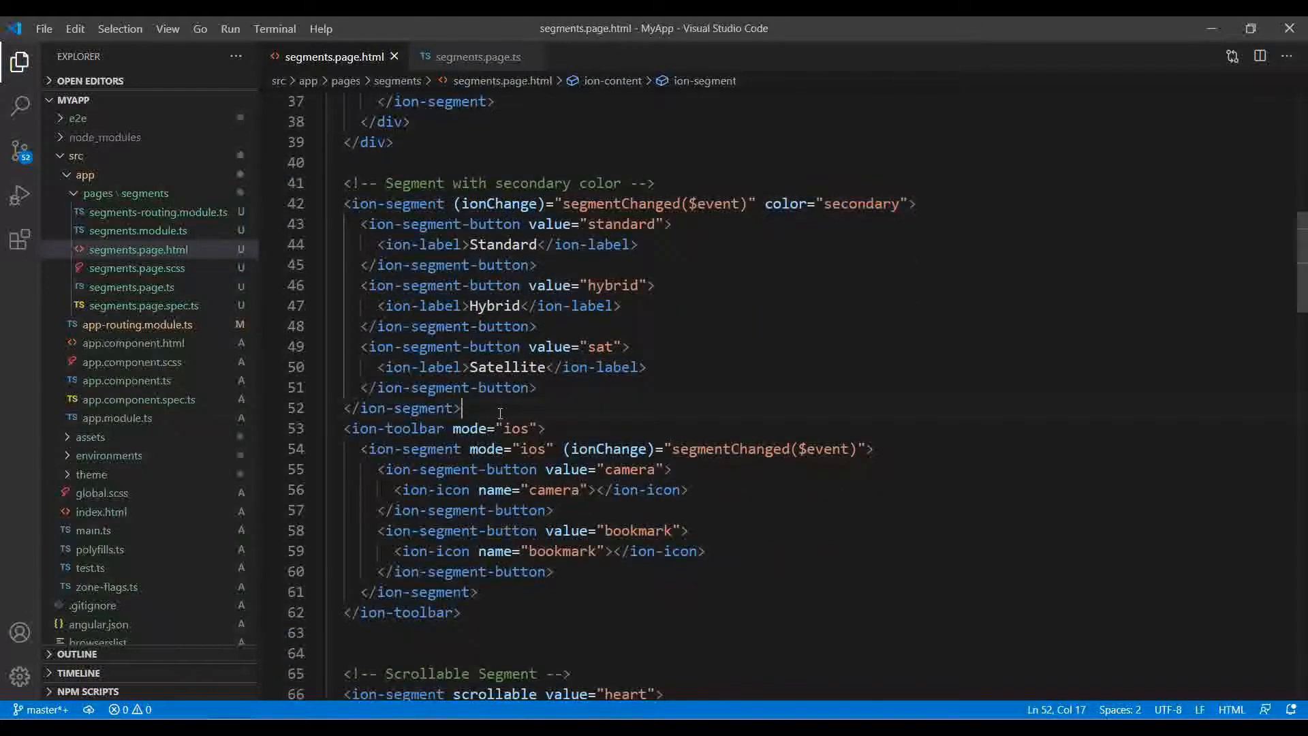
key(Enter)
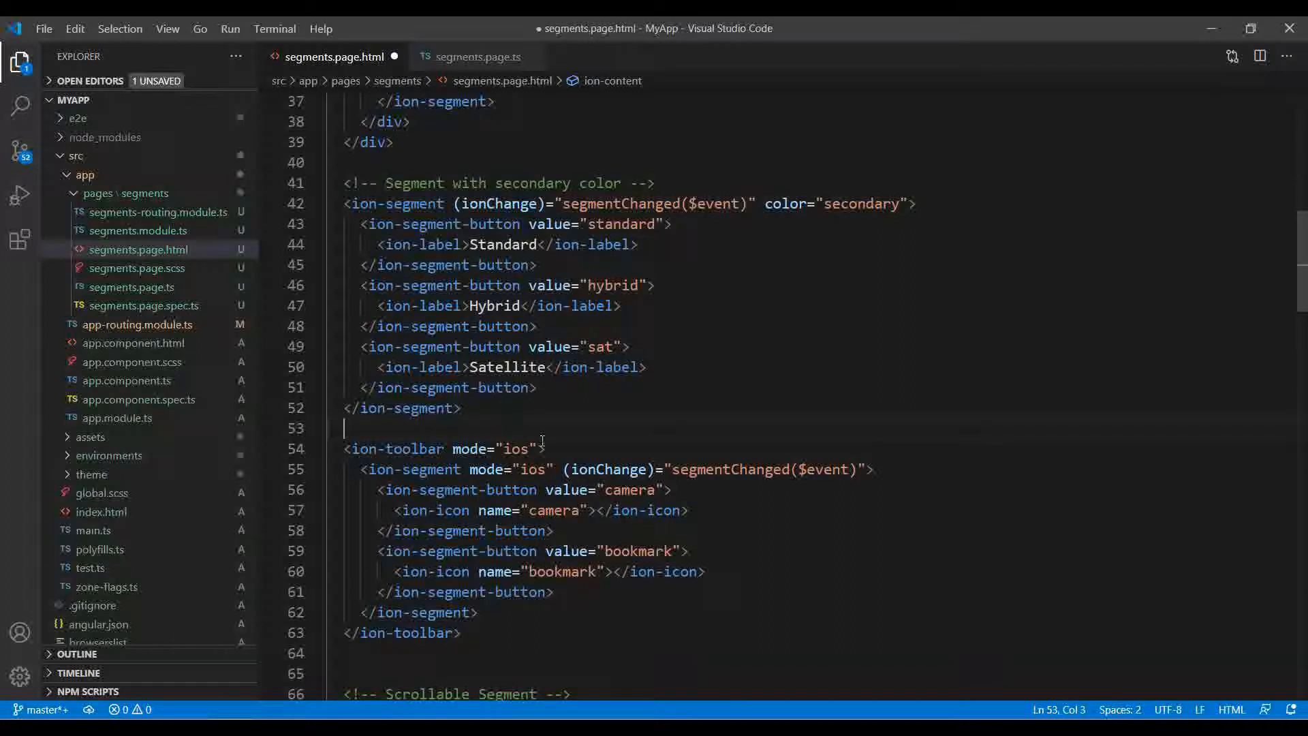
double_click(514, 448)
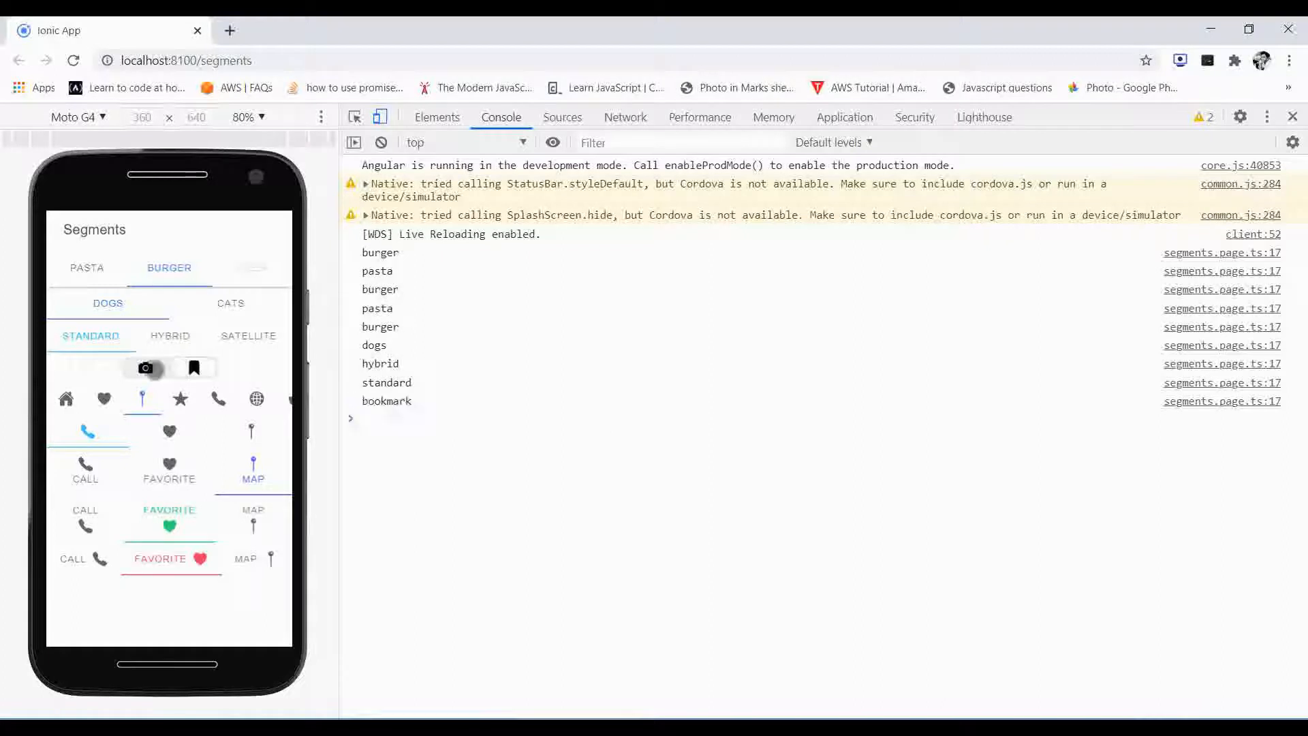
Step: Choose the camera option in the iOS-mode segment so the console logs it
click(144, 368)
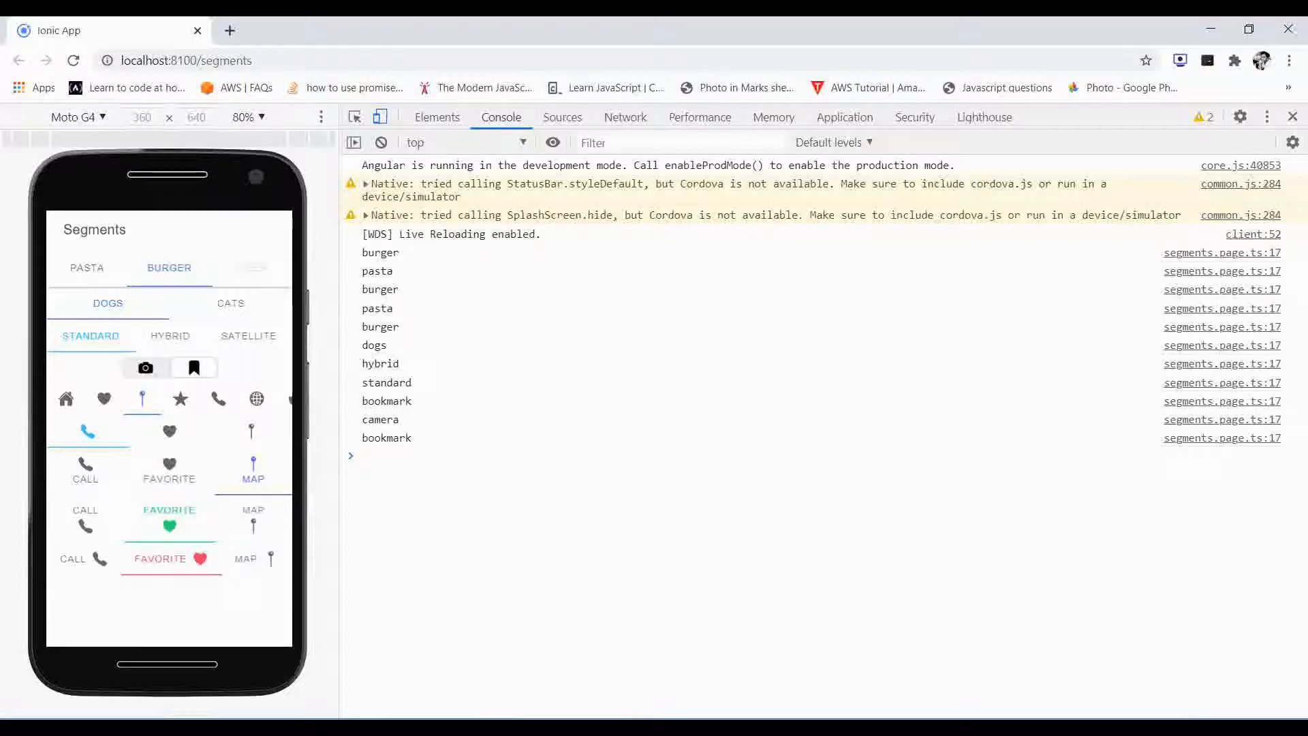
click(143, 368)
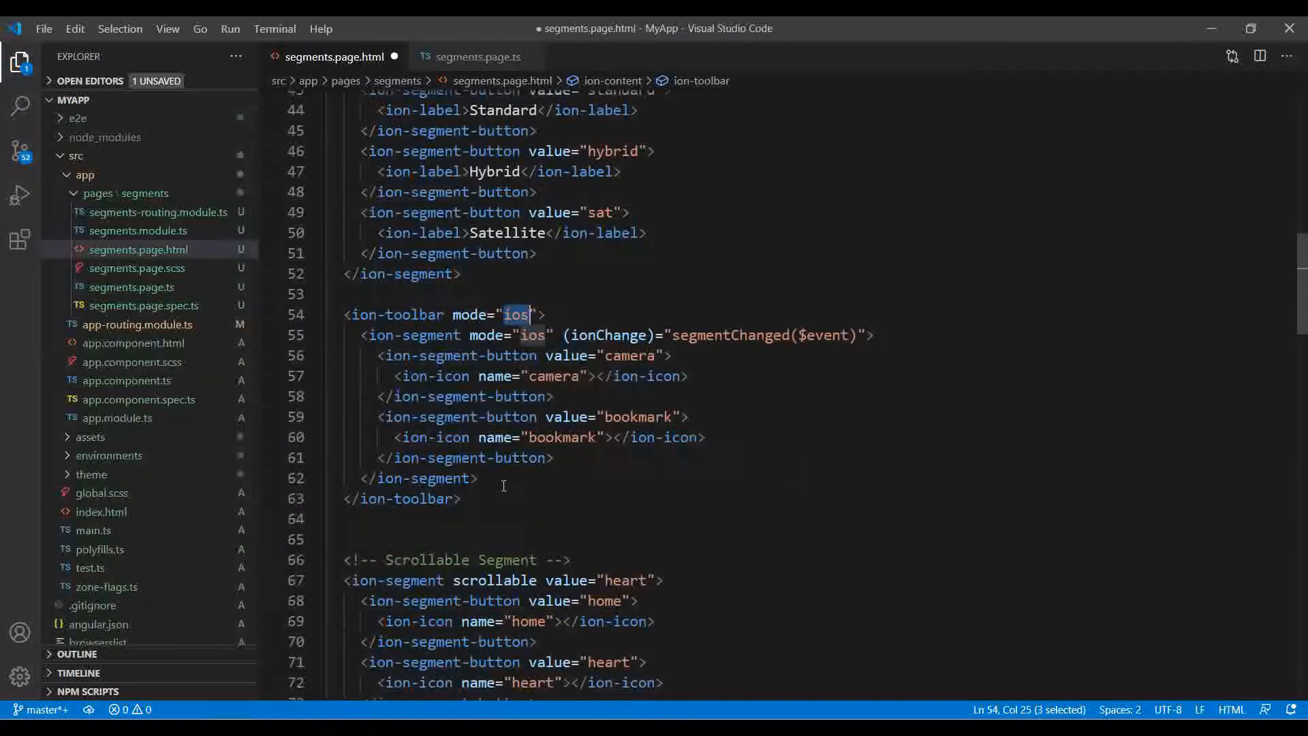
Step: Change the icon segment's attribute to scrollable='true' before the heart value and save the file
scroll(down, 3)
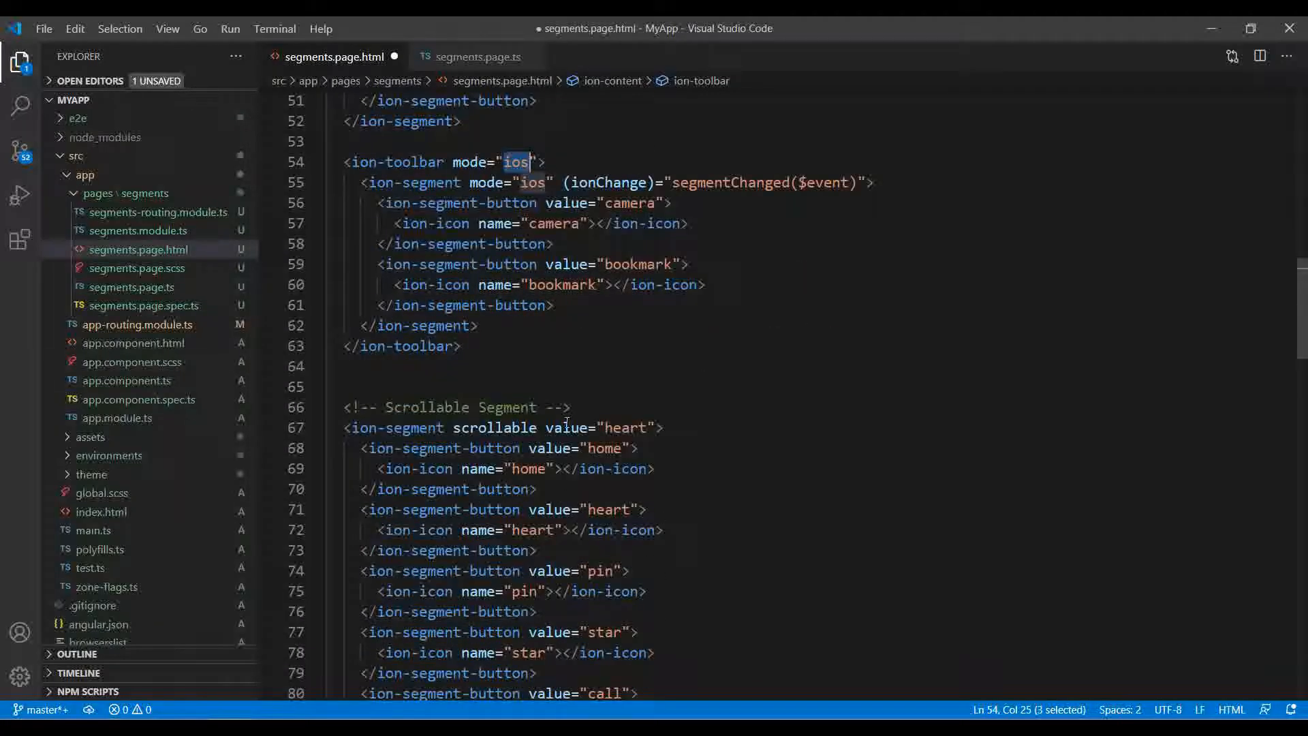
scroll(down, 3)
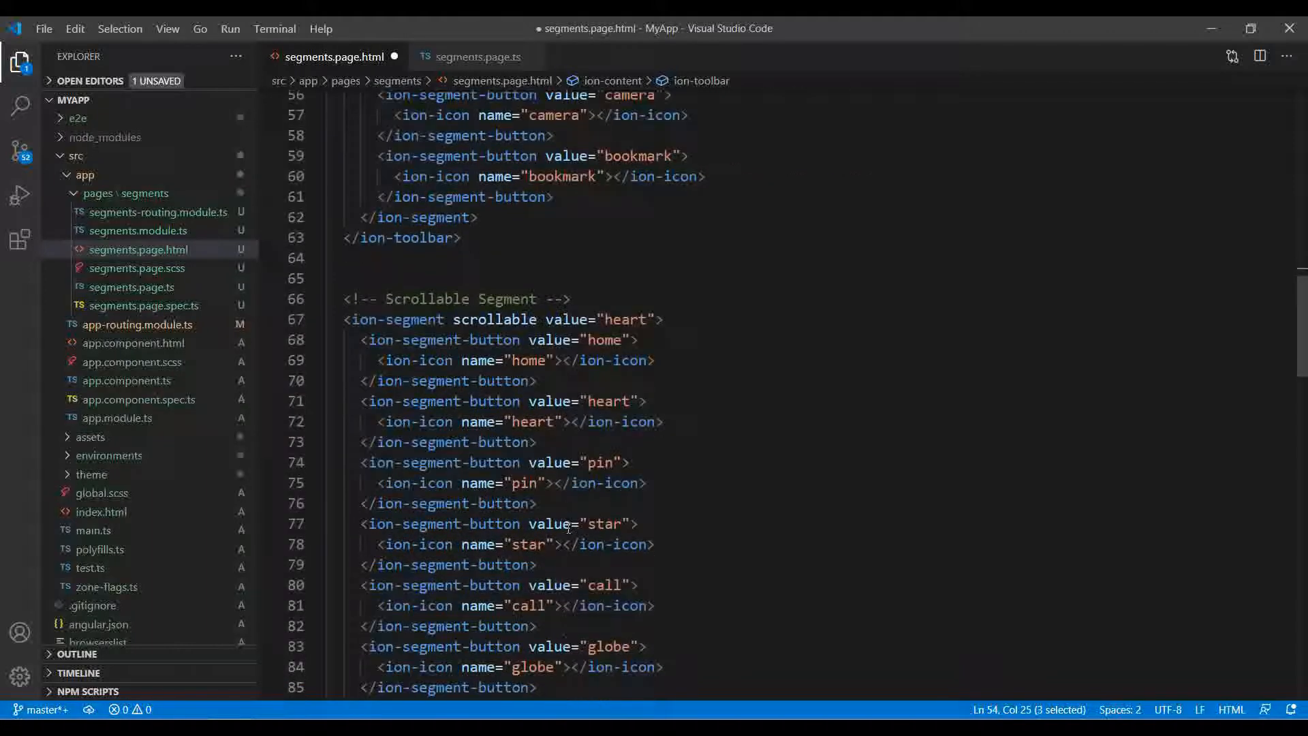
scroll(down, 3)
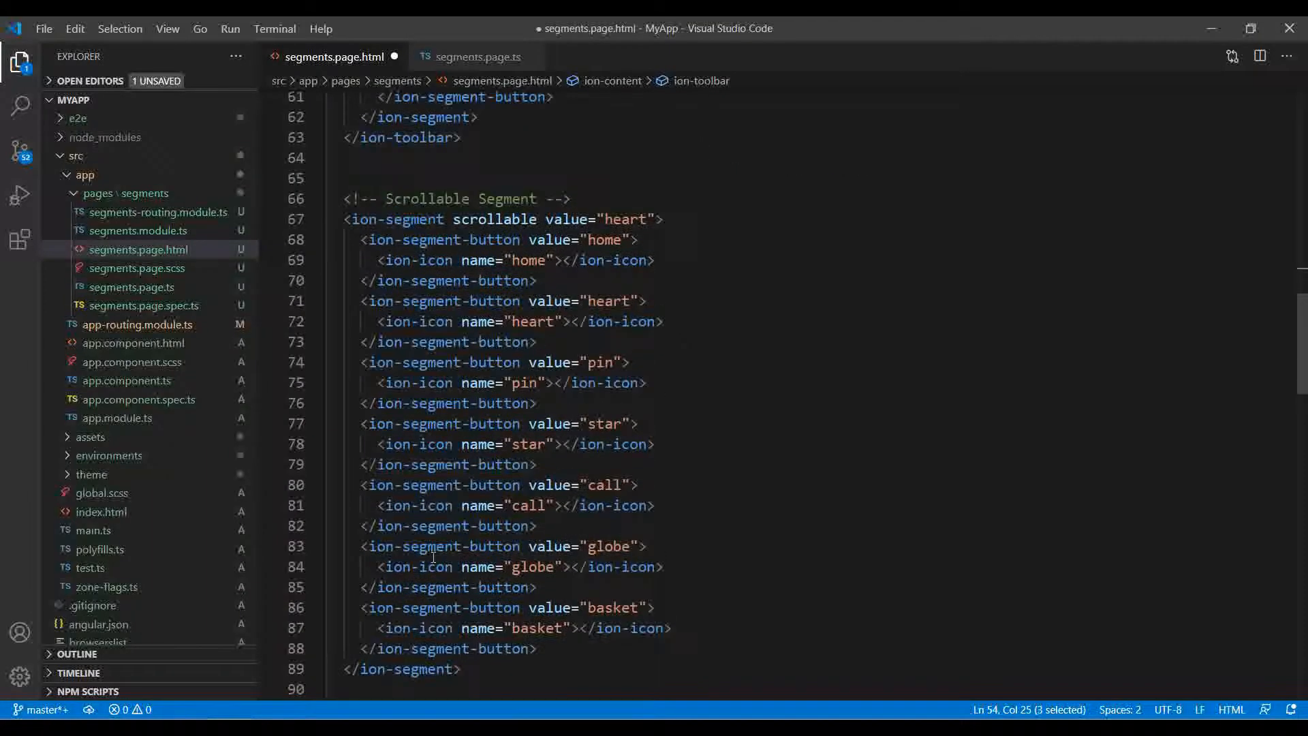
scroll(up, 3)
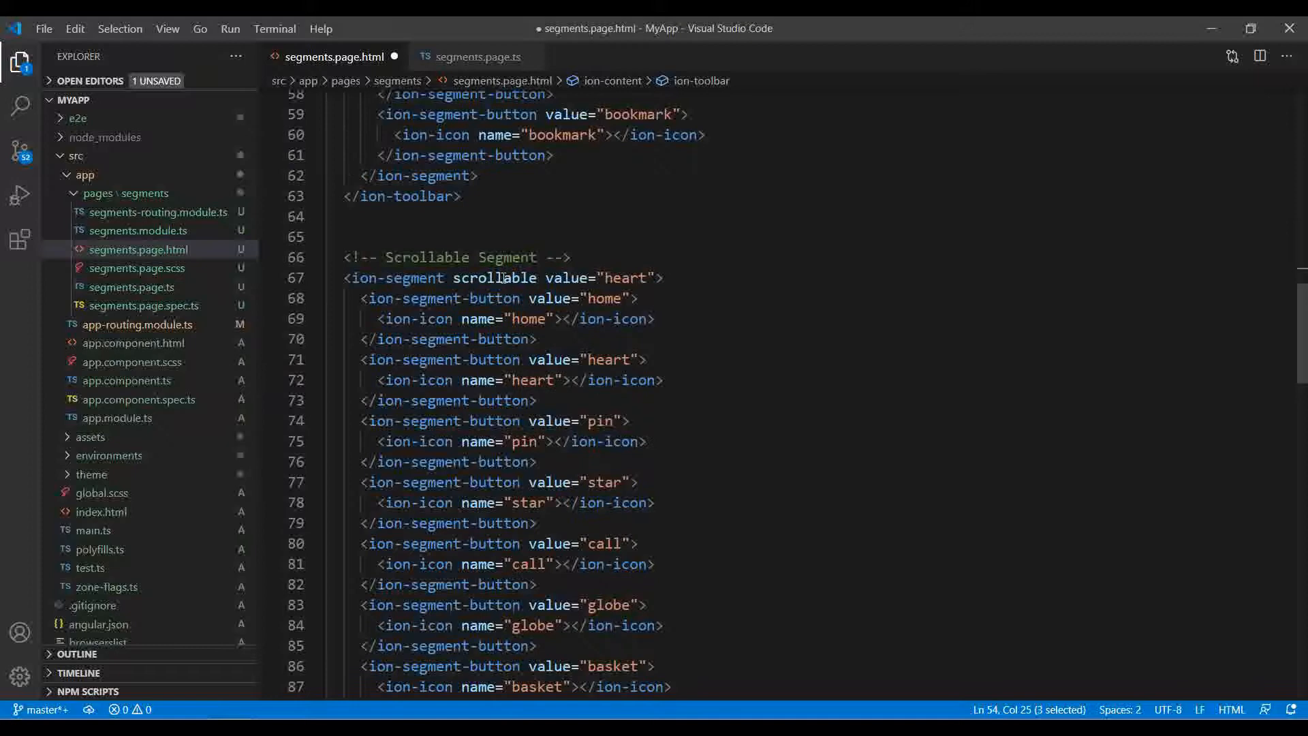
double_click(493, 278)
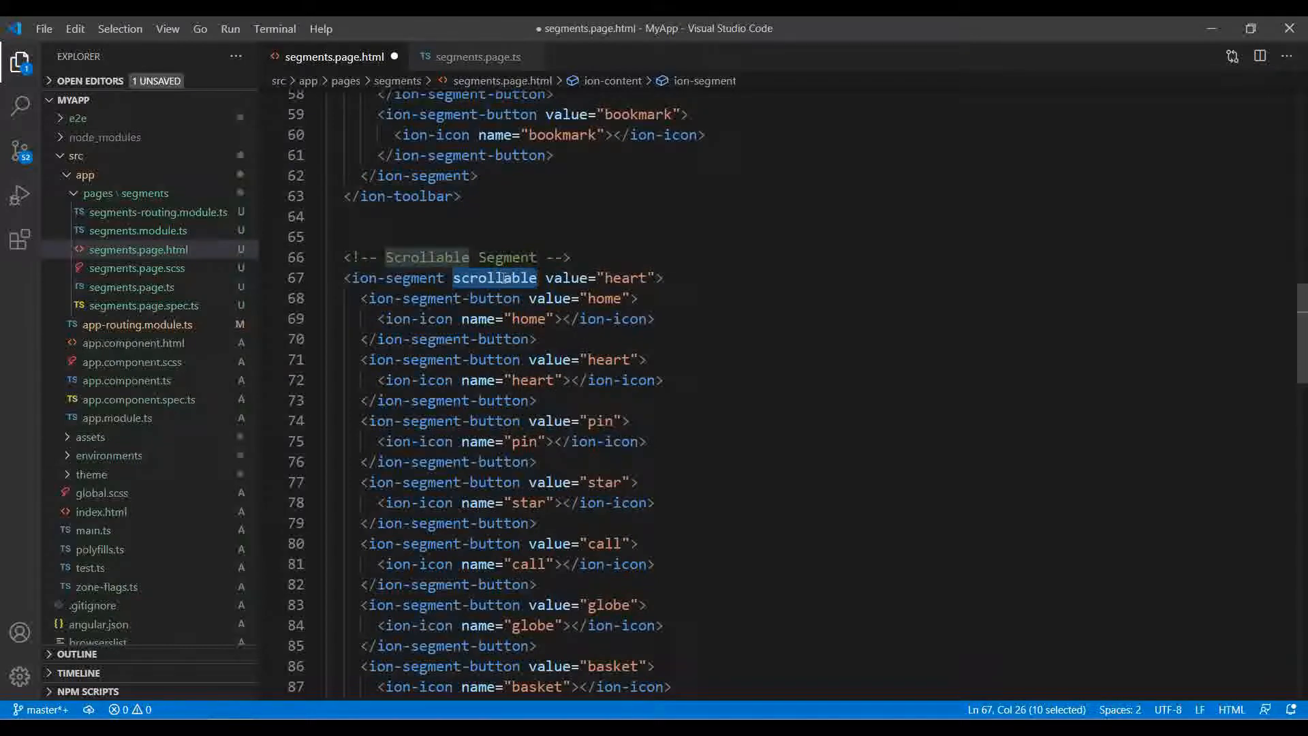
text(='true)
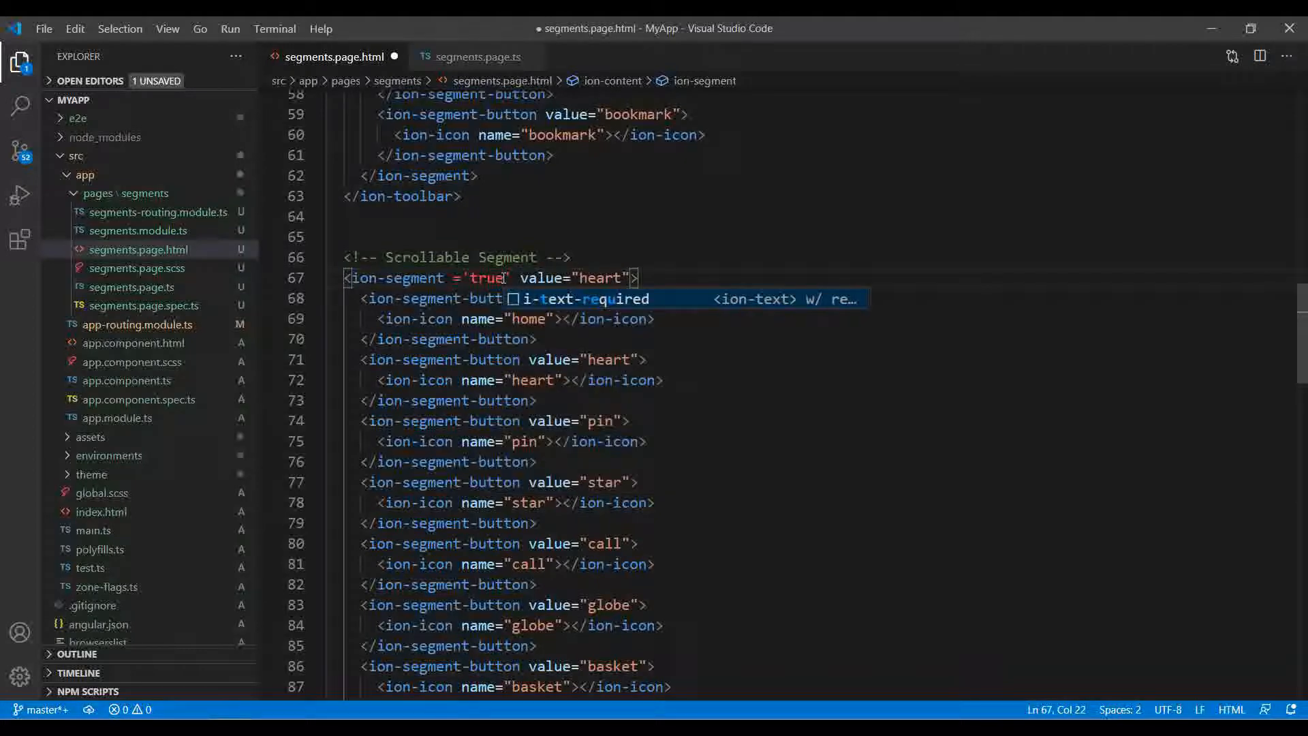
text(scrollable)
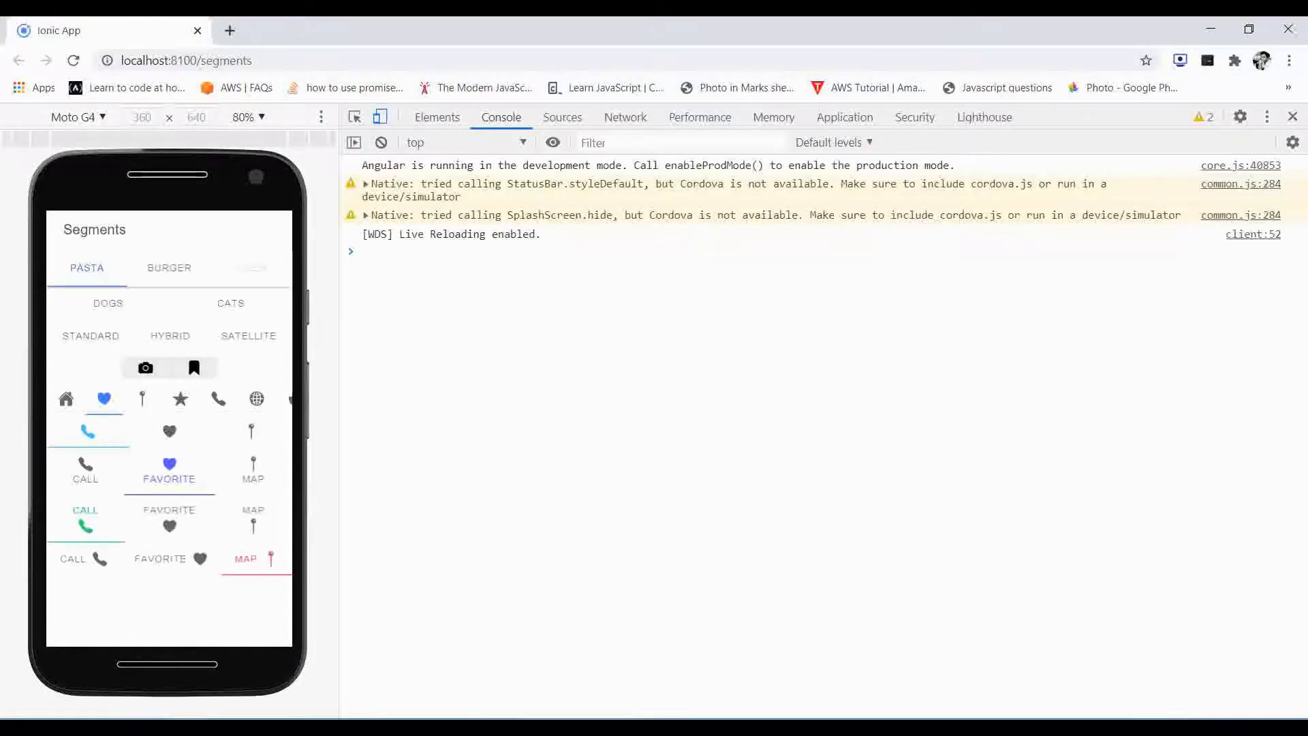
click(180, 398)
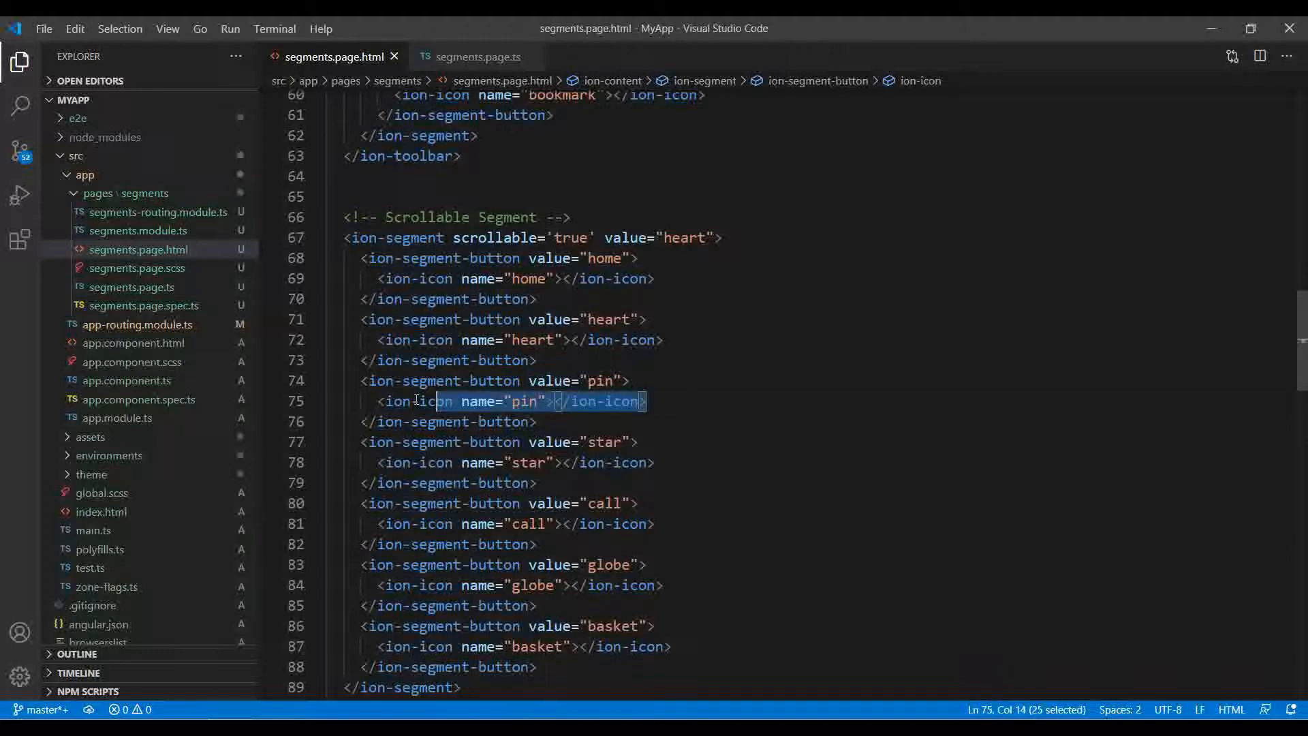
scroll(down, 3)
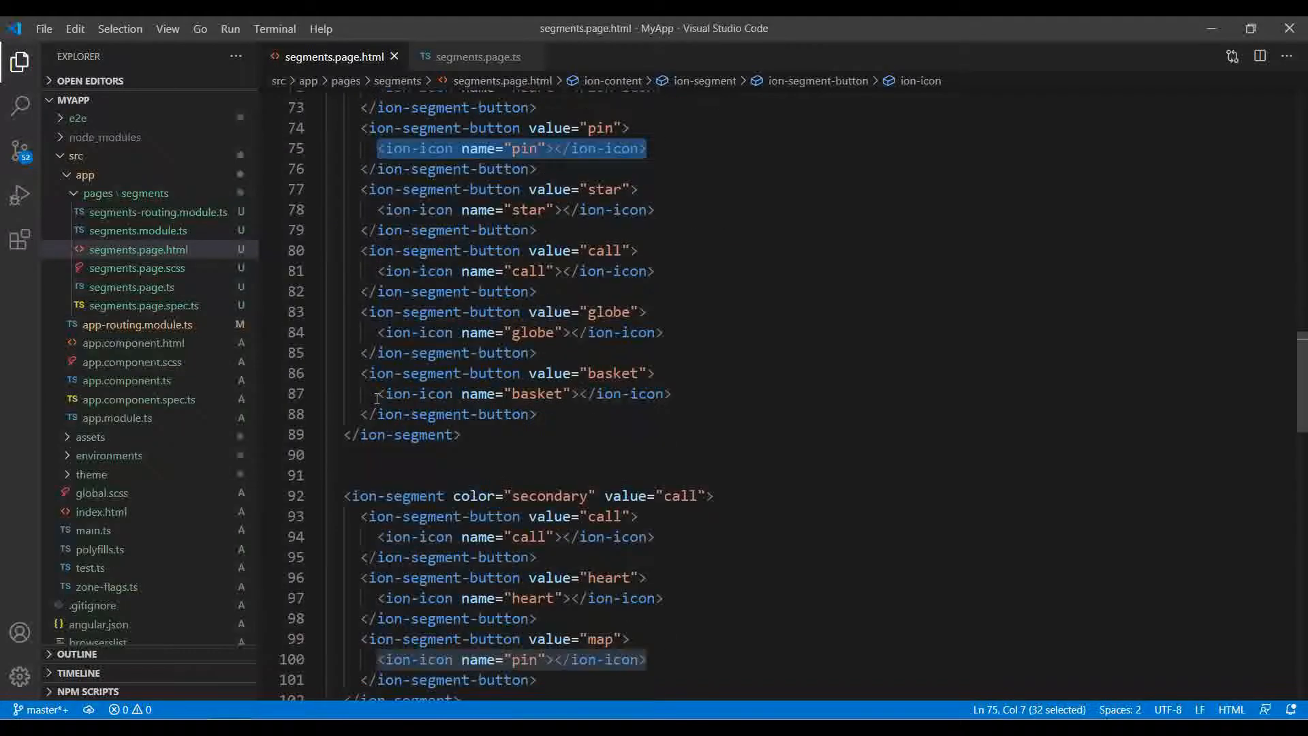
scroll(down, 3)
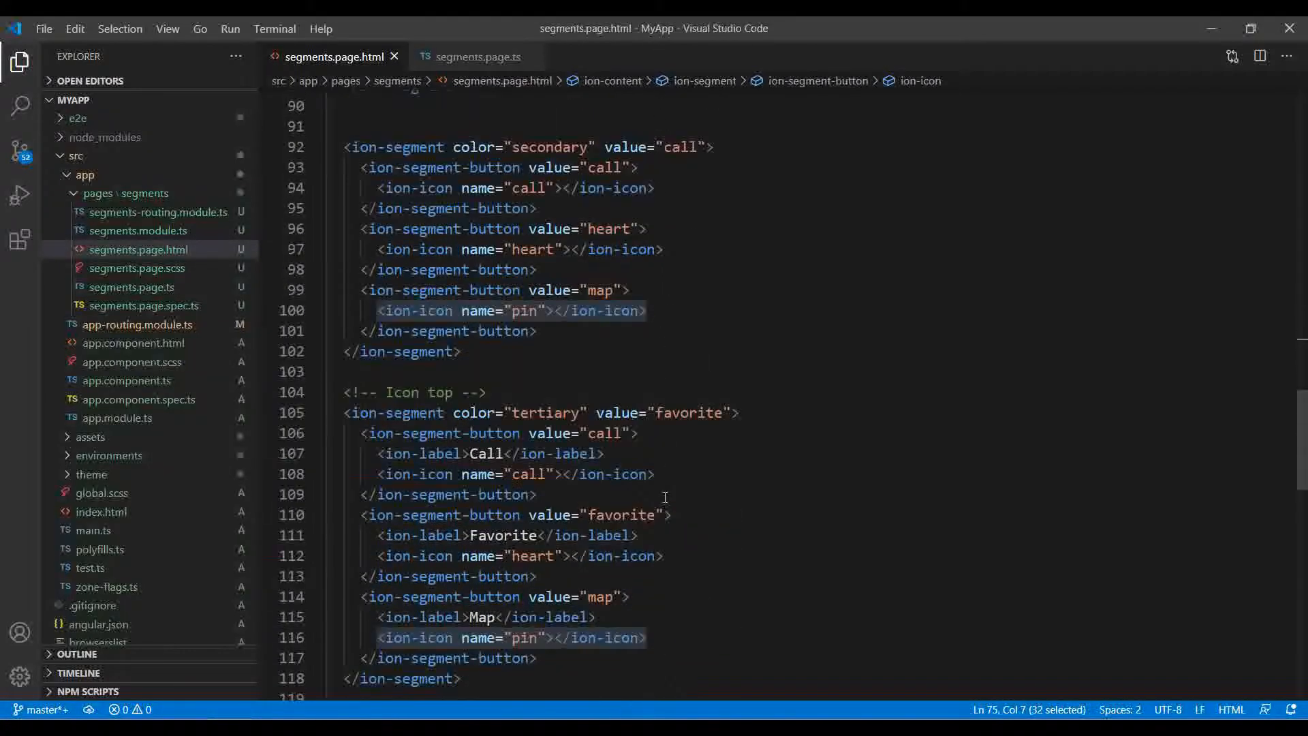
scroll(down, 3)
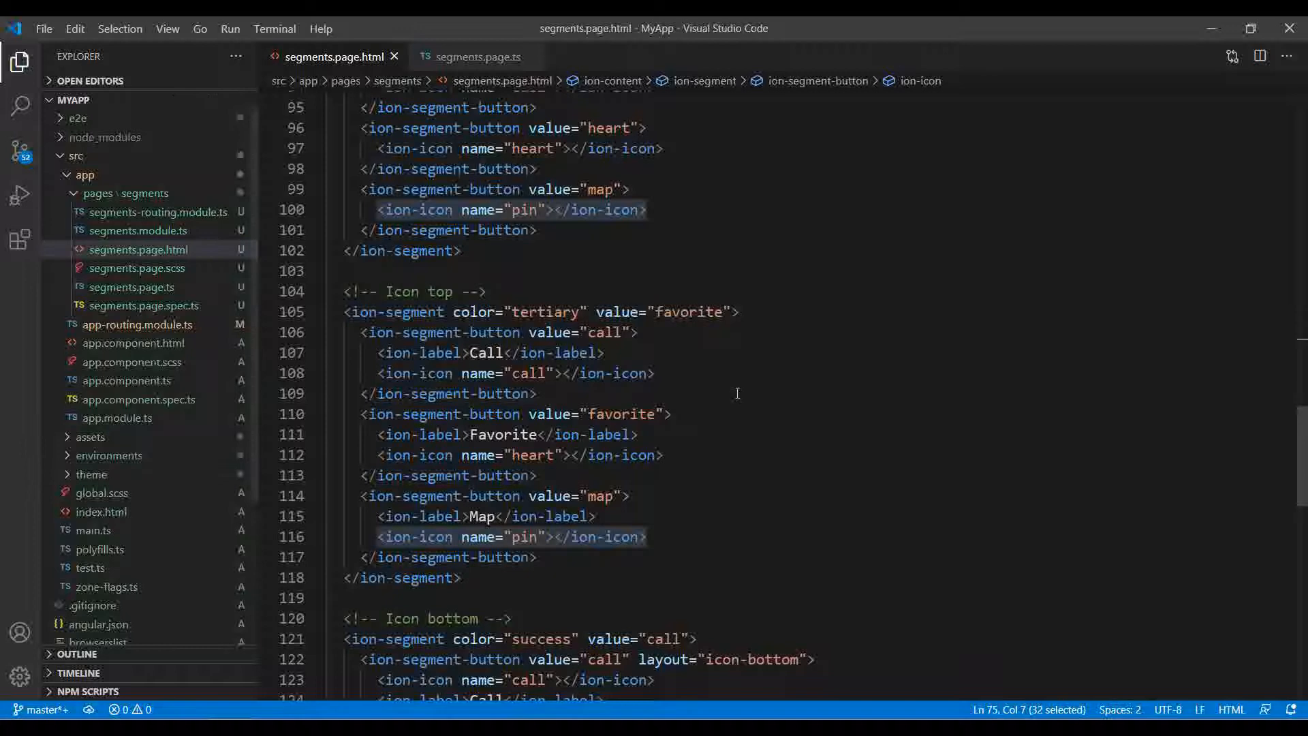
click(360, 332)
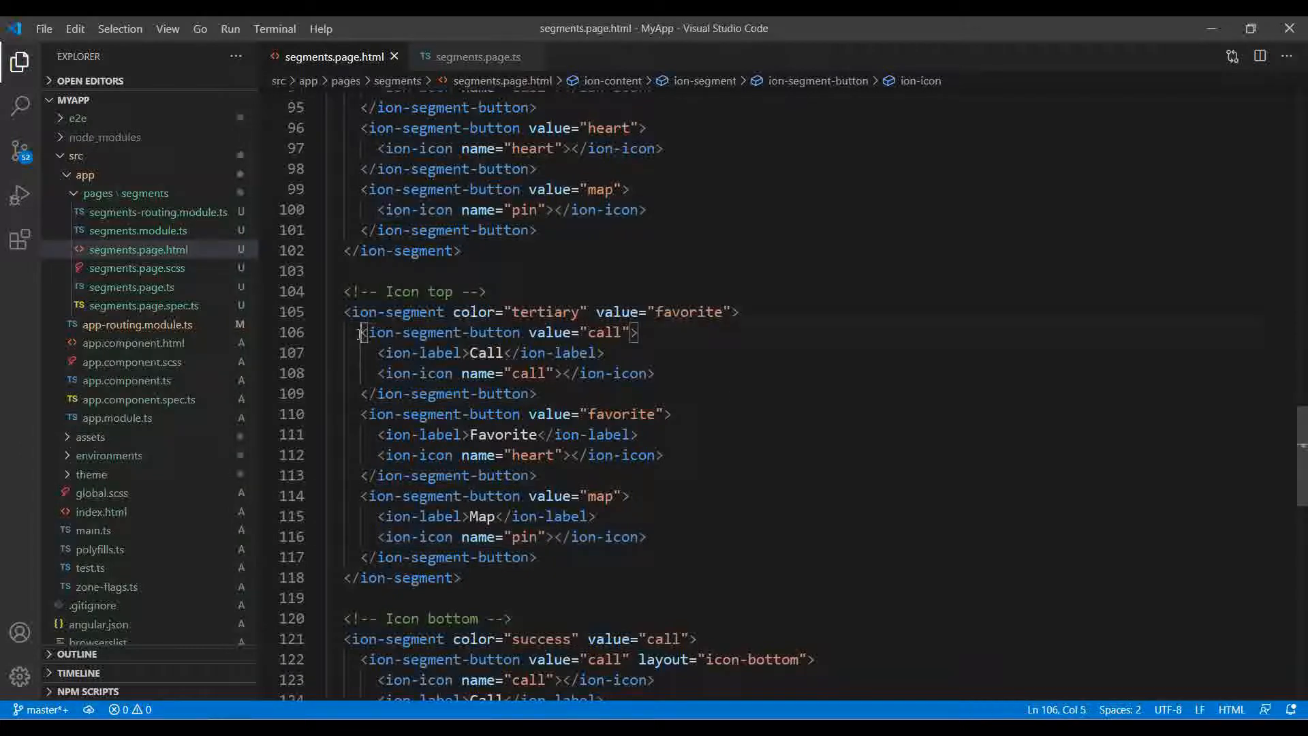
click(538, 393)
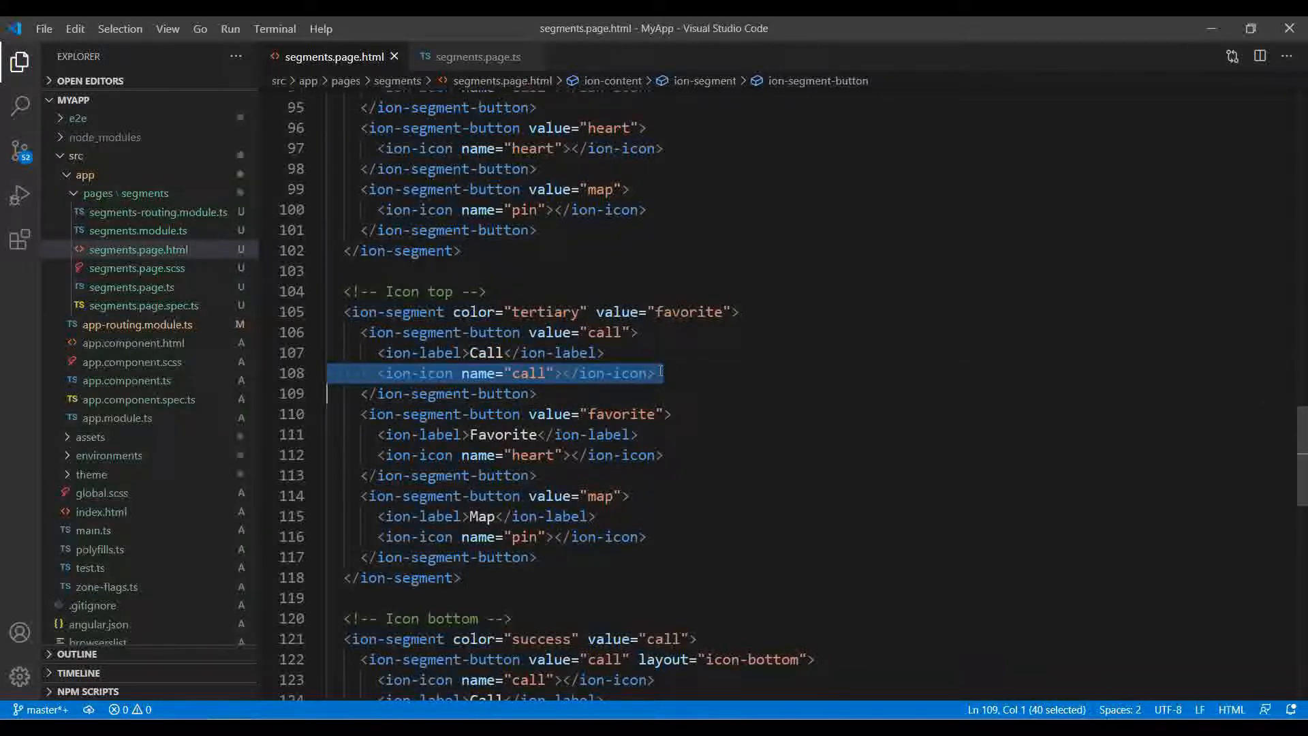
scroll(down, 3)
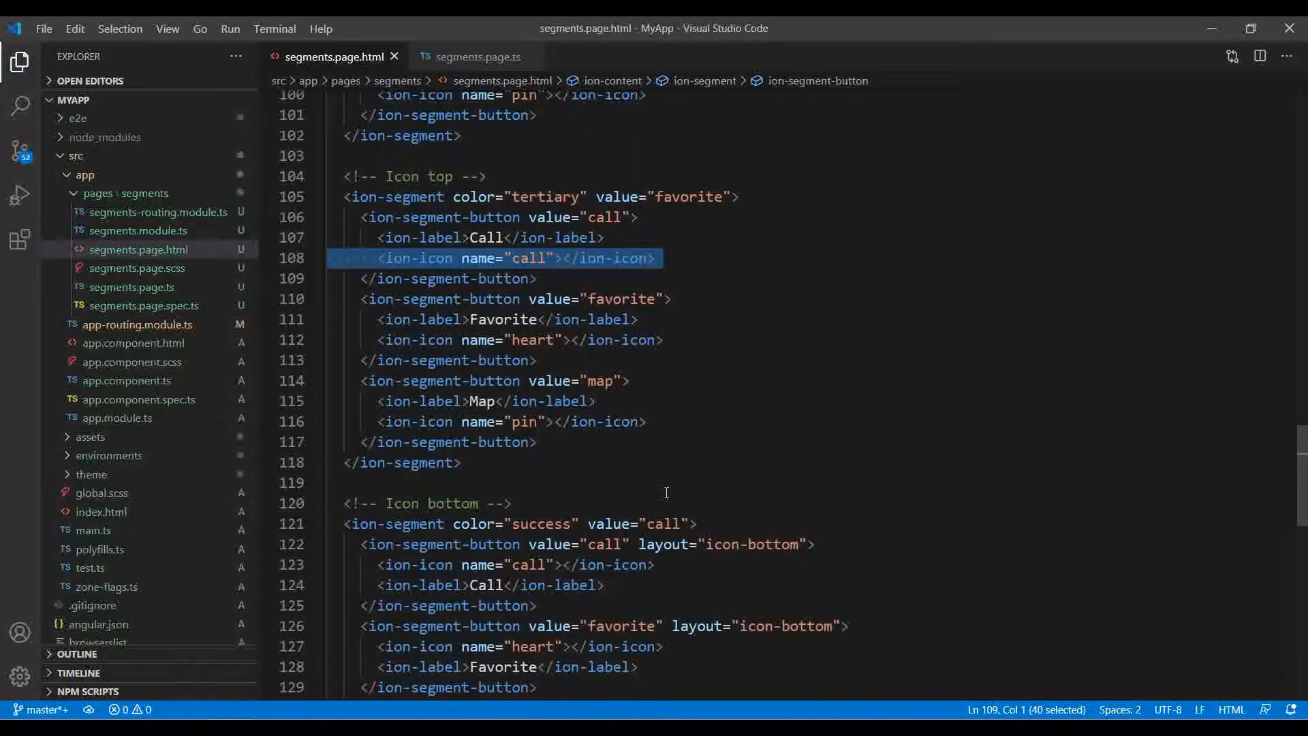
scroll(down, 3)
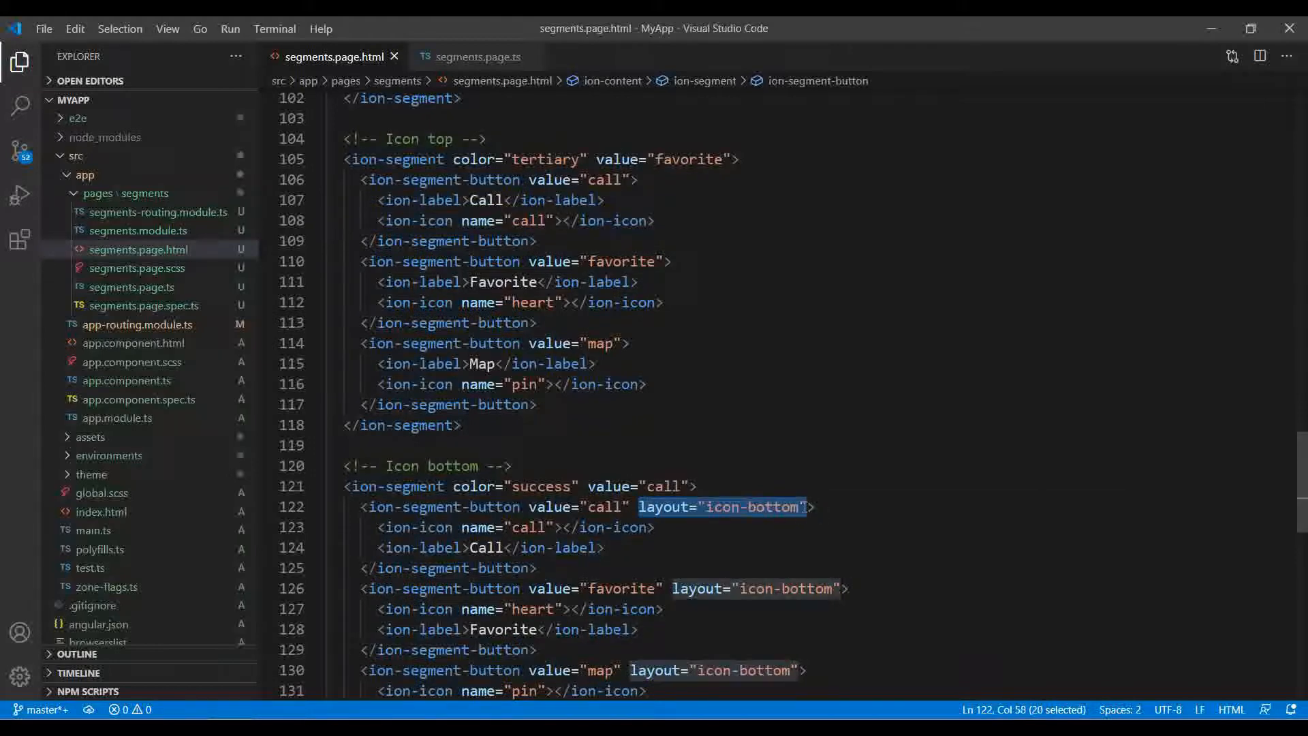
scroll(down, 3)
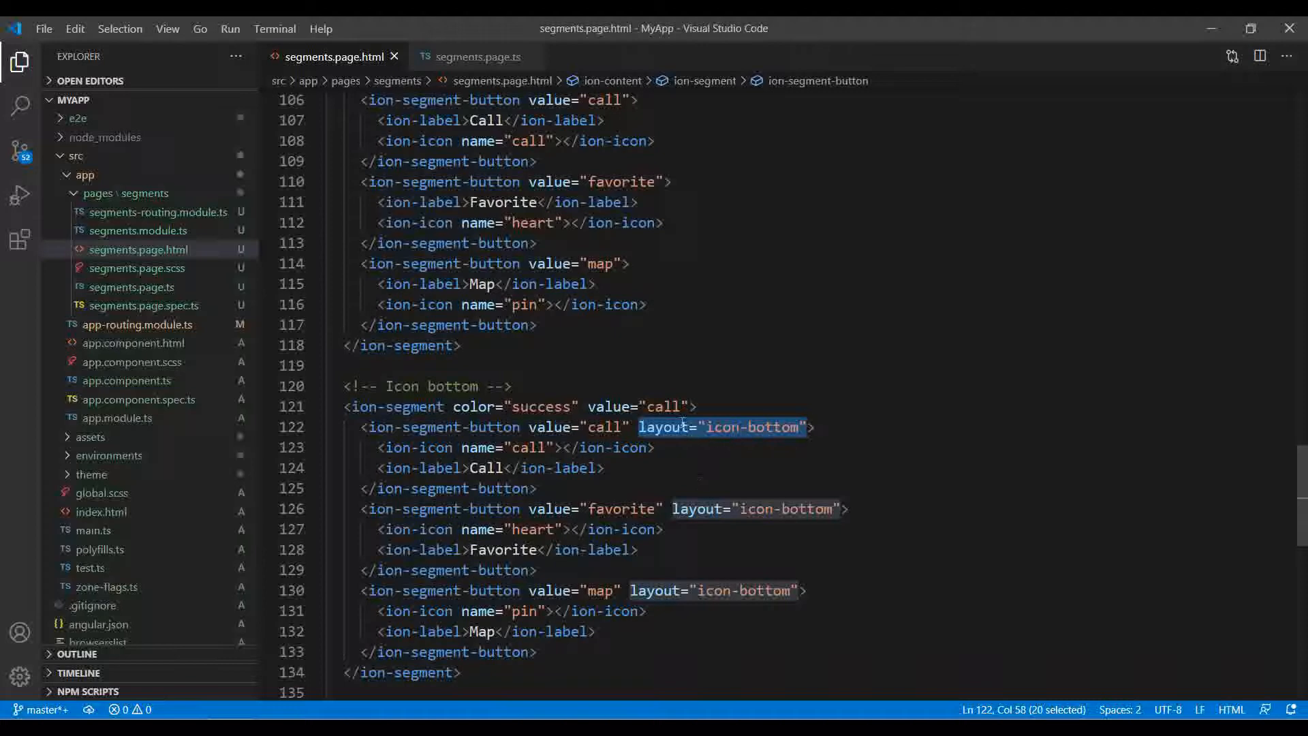
mouse_move(595, 503)
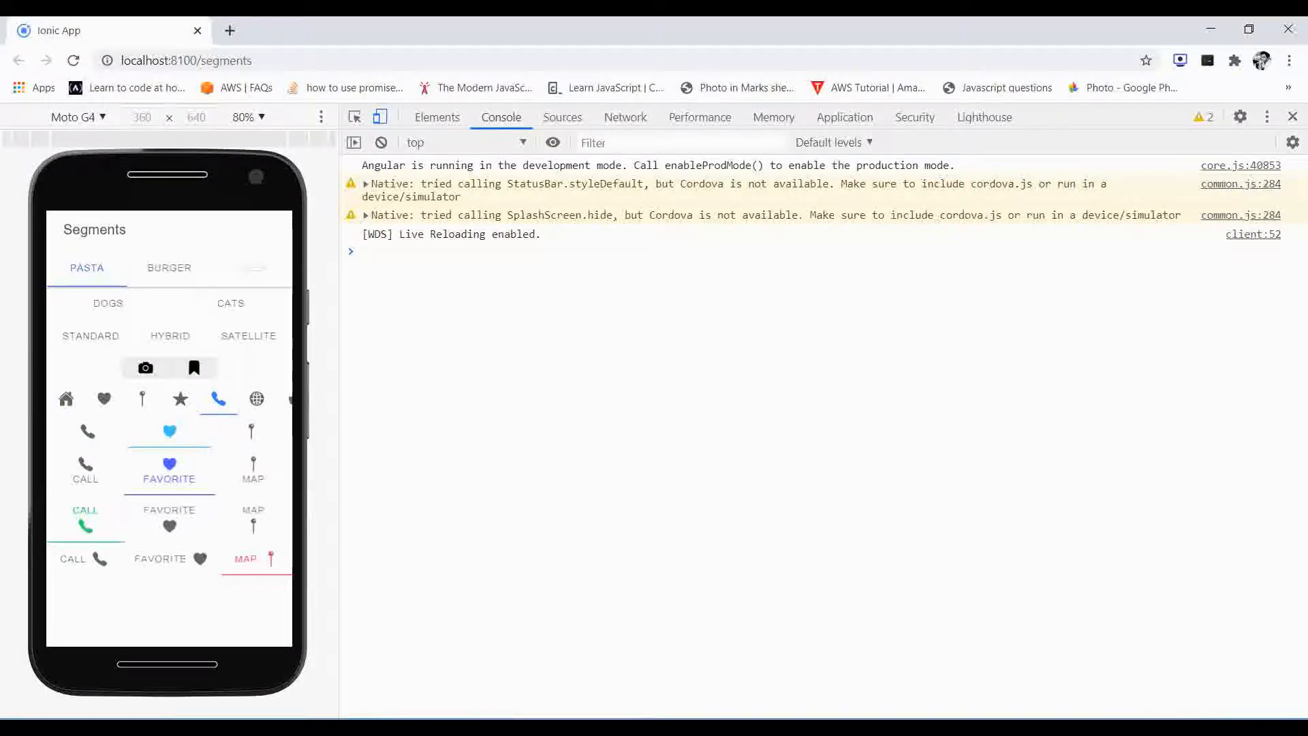
click(83, 526)
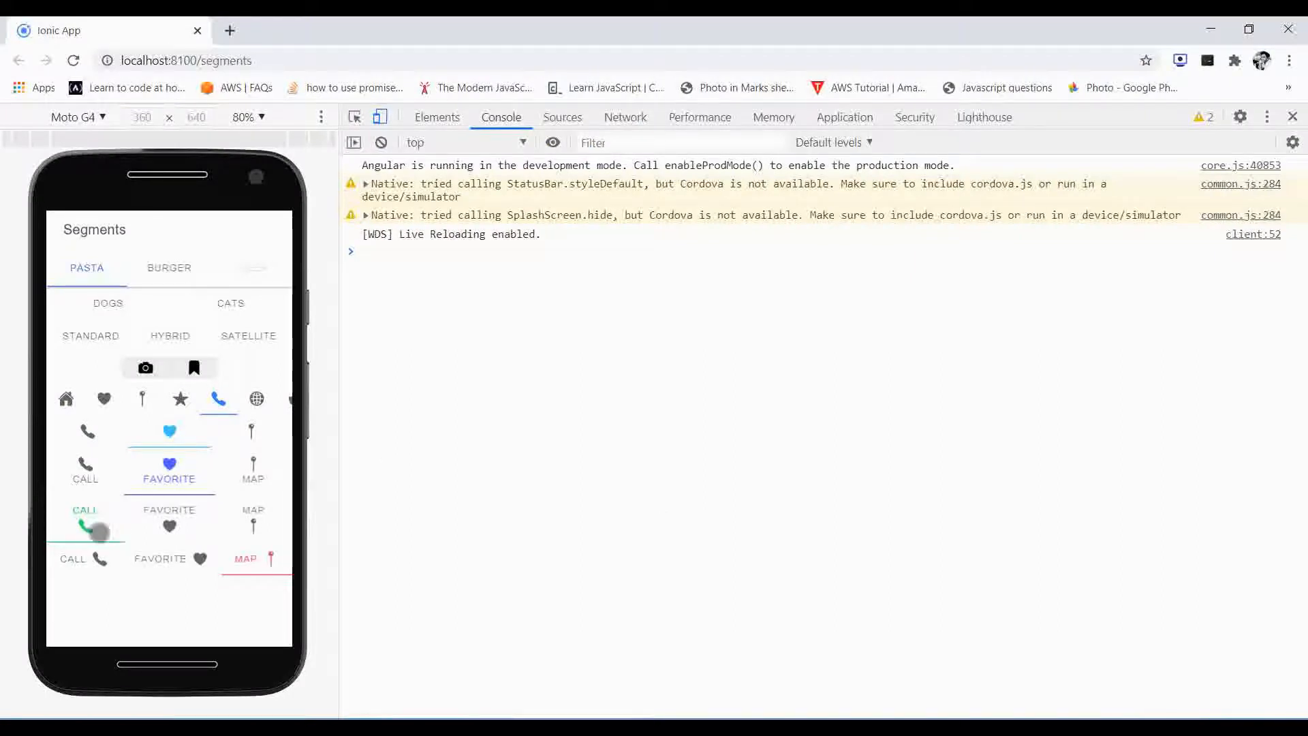
click(169, 515)
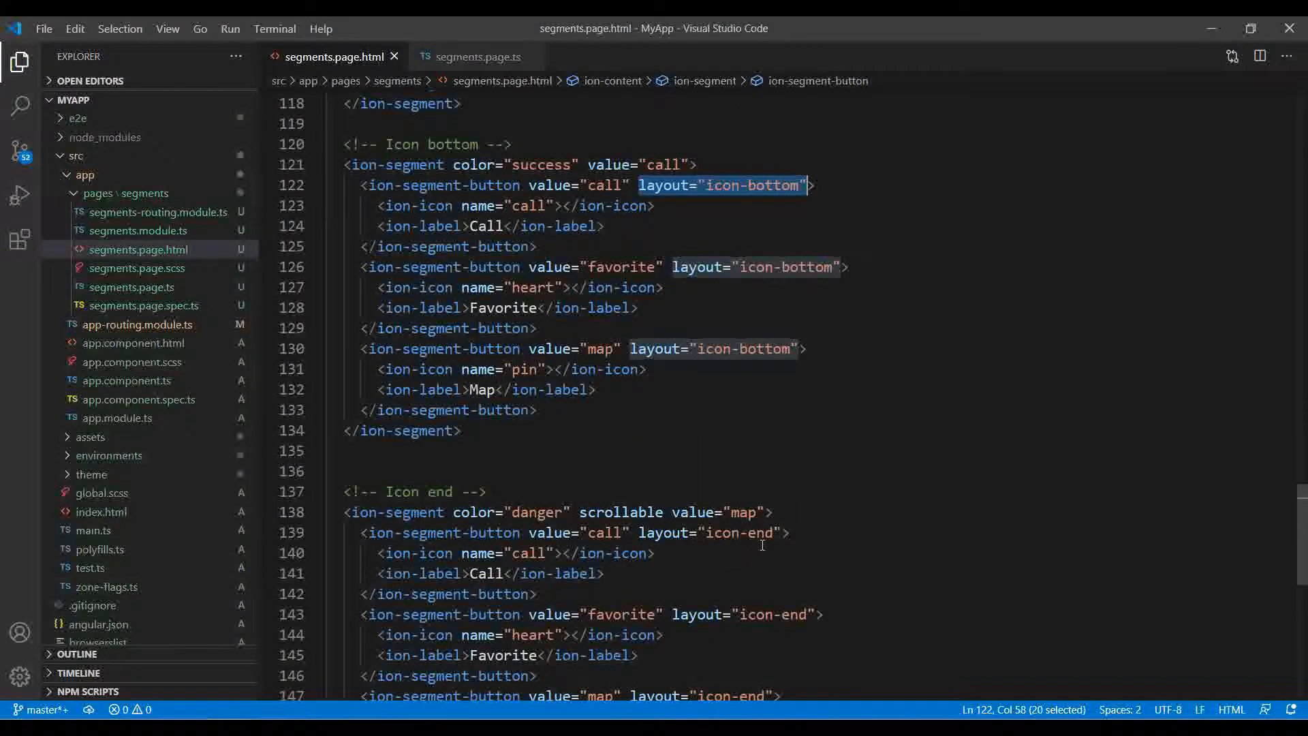
Step: Review the icon-end segment's map value, then choose Burger in the first previewed segment so the console logs burger
scroll(down, 3)
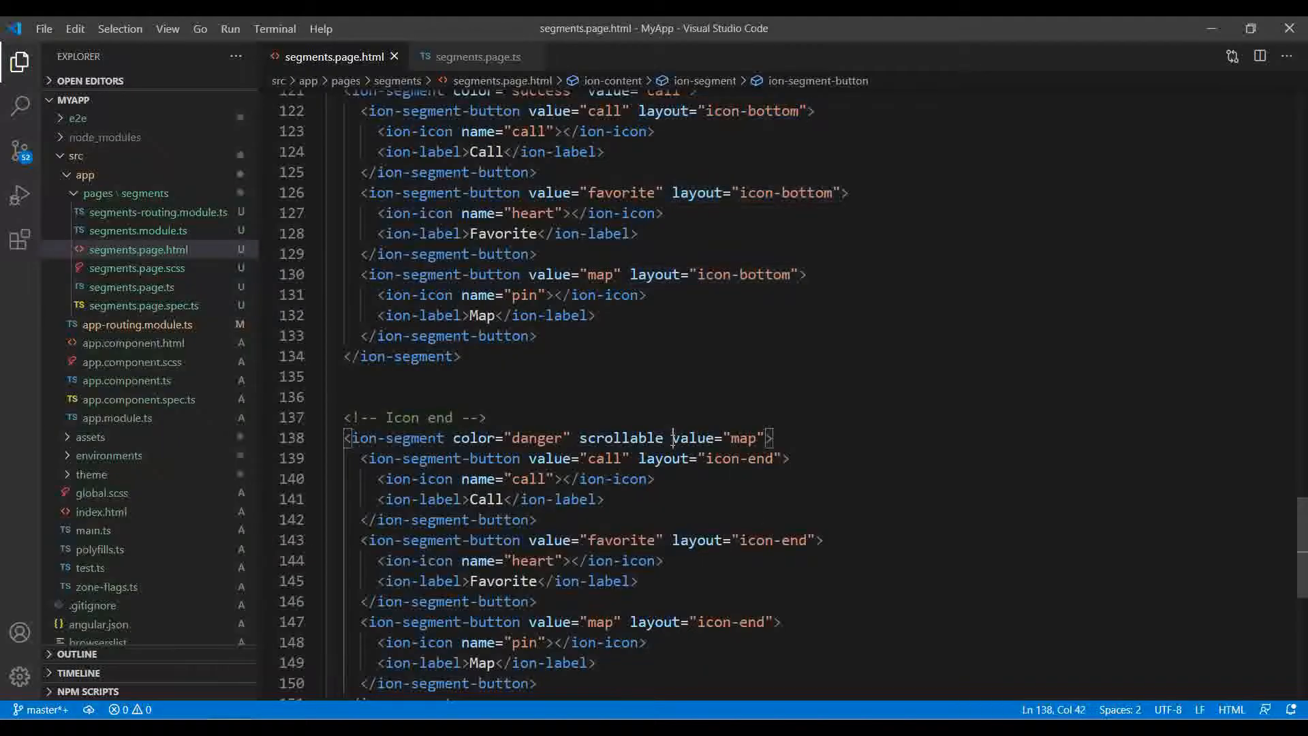
double_click(715, 438)
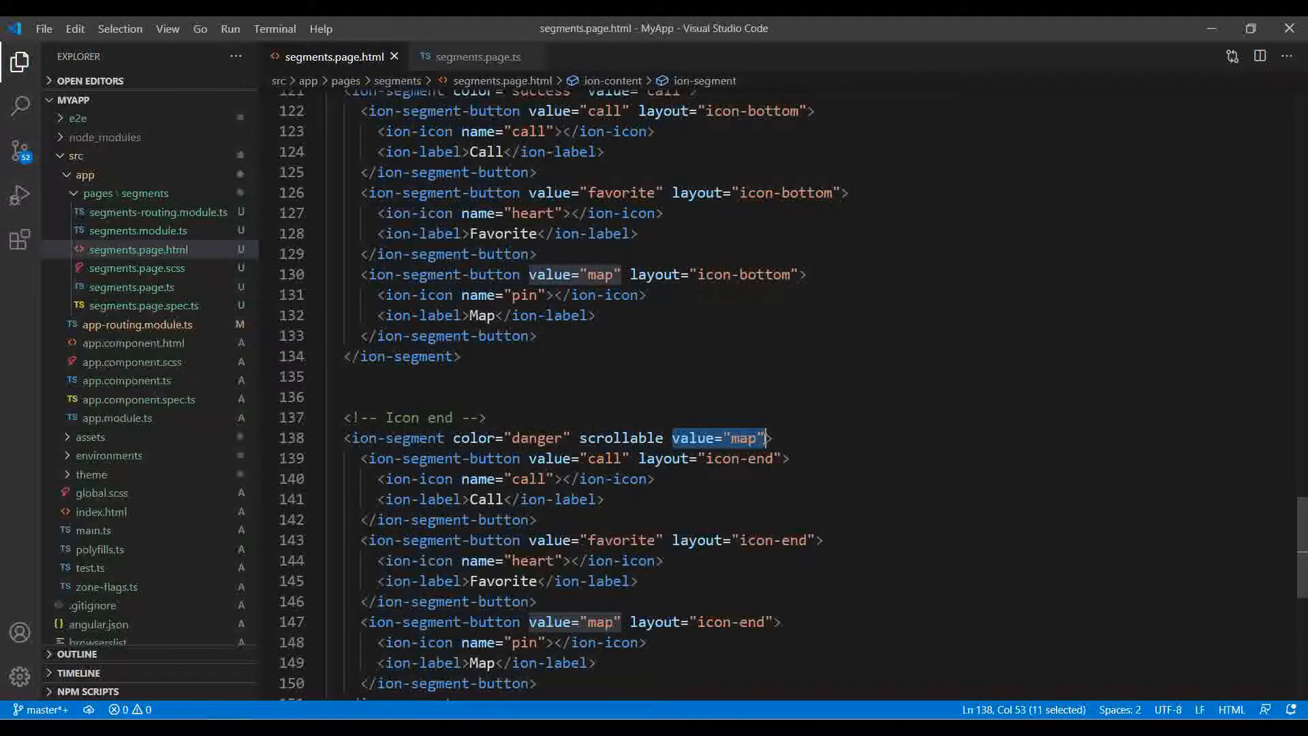
scroll(down, 3)
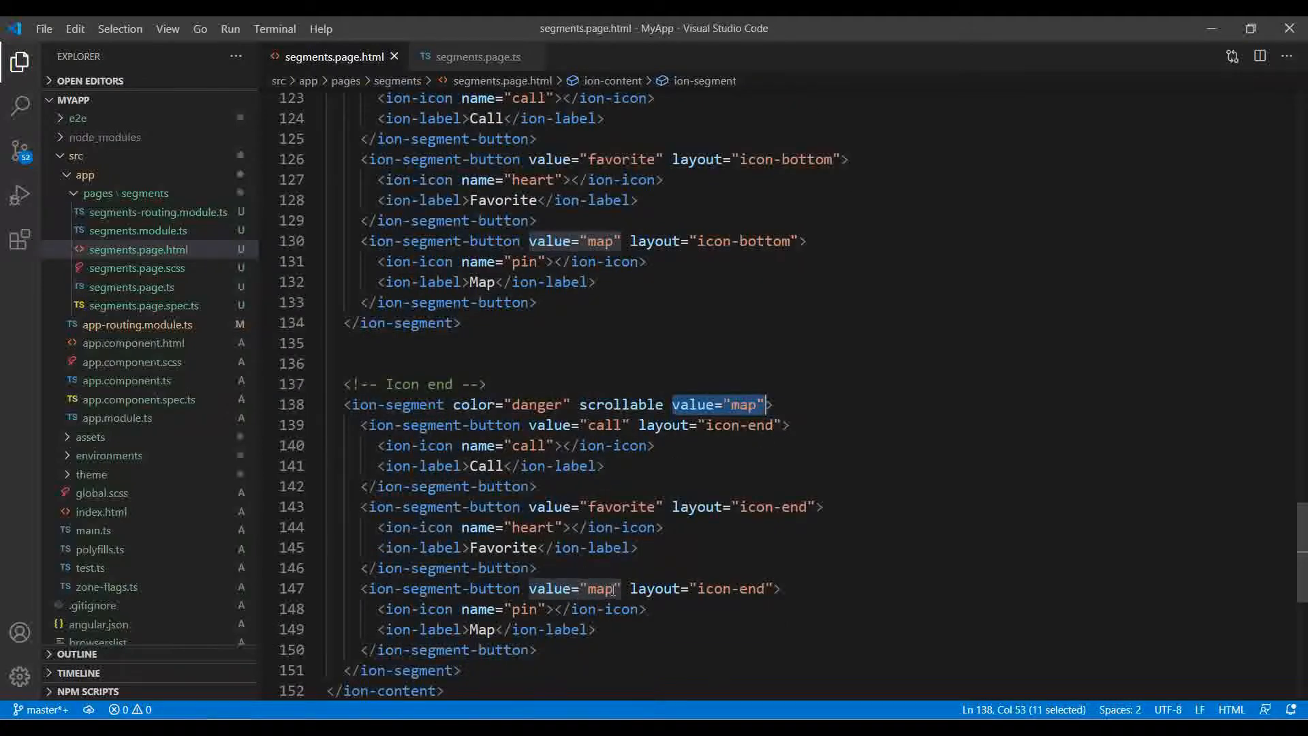
scroll(up, 3)
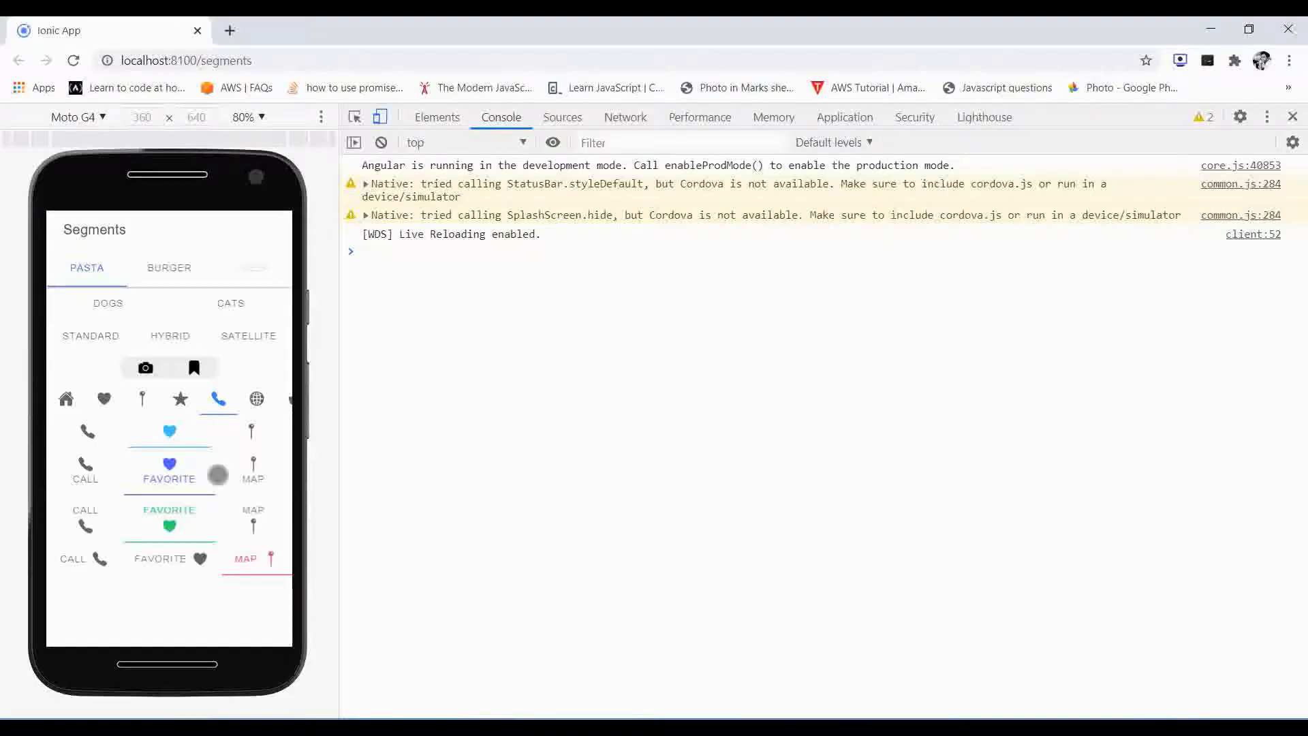
click(169, 269)
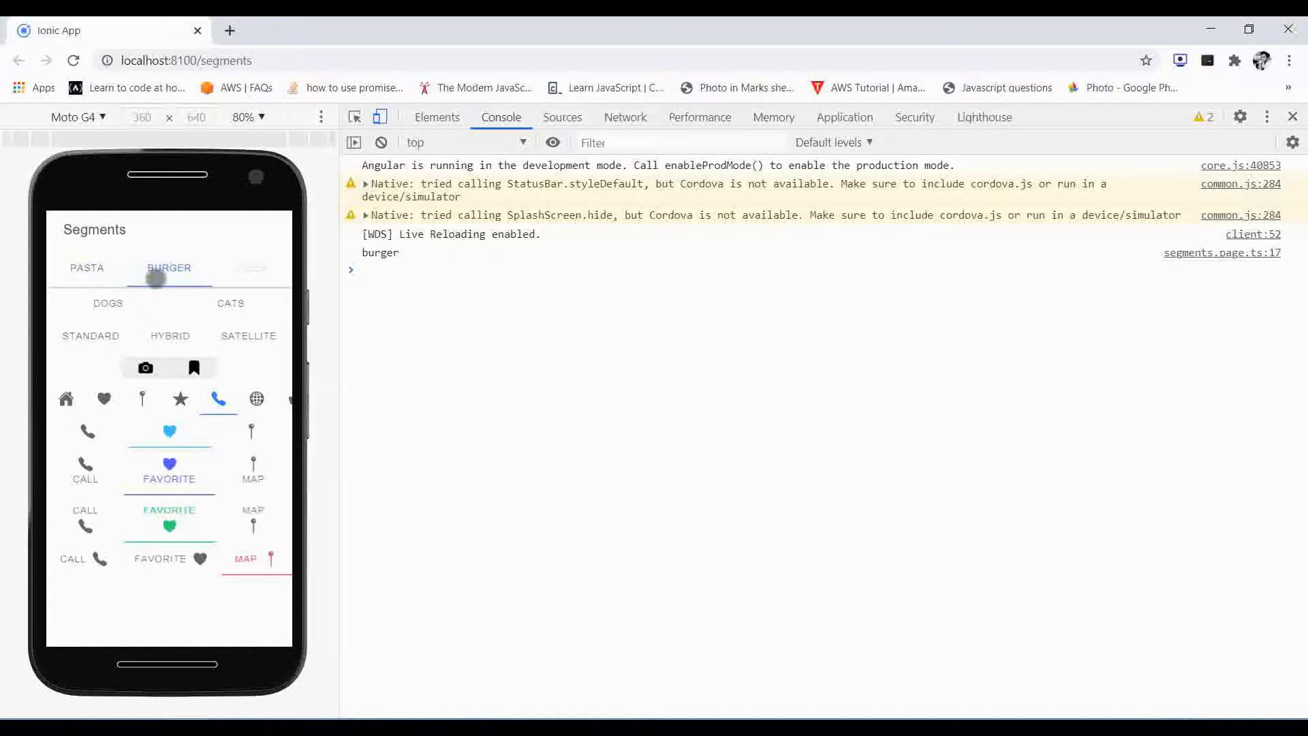